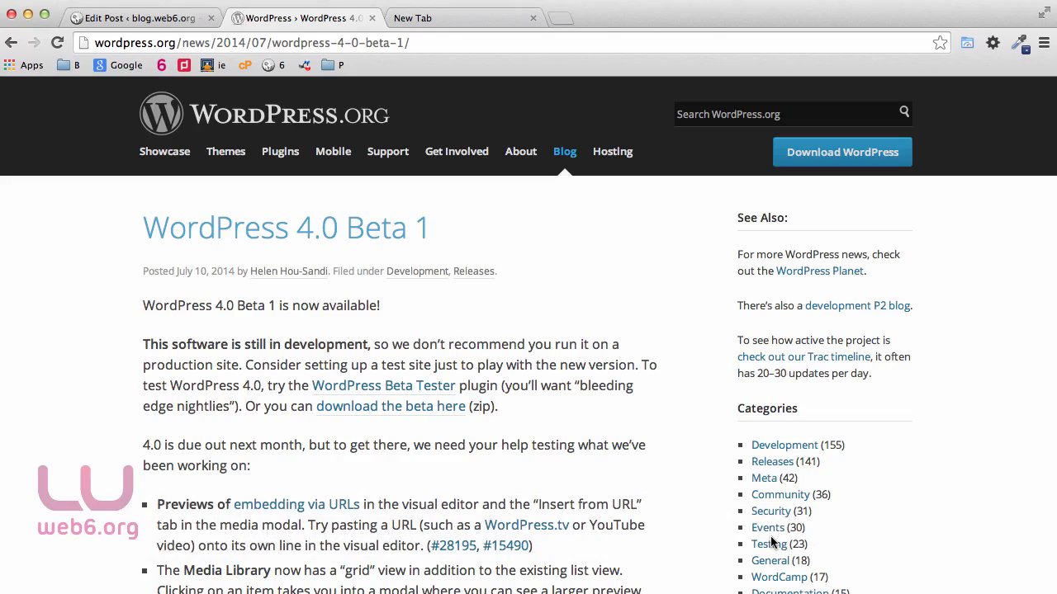
pyautogui.moveTo(769, 545)
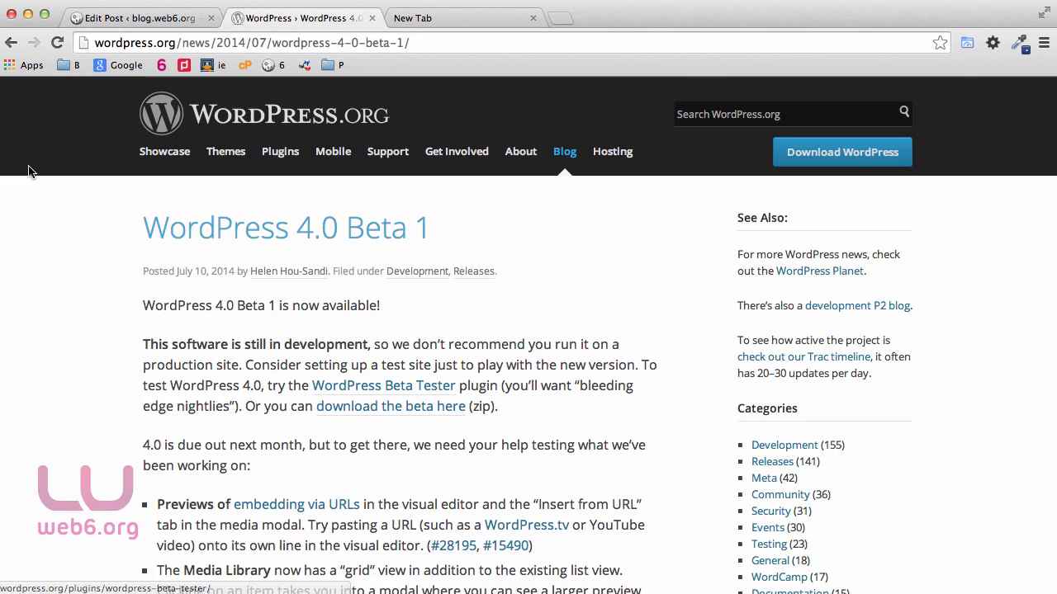
# Step: Scroll down and back up through the page in the currently open tab
pyautogui.scroll(-3)
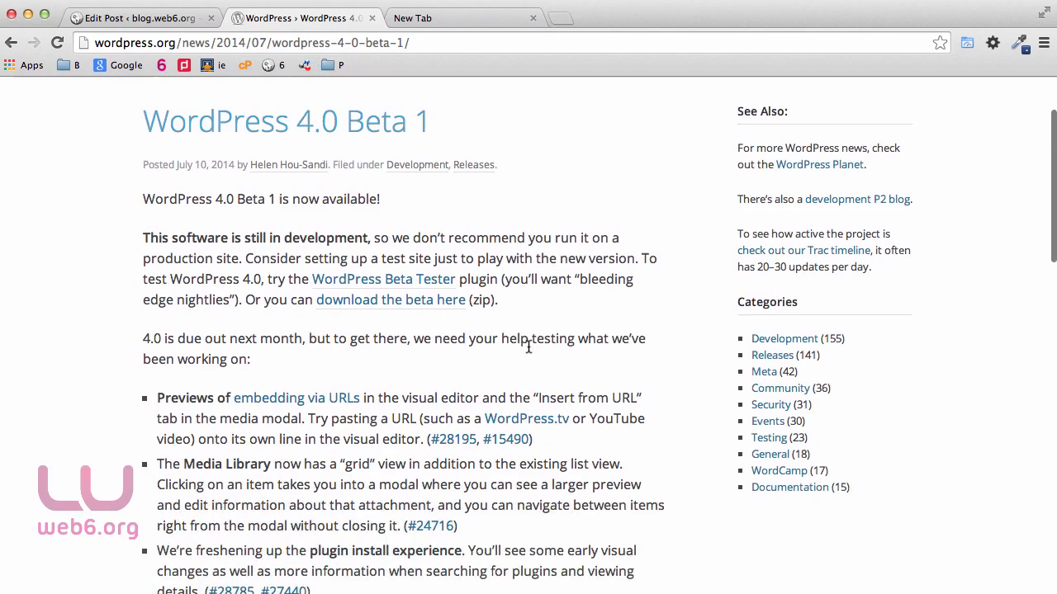
pyautogui.scroll(-3)
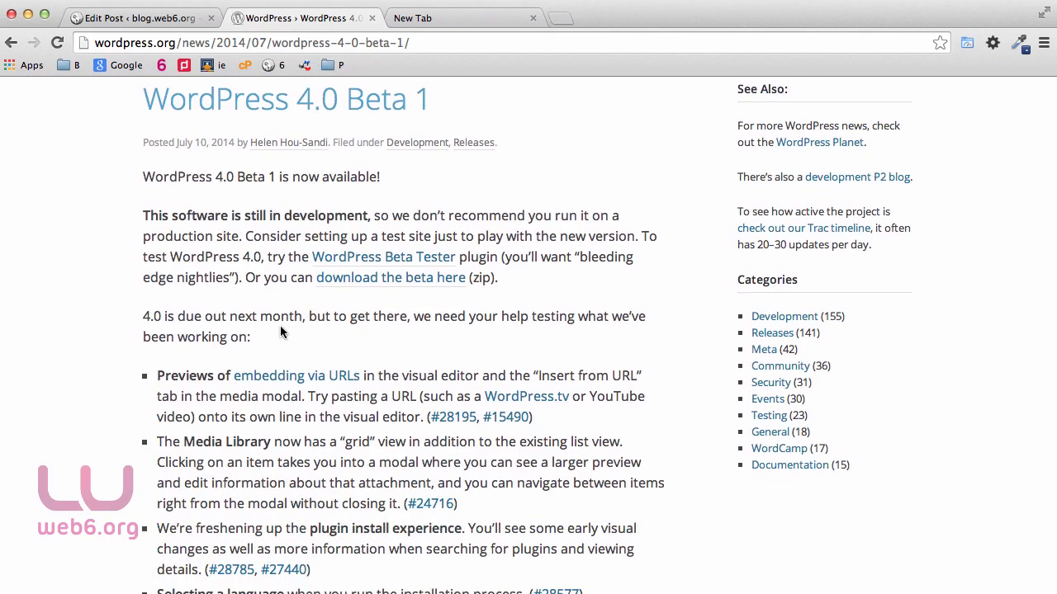
pyautogui.scroll(-3)
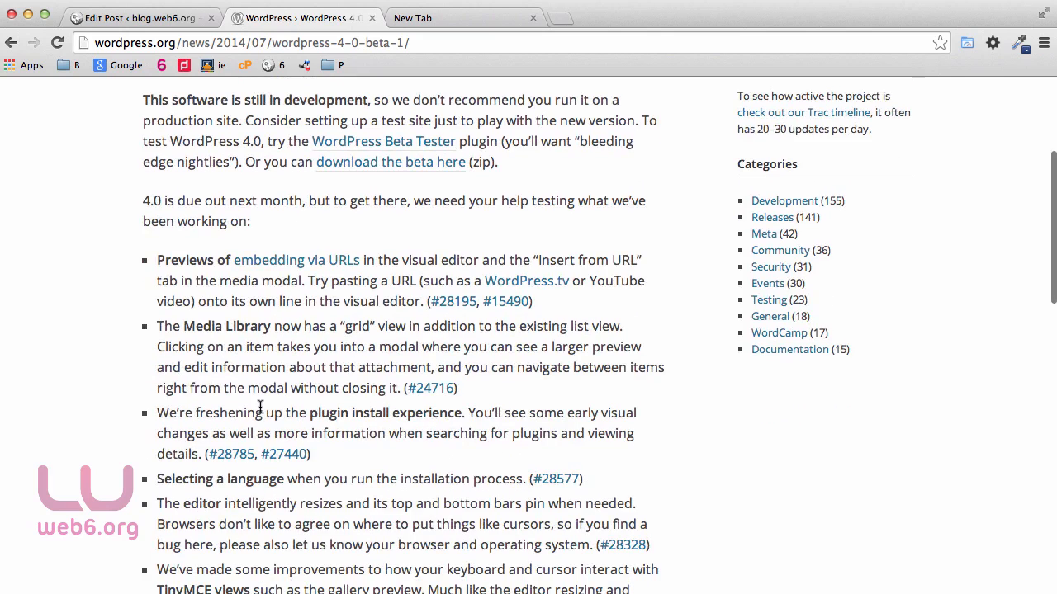
pyautogui.scroll(-3)
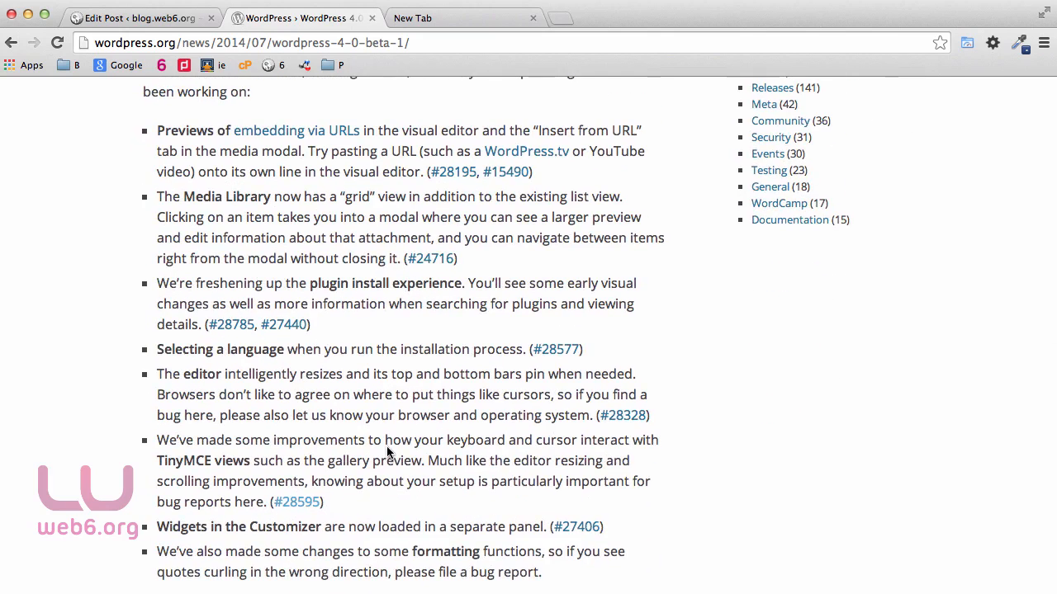
pyautogui.scroll(-3)
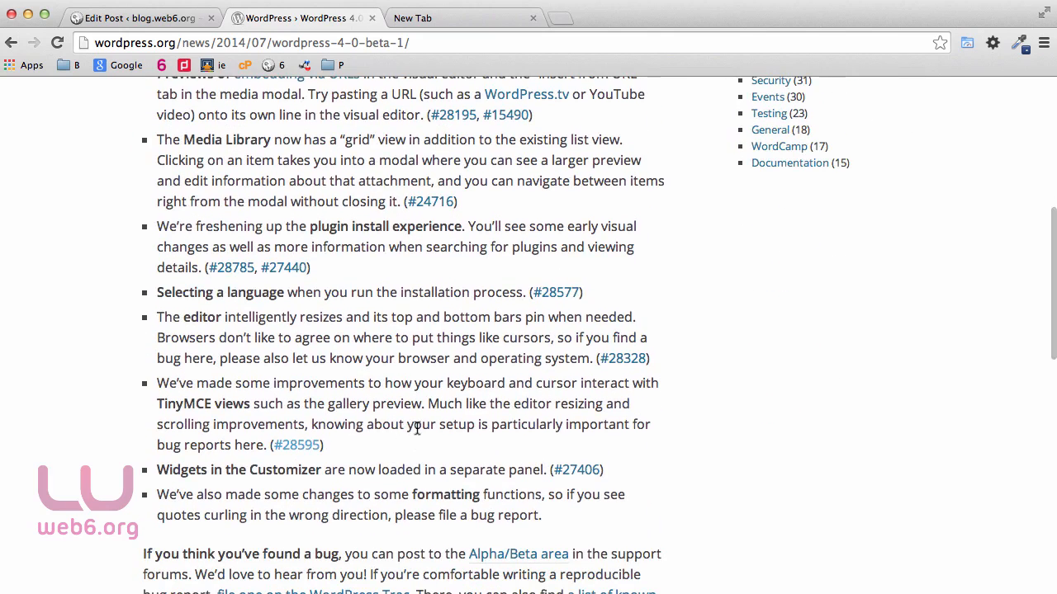
pyautogui.scroll(3)
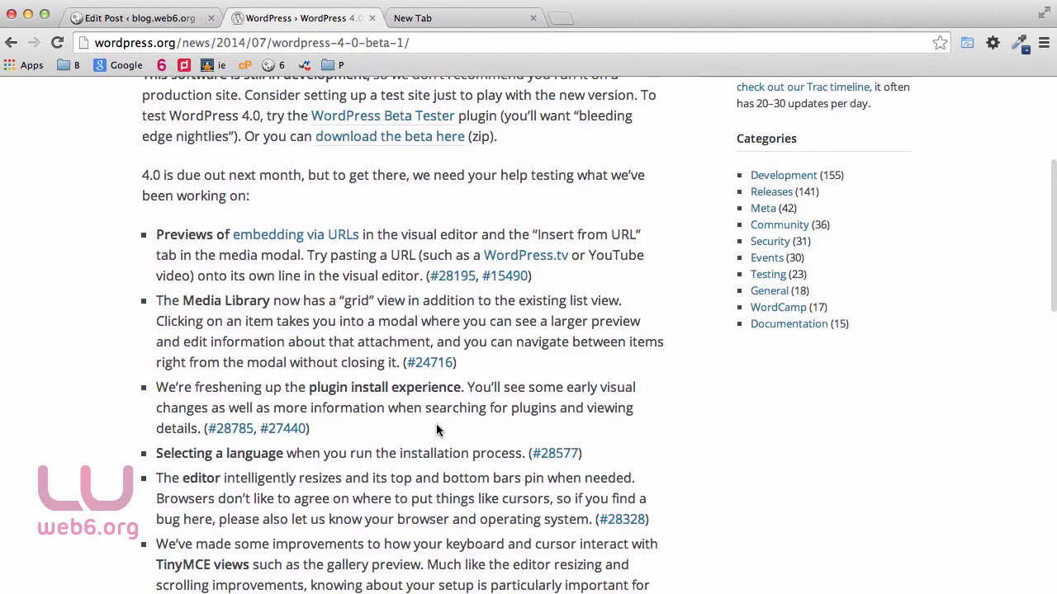
pyautogui.scroll(3)
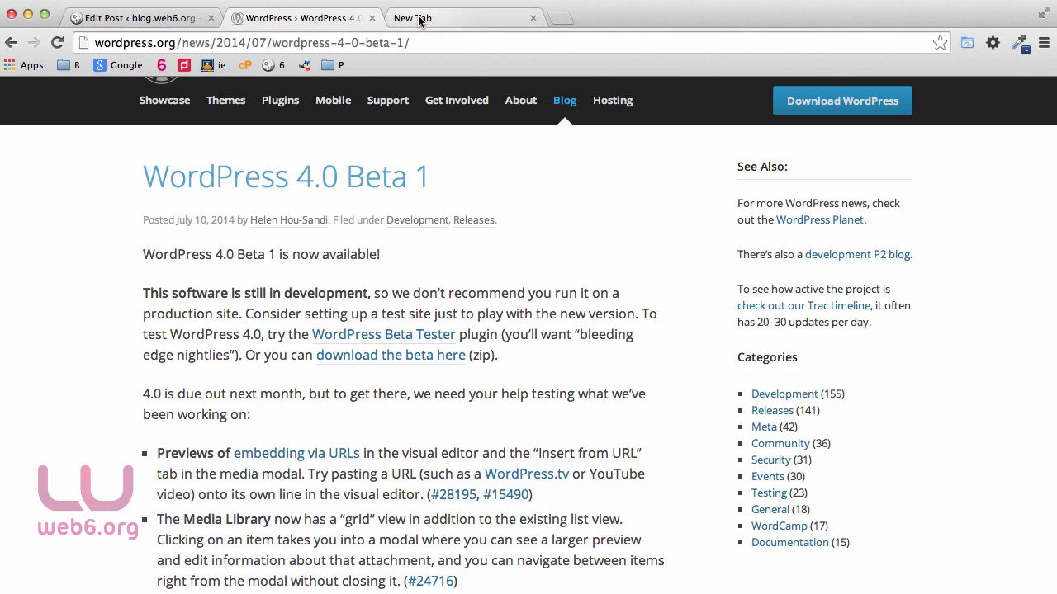
# Step: Switch to the localhost/wp4 install tab and scroll through its language list
pyautogui.click(411, 16)
pyautogui.write('localhost/wp4/wp-admin/install.php')
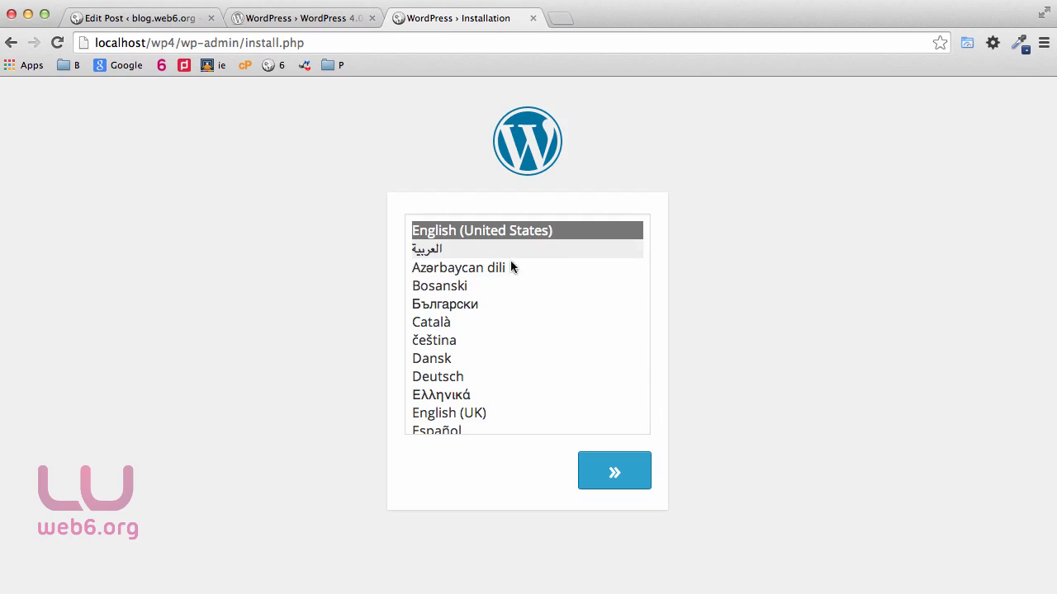
pyautogui.moveTo(759, 312)
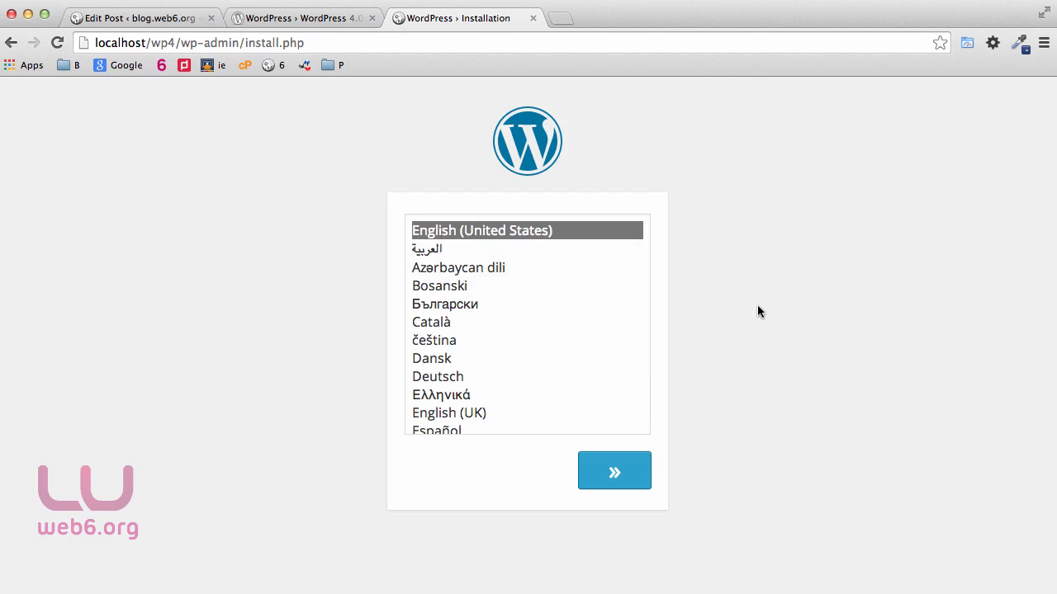
pyautogui.scroll(-3)
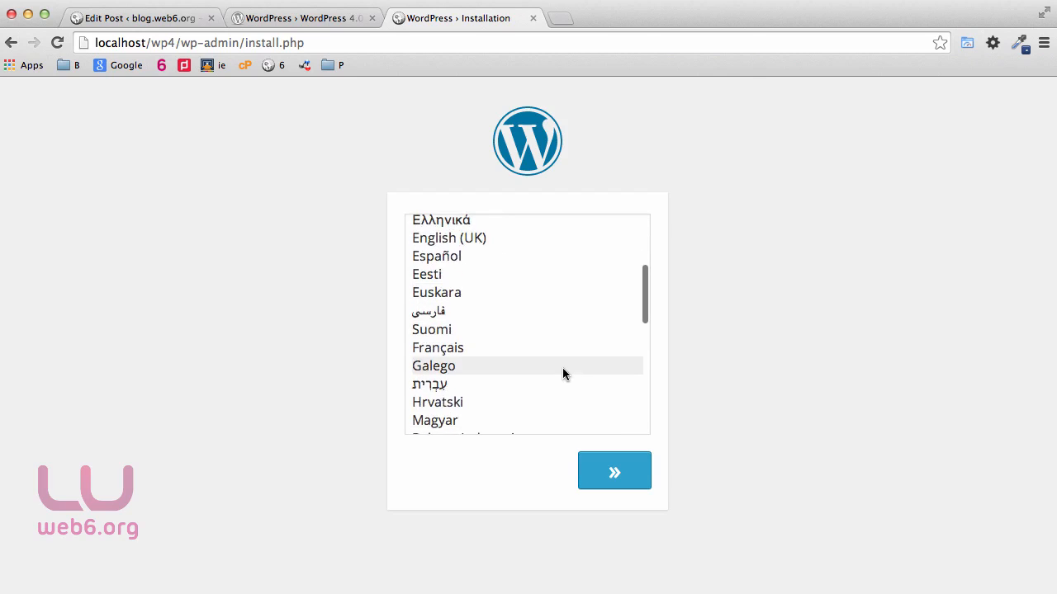
pyautogui.scroll(-3)
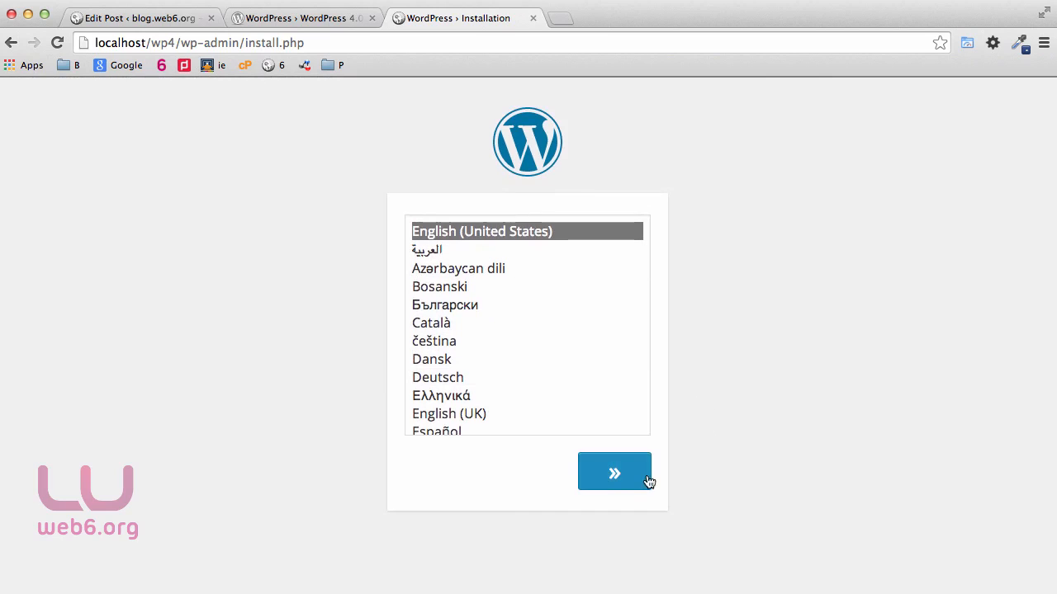
# Step: Continue the installation in English (United States) to reach the site information form
pyautogui.click(614, 473)
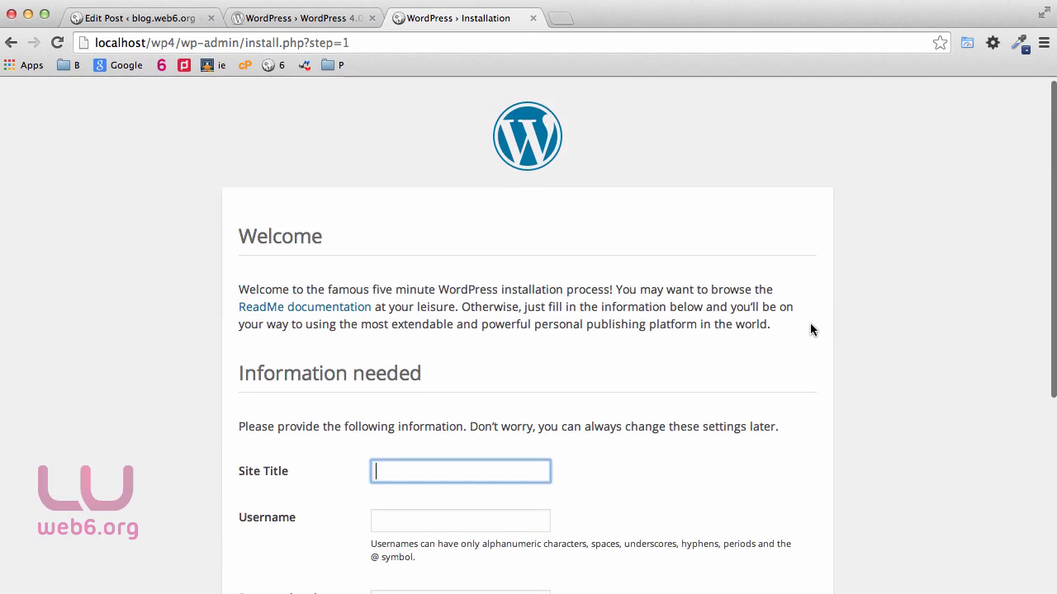
pyautogui.scroll(-3)
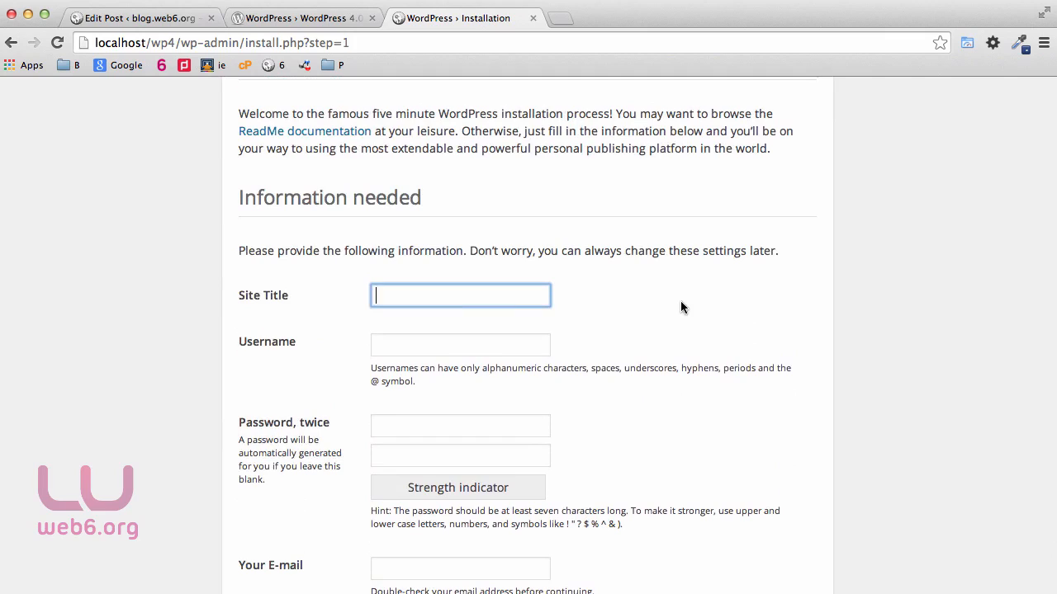
pyautogui.moveTo(669, 306)
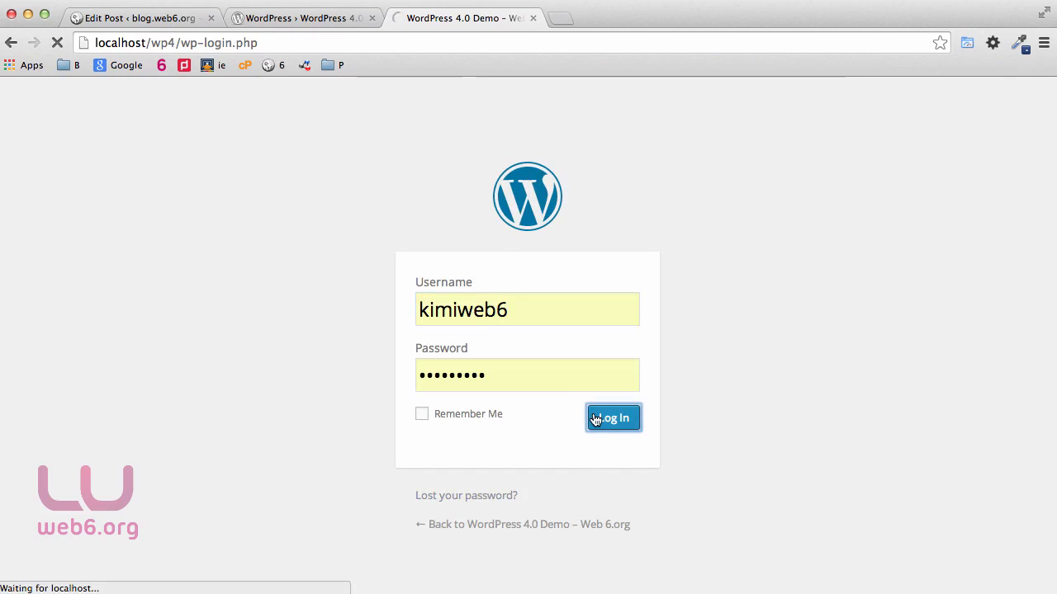
# Step: Log in as kimiweb6 and look over the WordPress 4.0 beta dashboard
pyautogui.click(610, 417)
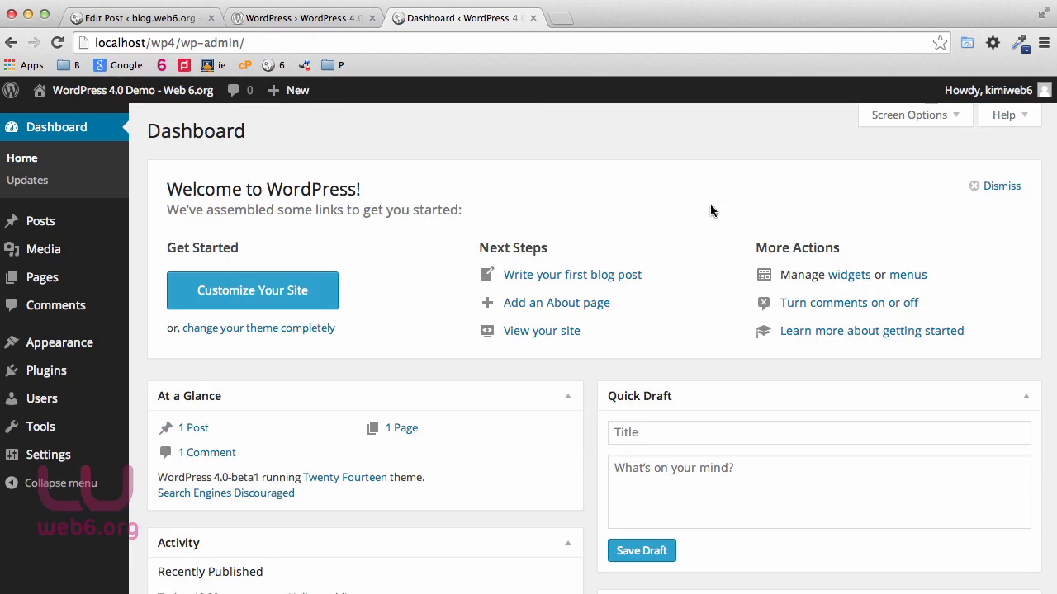
pyautogui.scroll(-3)
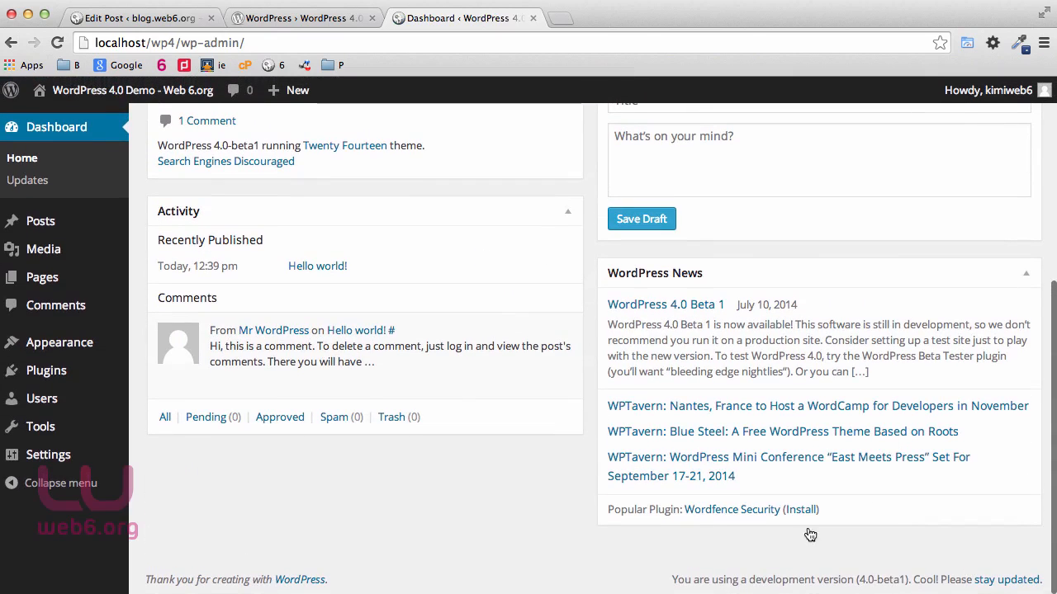
pyautogui.scroll(3)
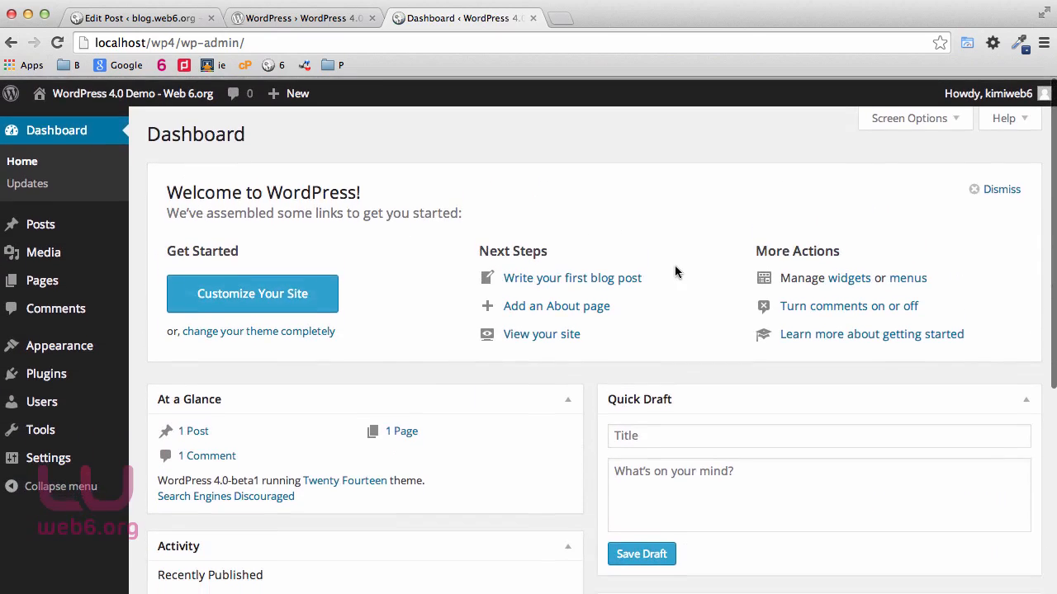
pyautogui.scroll(-3)
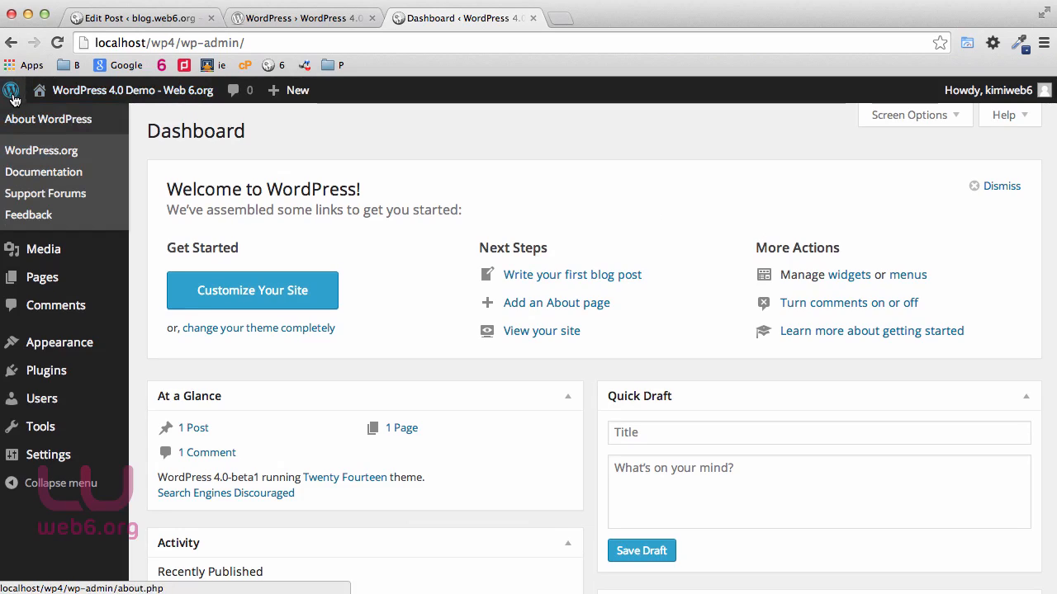
pyautogui.moveTo(48, 119)
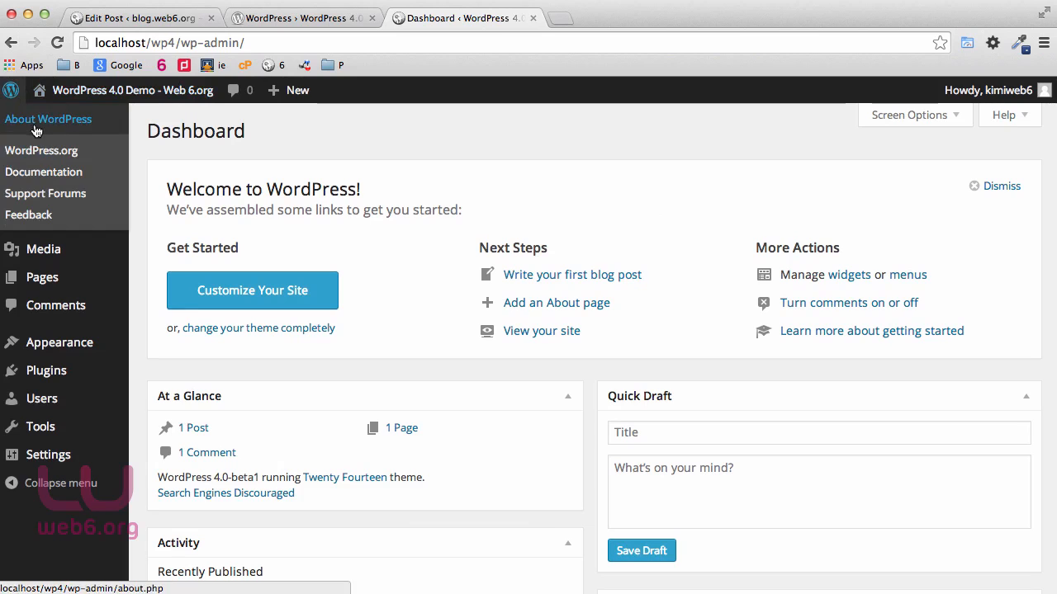
# Step: Show the Welcome to WordPress 4.0 About page and scroll its What's New list
pyautogui.click(48, 119)
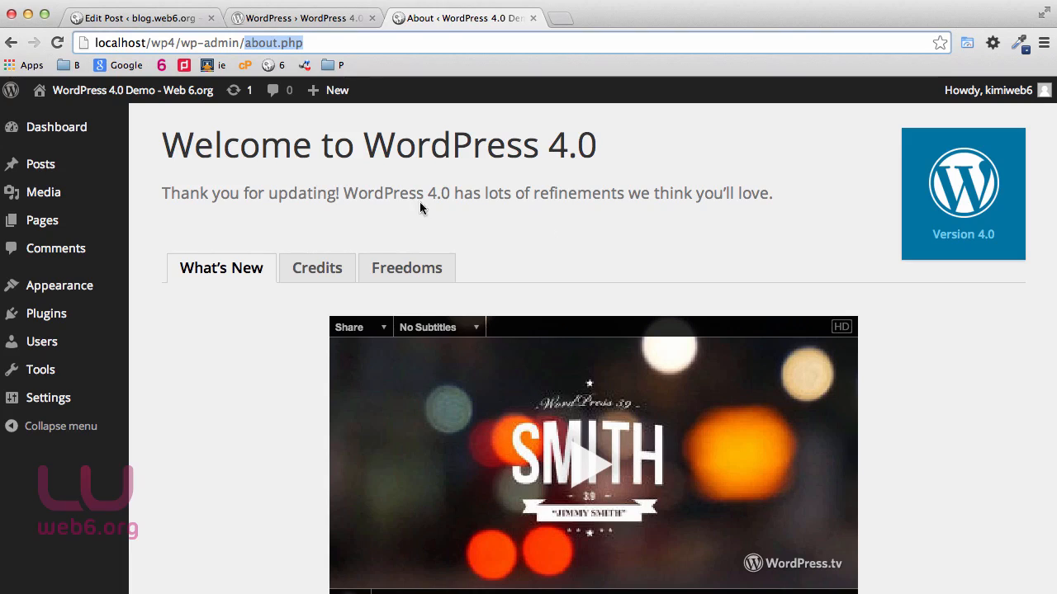
pyautogui.scroll(-3)
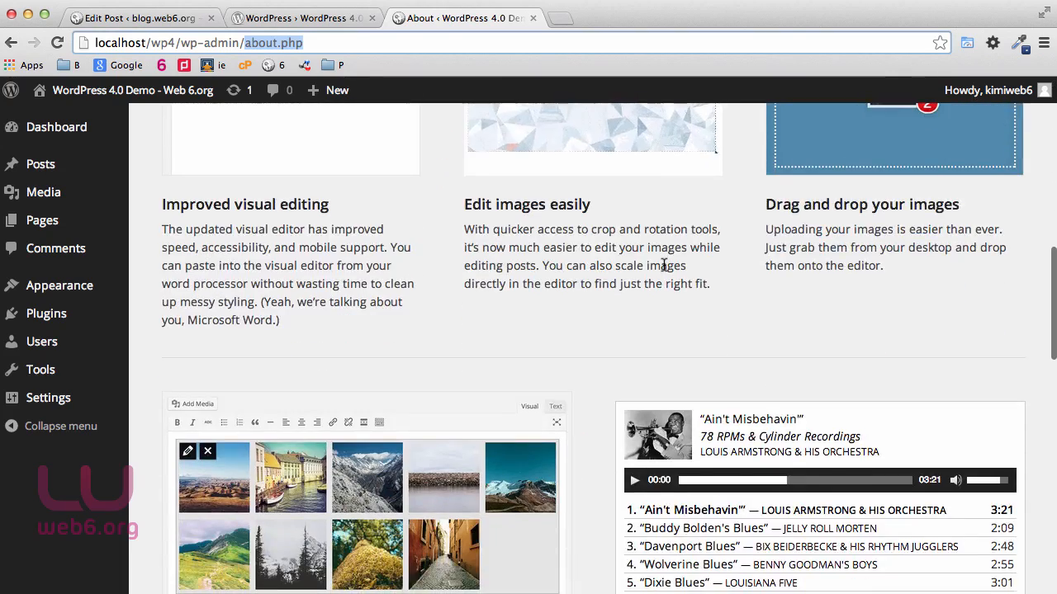
pyautogui.scroll(-3)
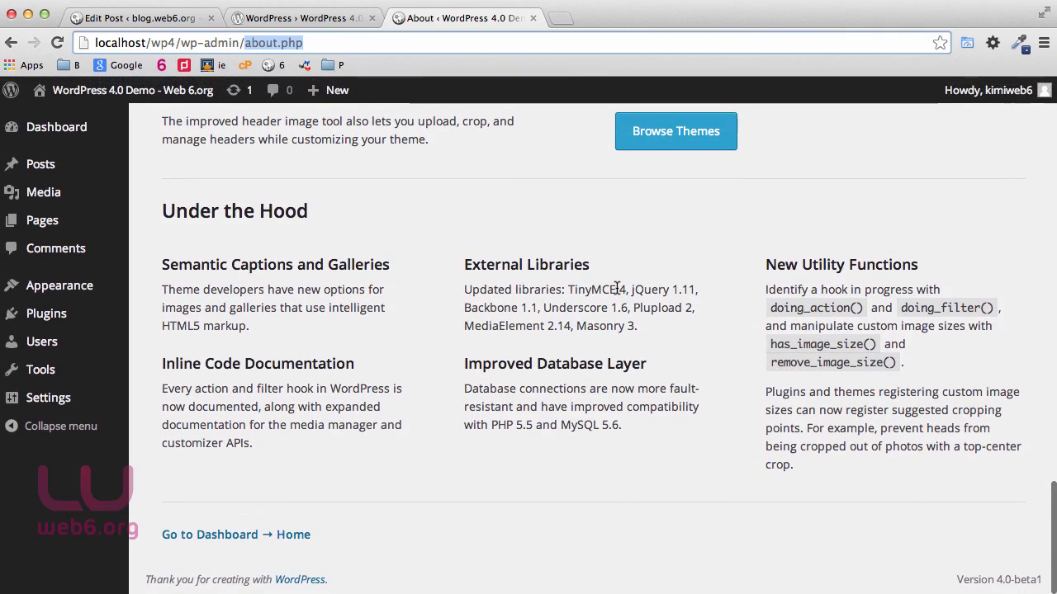
pyautogui.scroll(3)
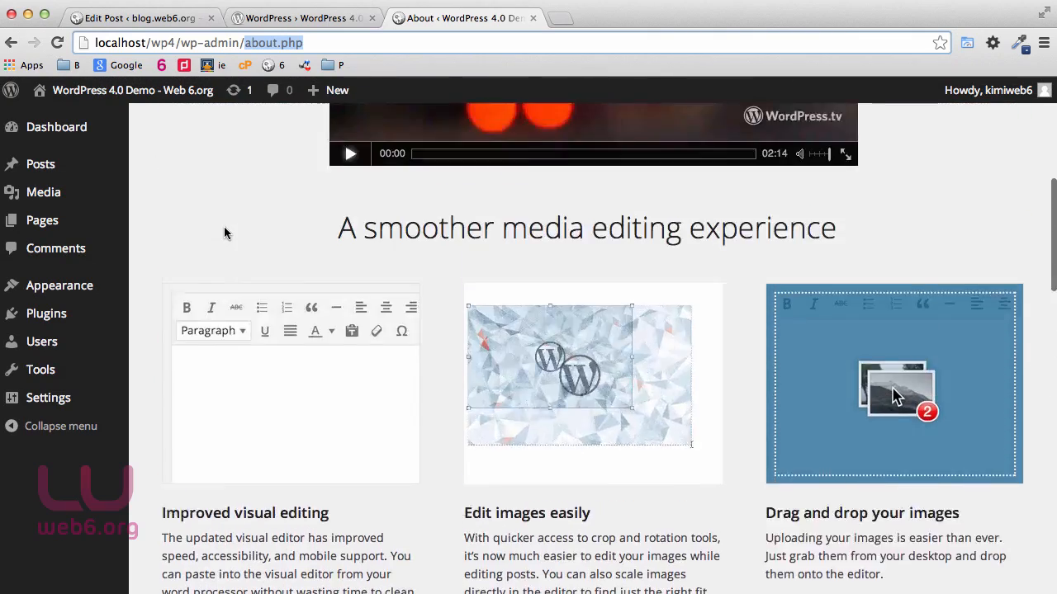
pyautogui.scroll(3)
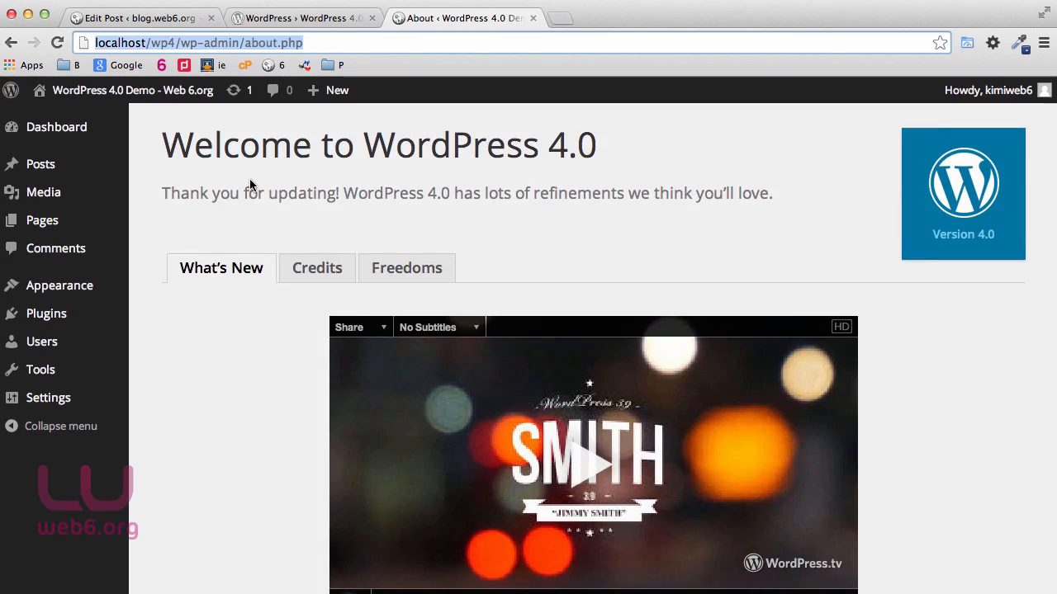
pyautogui.moveTo(229, 183)
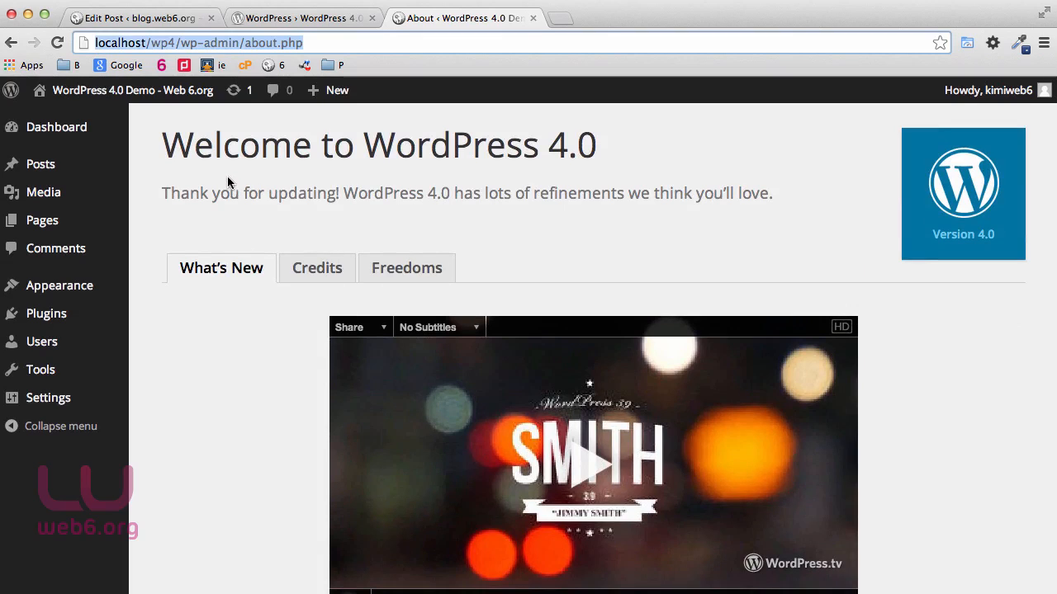
pyautogui.moveTo(43, 192)
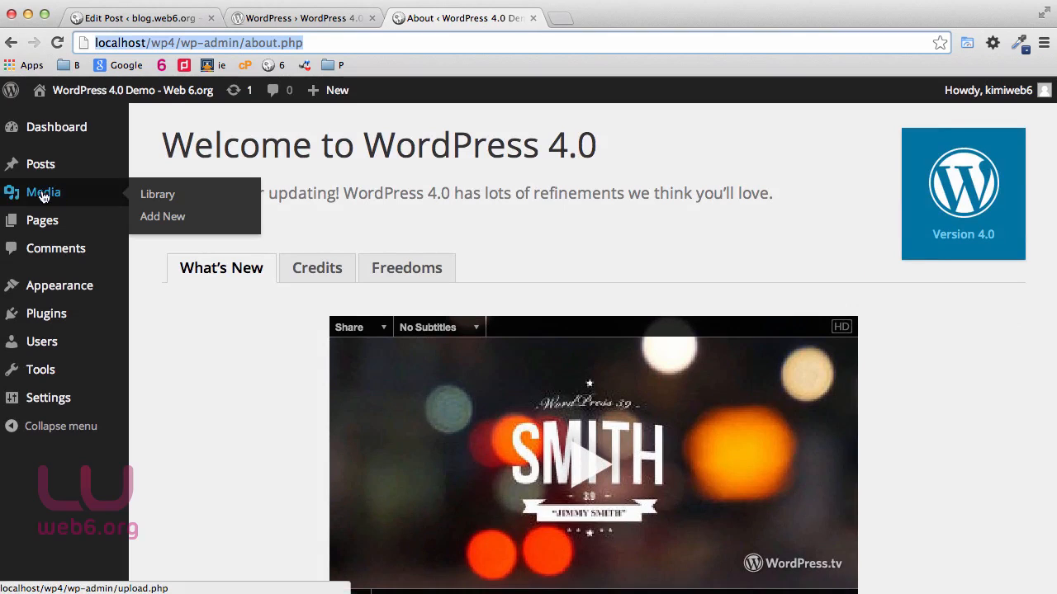
# Step: Upload the five screenshot images into the Media Library via Add New
pyautogui.click(157, 195)
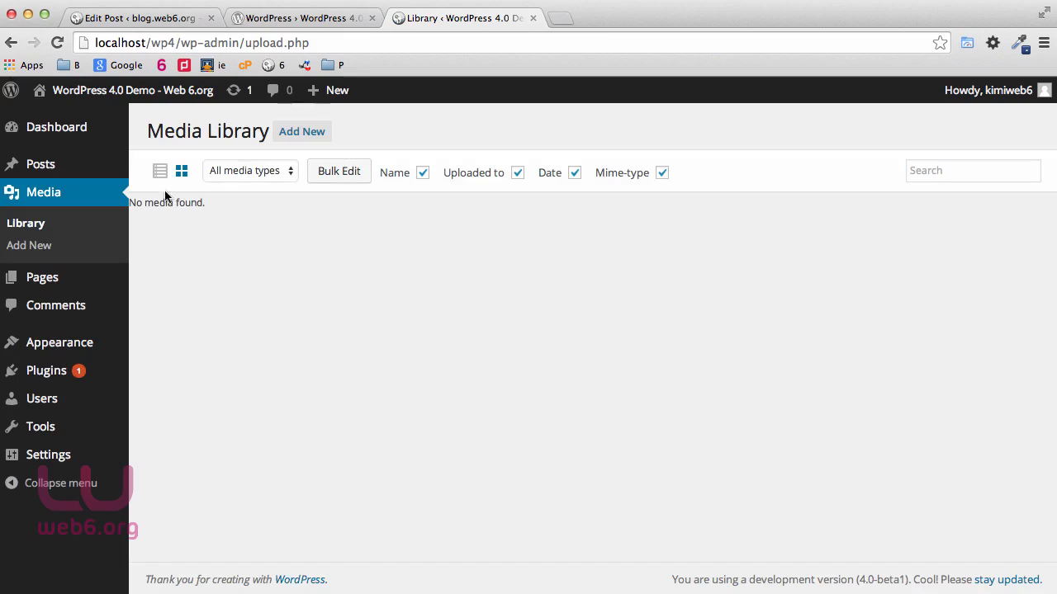
pyautogui.moveTo(175, 213)
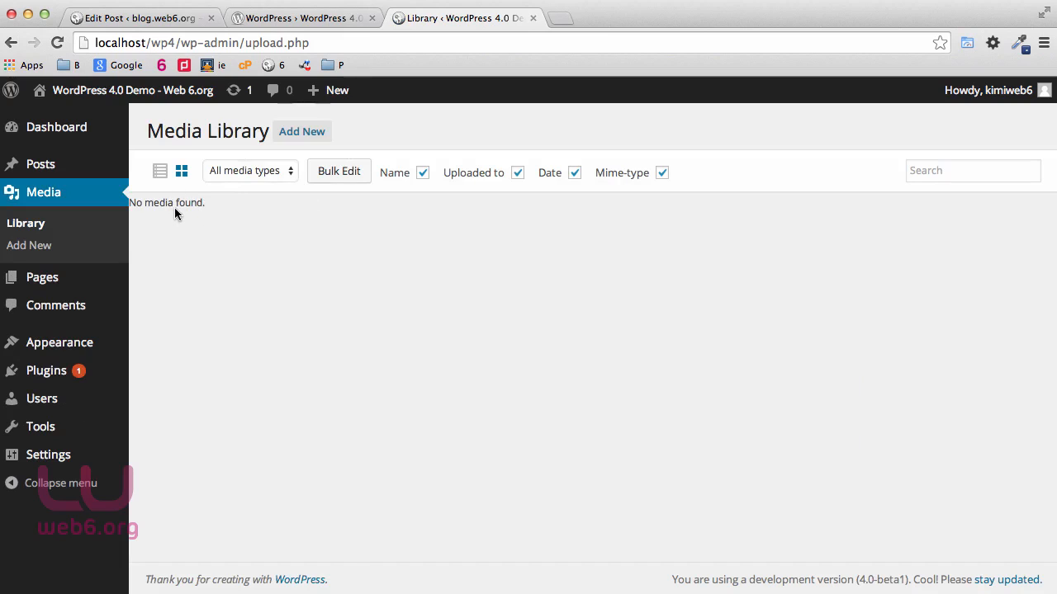
pyautogui.click(301, 132)
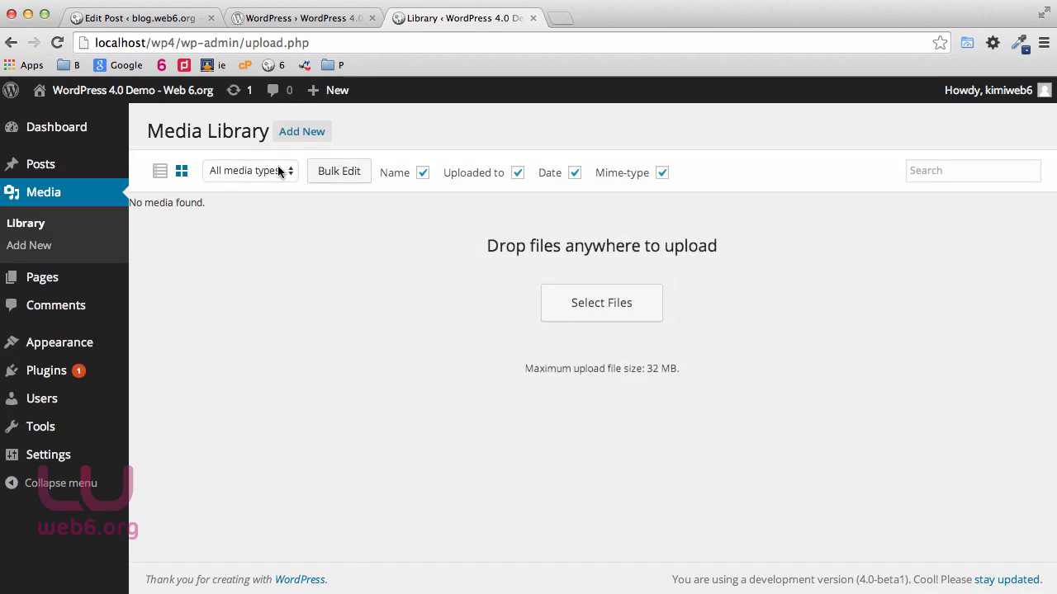
pyautogui.click(601, 302)
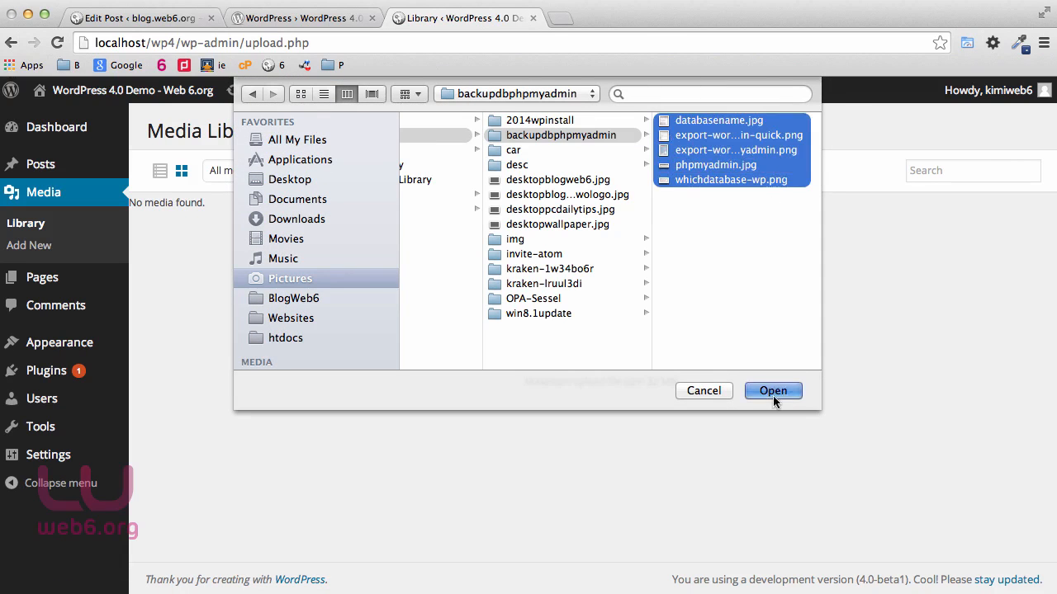
pyautogui.click(773, 390)
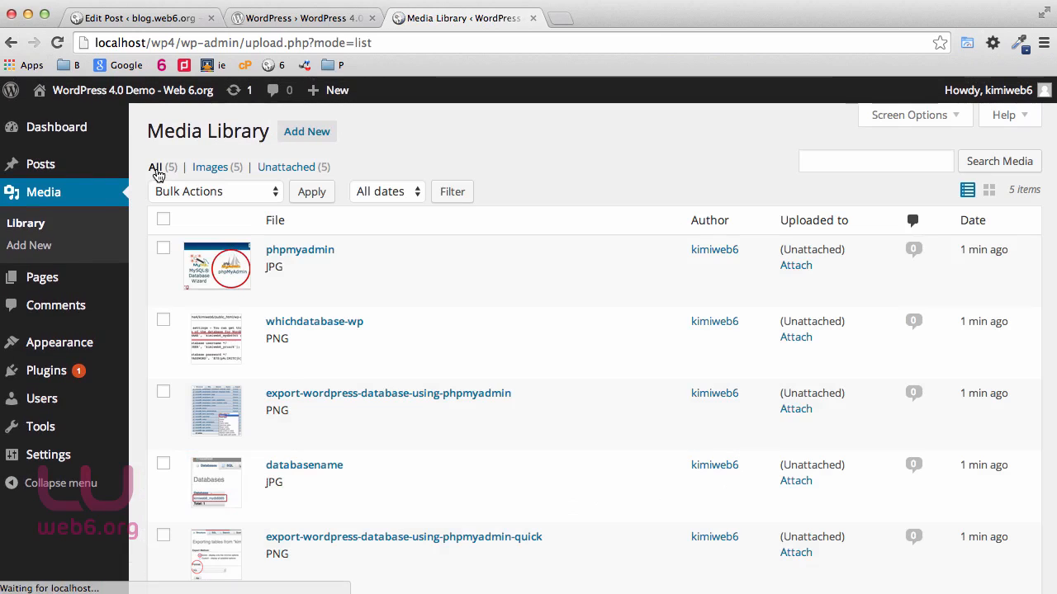
pyautogui.moveTo(520, 360)
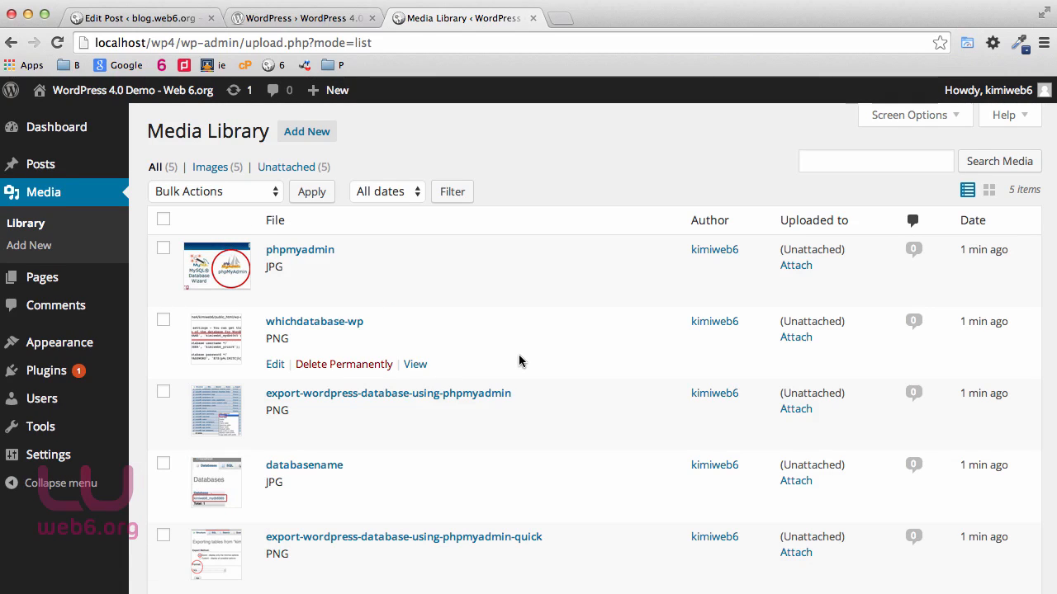
pyautogui.moveTo(901, 182)
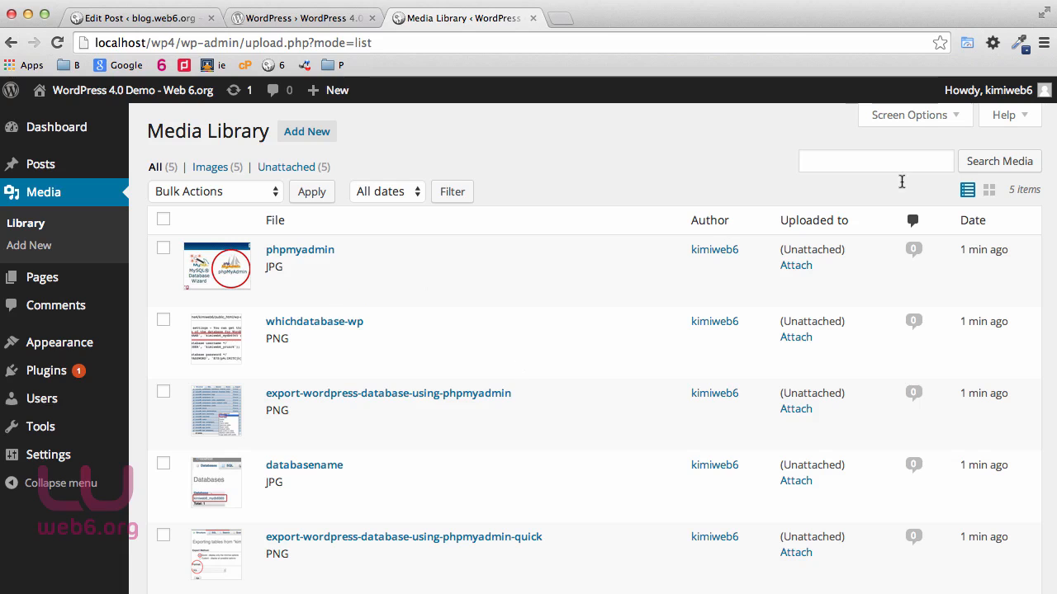
# Step: Switch the Media Library to the thumbnail grid view
pyautogui.click(216, 338)
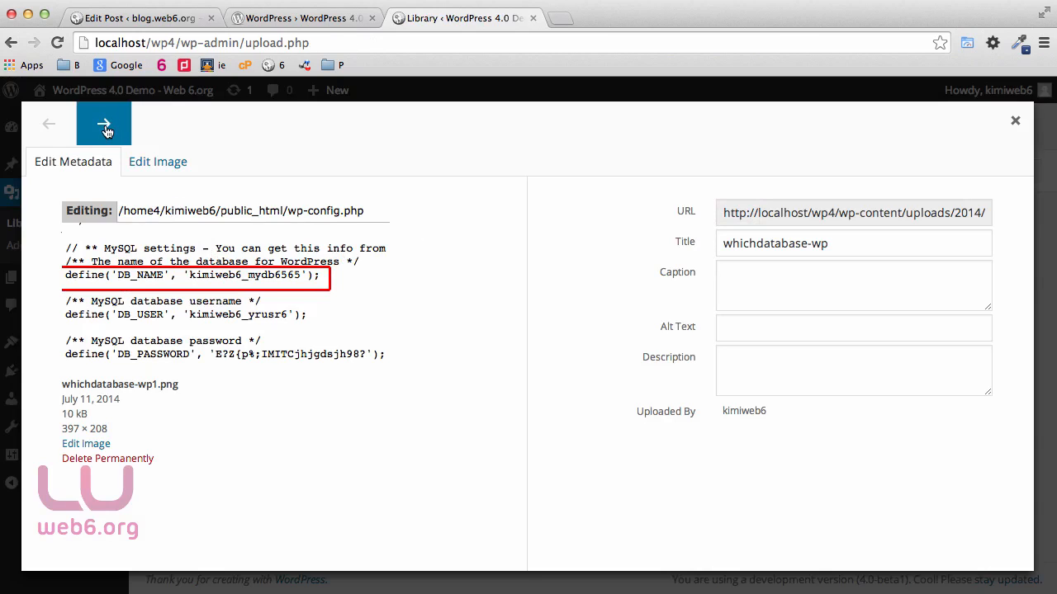
# Step: Visit the image's Caption and Description fields, move to the next image, then close the details
pyautogui.click(159, 161)
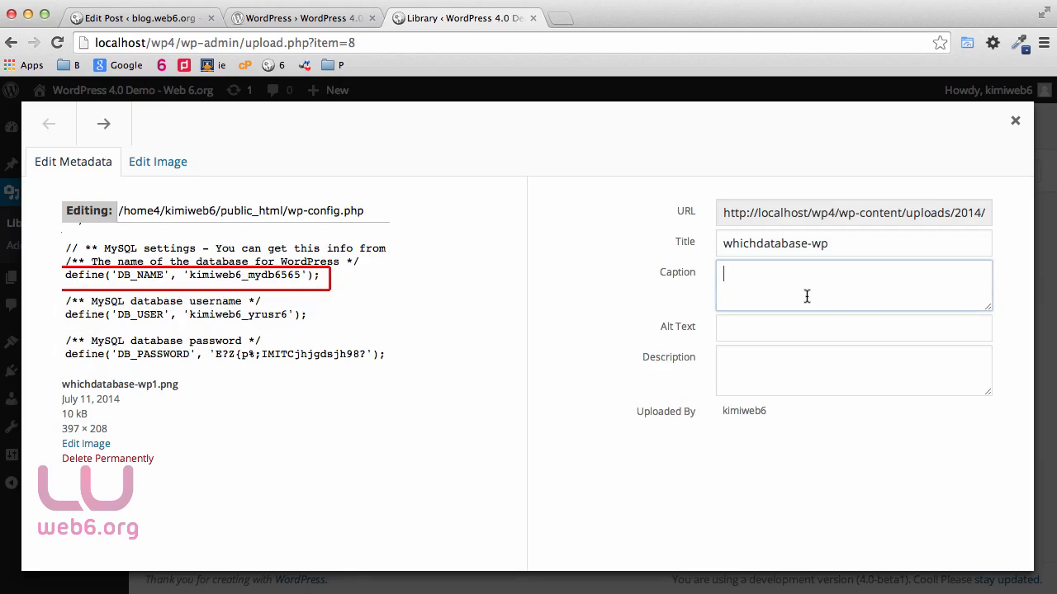
pyautogui.click(852, 369)
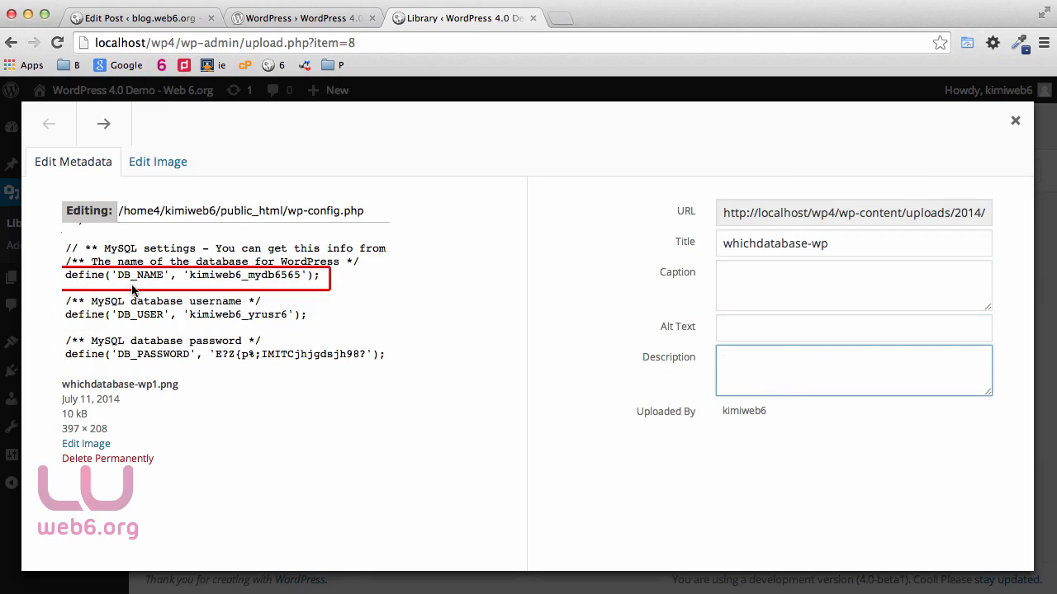
pyautogui.click(104, 123)
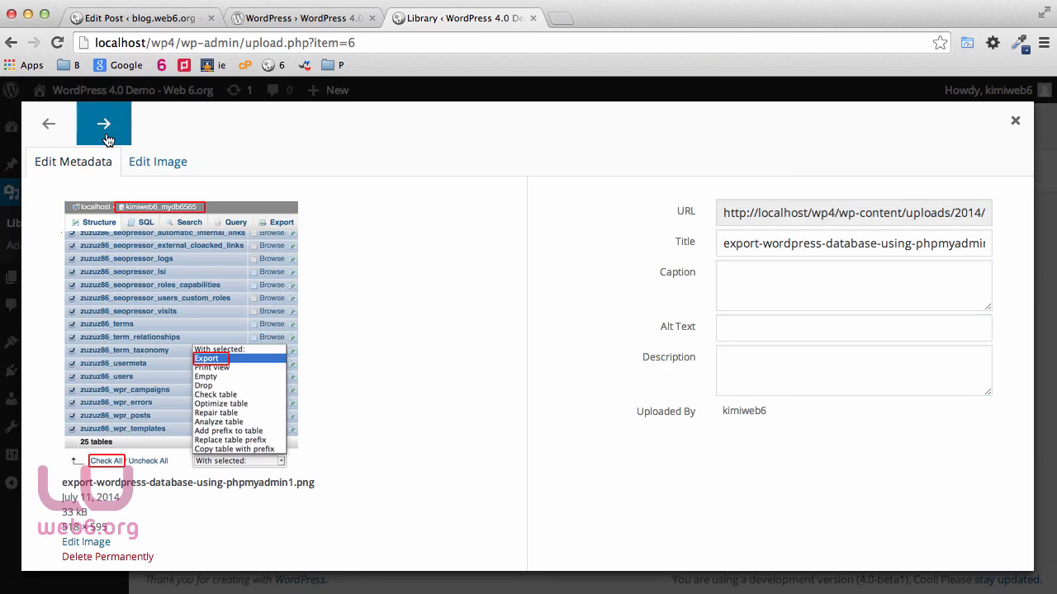
pyautogui.click(1015, 121)
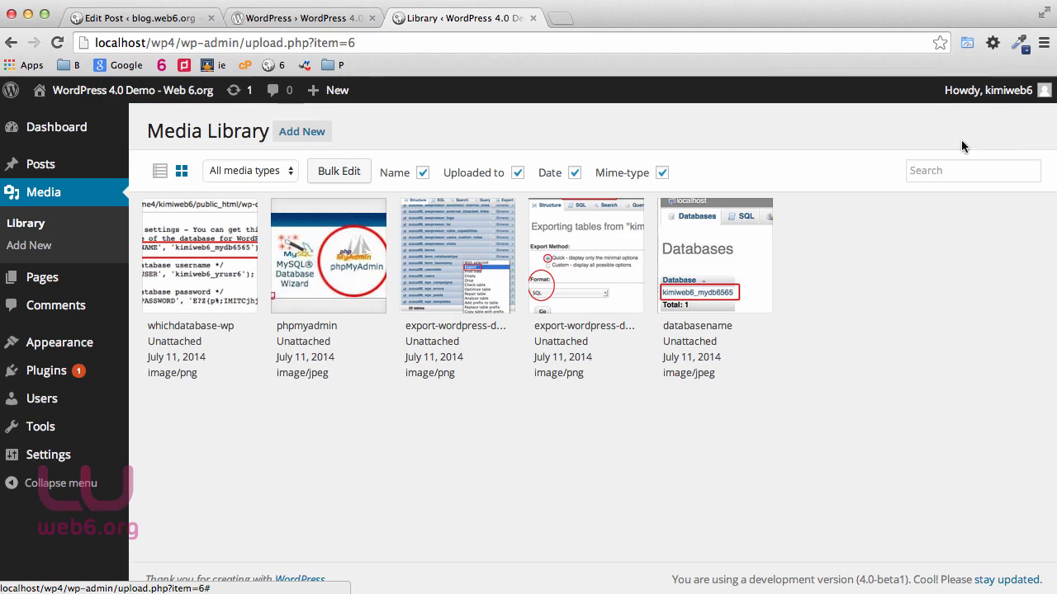
pyautogui.moveTo(809, 320)
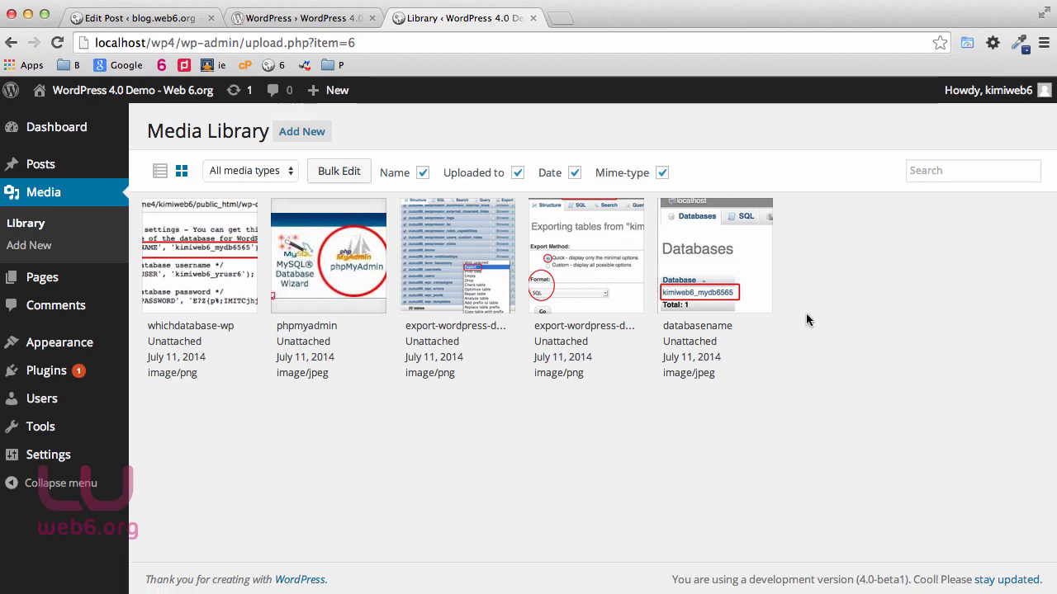
pyautogui.moveTo(832, 330)
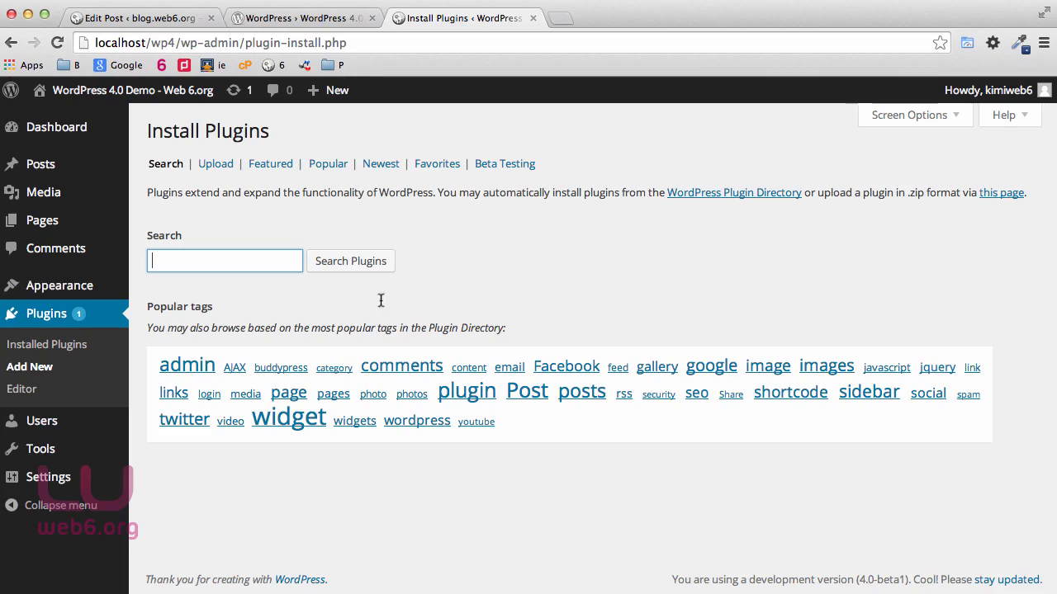
pyautogui.moveTo(187, 364)
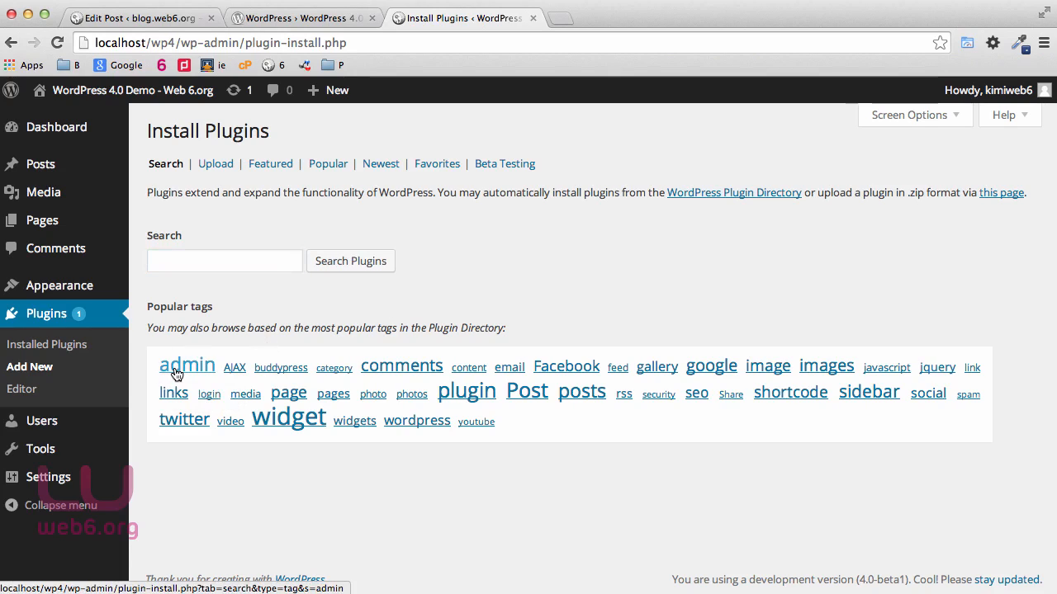
# Step: Show Install Plugins results for the popular 'admin' tag as cards
pyautogui.click(186, 367)
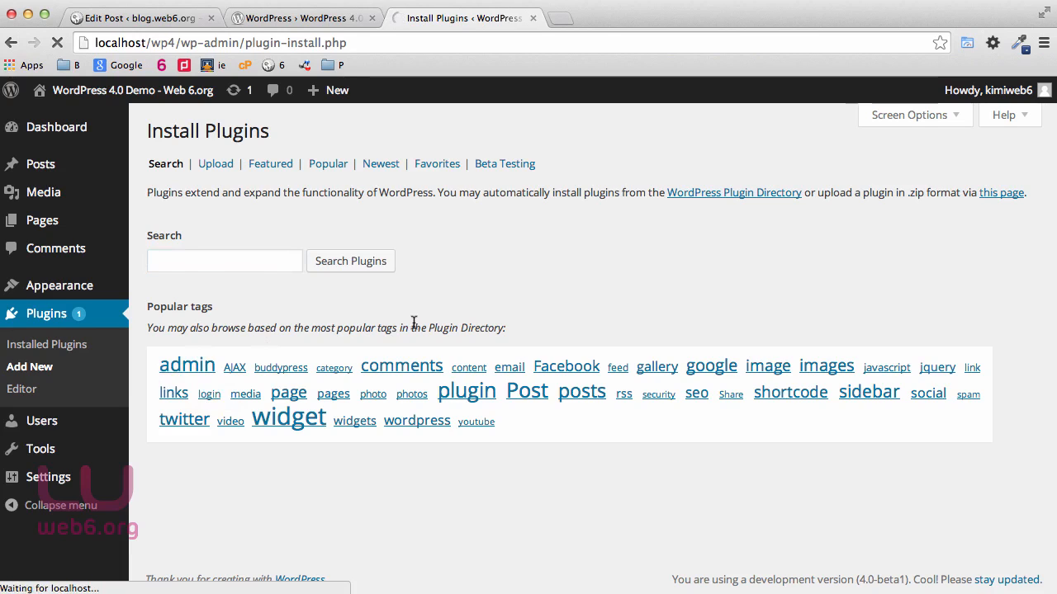
pyautogui.click(187, 367)
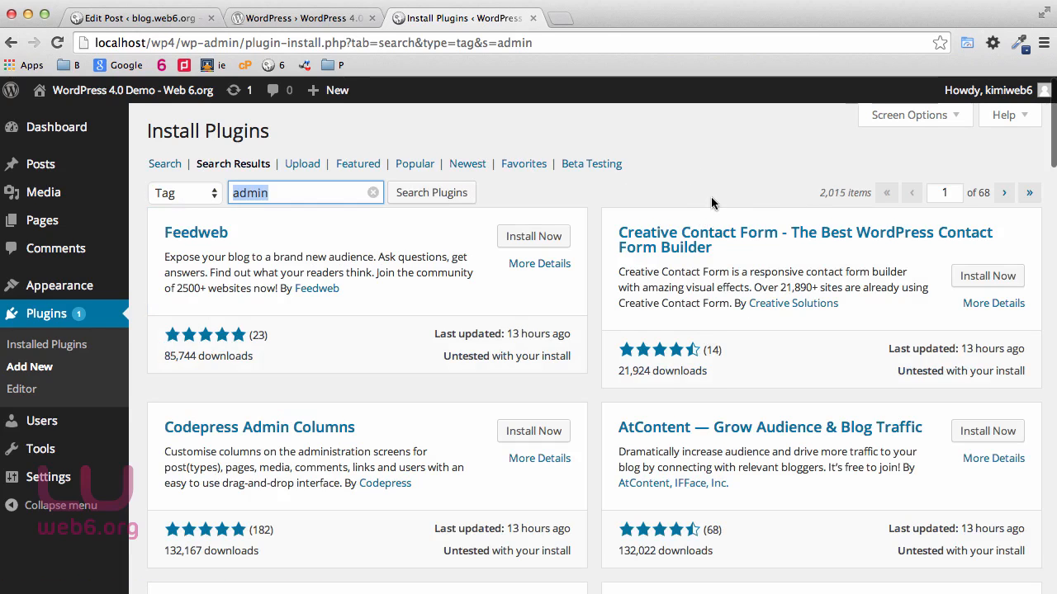
pyautogui.moveTo(723, 196)
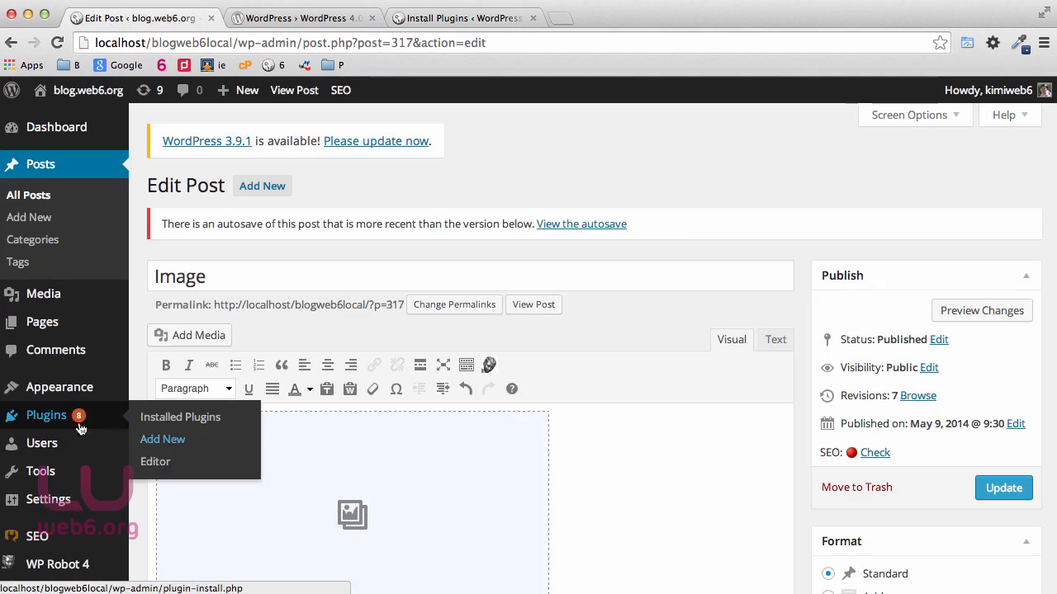
# Step: On the older site, go to plugin installation and list plugins tagged admin
pyautogui.click(162, 439)
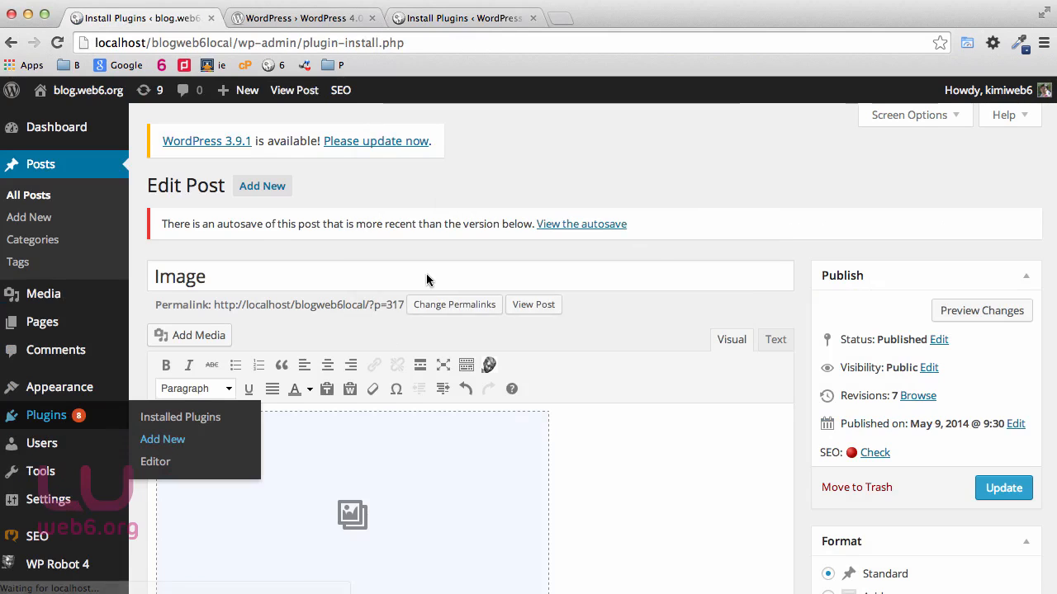
pyautogui.click(161, 439)
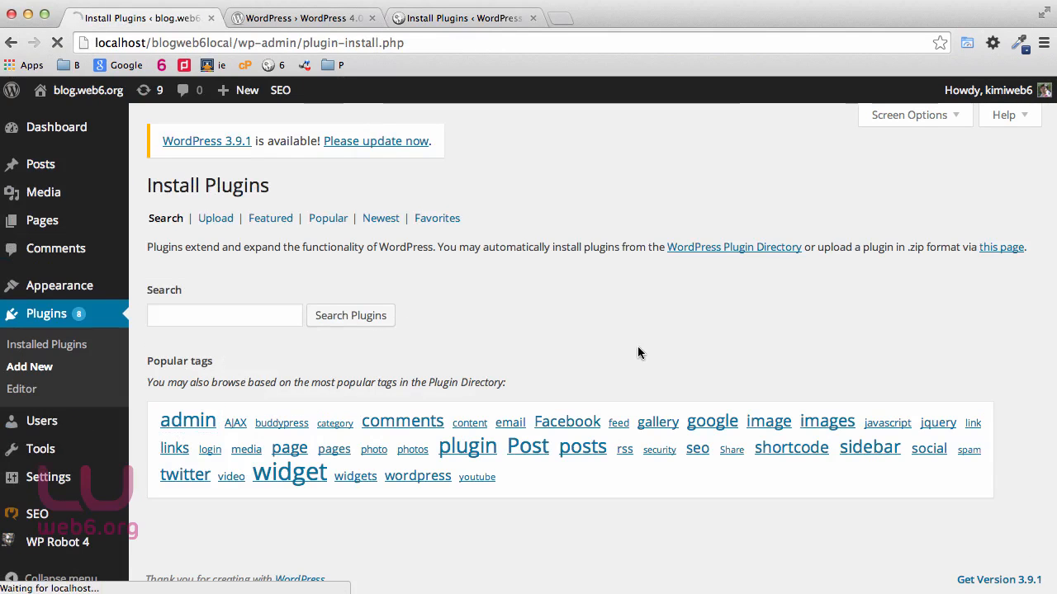
pyautogui.click(188, 421)
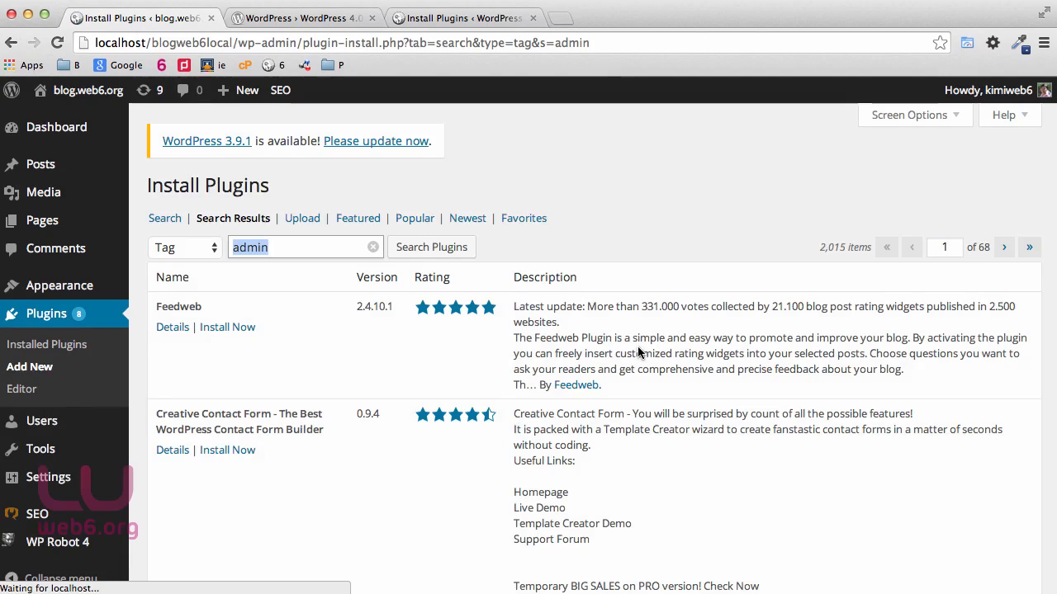
pyautogui.scroll(-3)
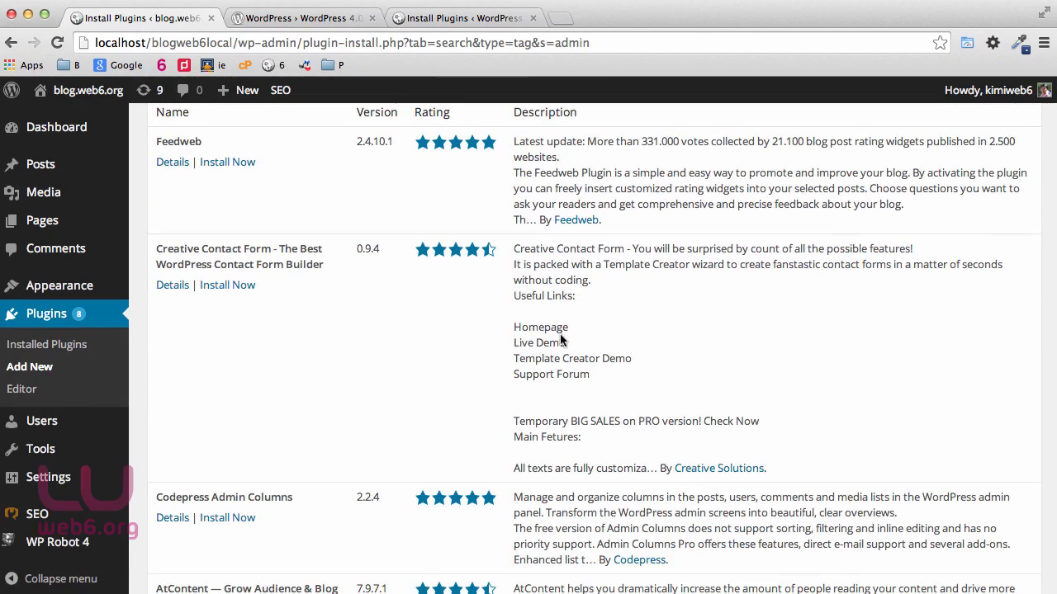
pyautogui.moveTo(427, 332)
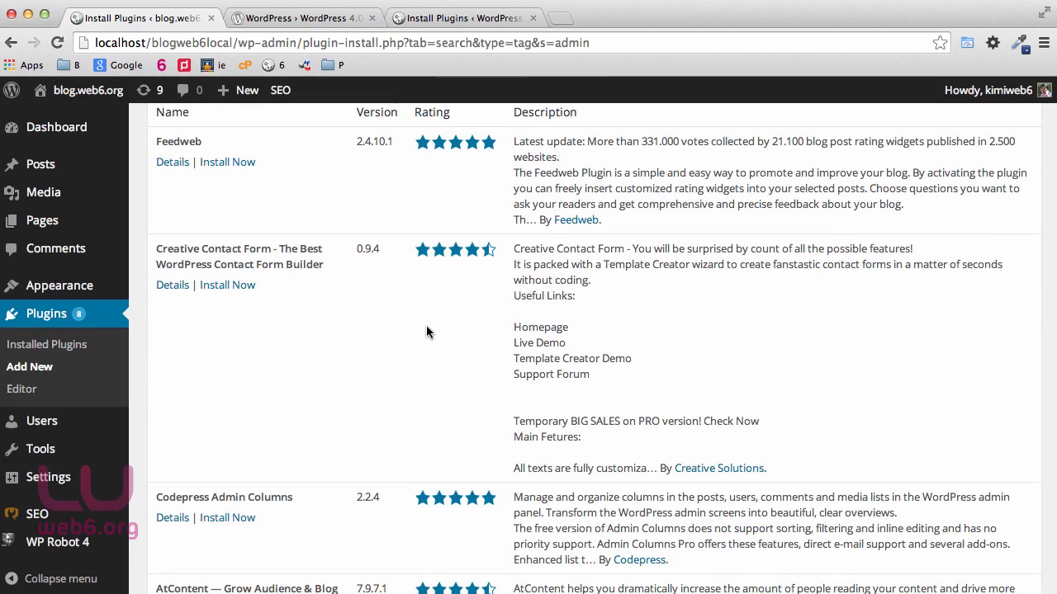
# Step: View the Creative Contact Form plugin's details popup, then close it
pyautogui.click(172, 284)
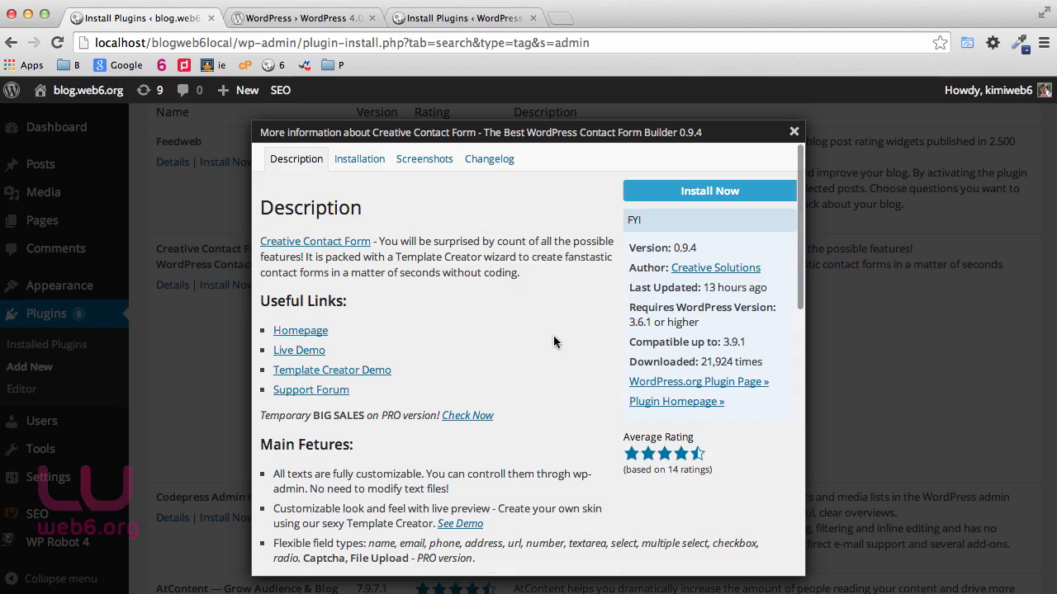
pyautogui.scroll(-3)
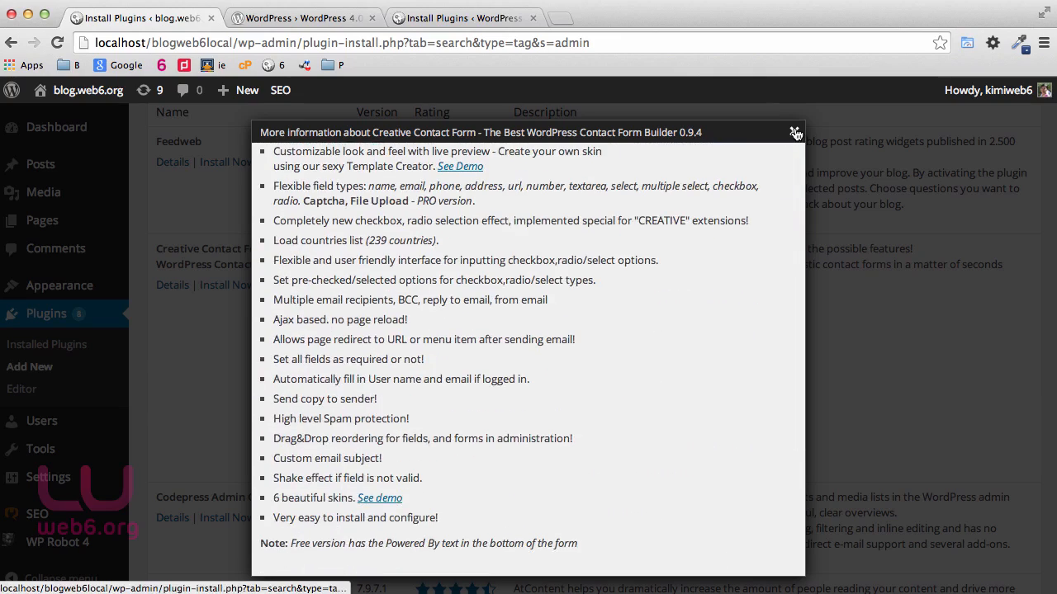
pyautogui.click(795, 132)
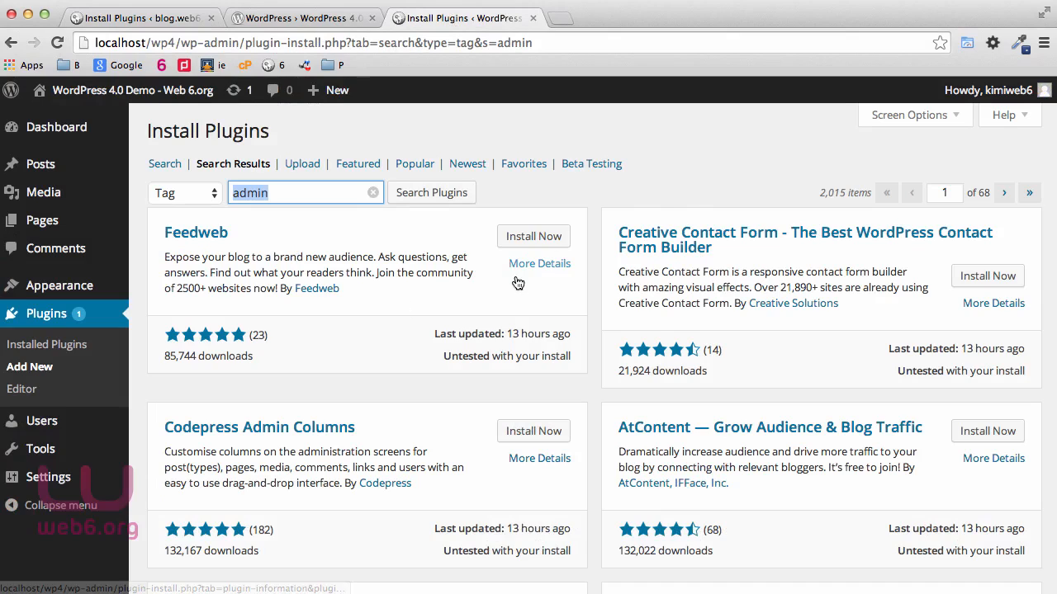
pyautogui.click(538, 263)
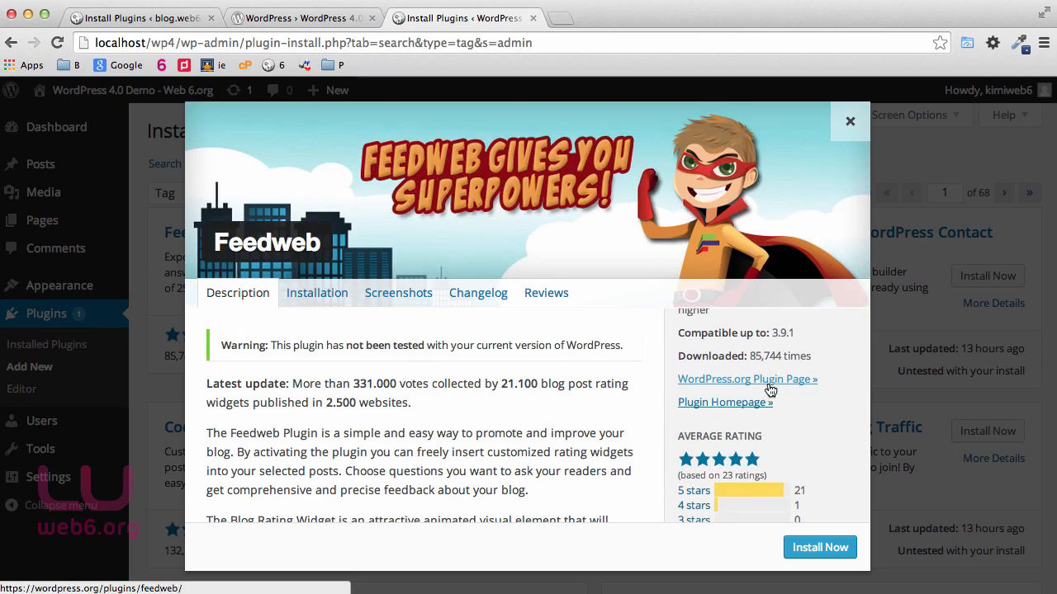
pyautogui.scroll(-3)
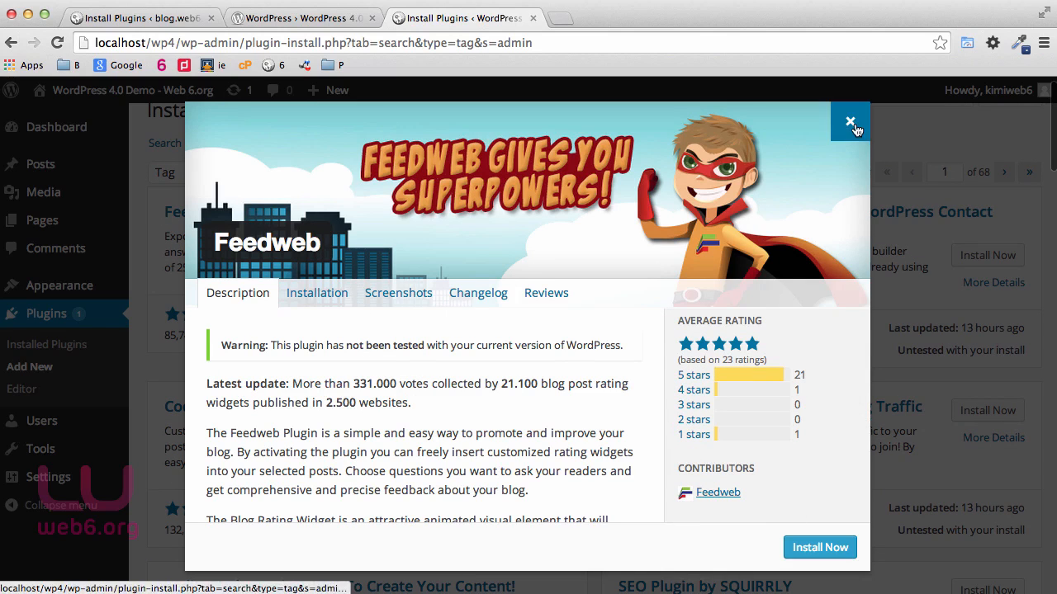
pyautogui.click(850, 122)
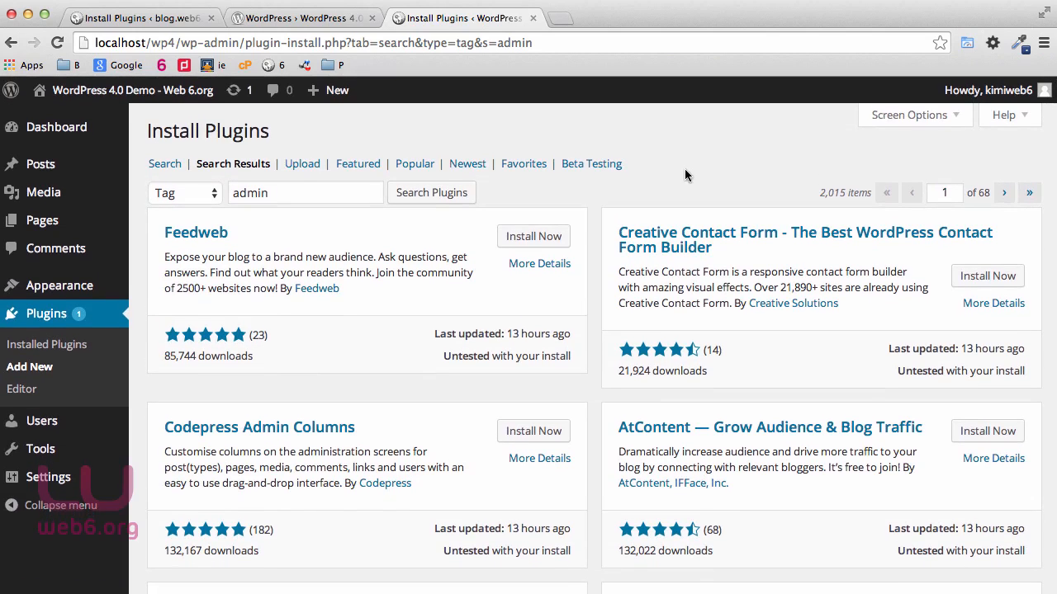
pyautogui.moveTo(669, 179)
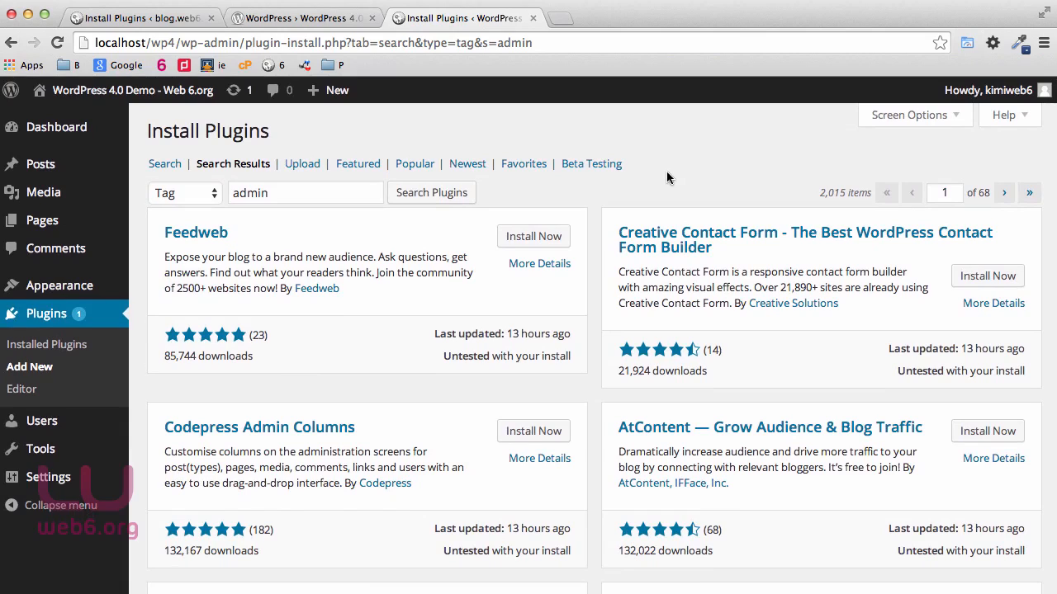
pyautogui.moveTo(578, 132)
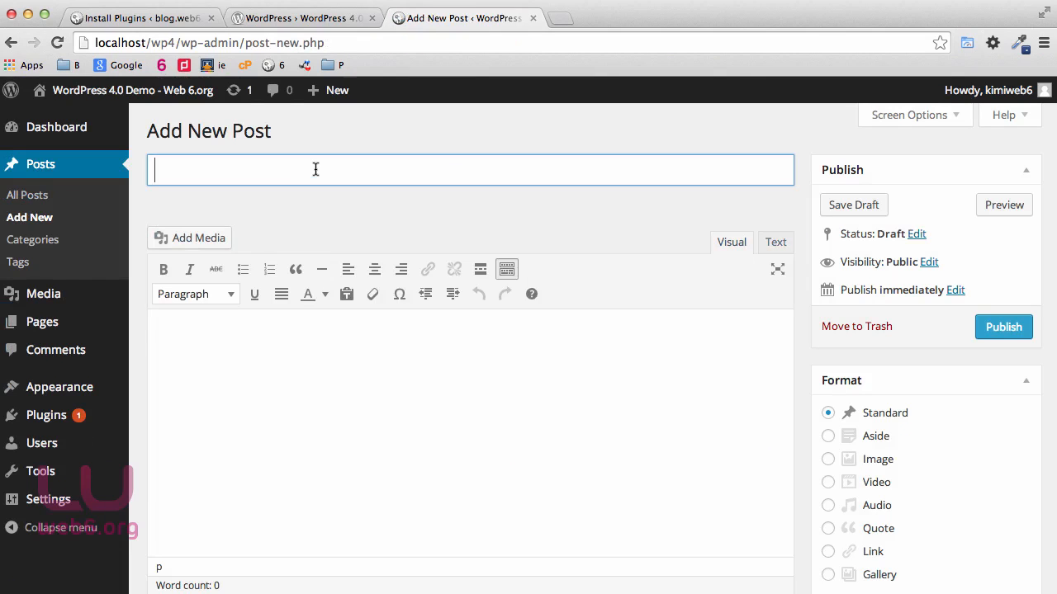
# Step: Title the new post 'New Post', fill the body with lorem ipsum and scroll through it
pyautogui.write('New Post')
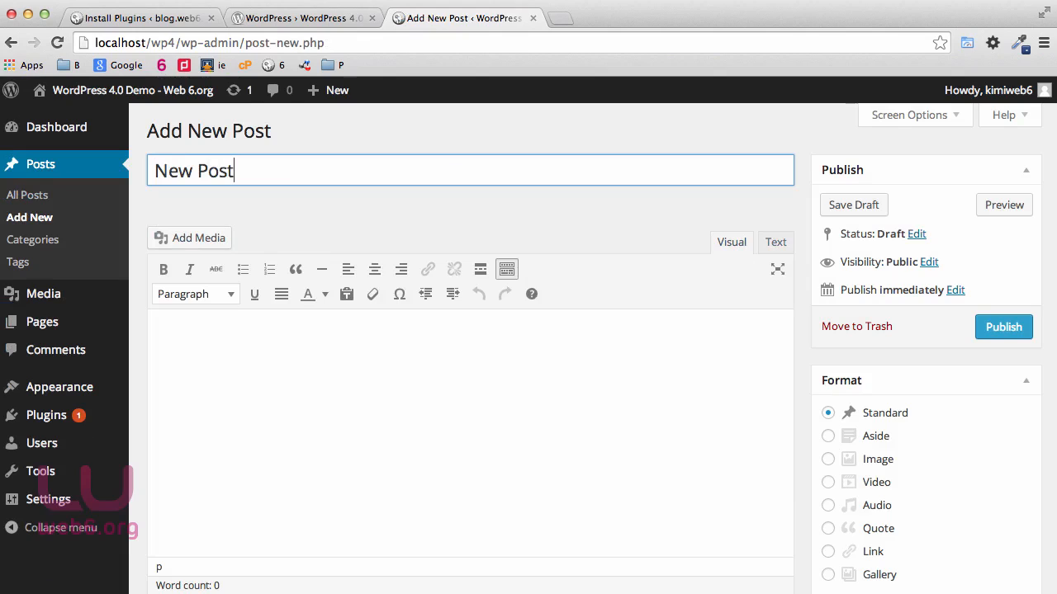
pyautogui.click(470, 331)
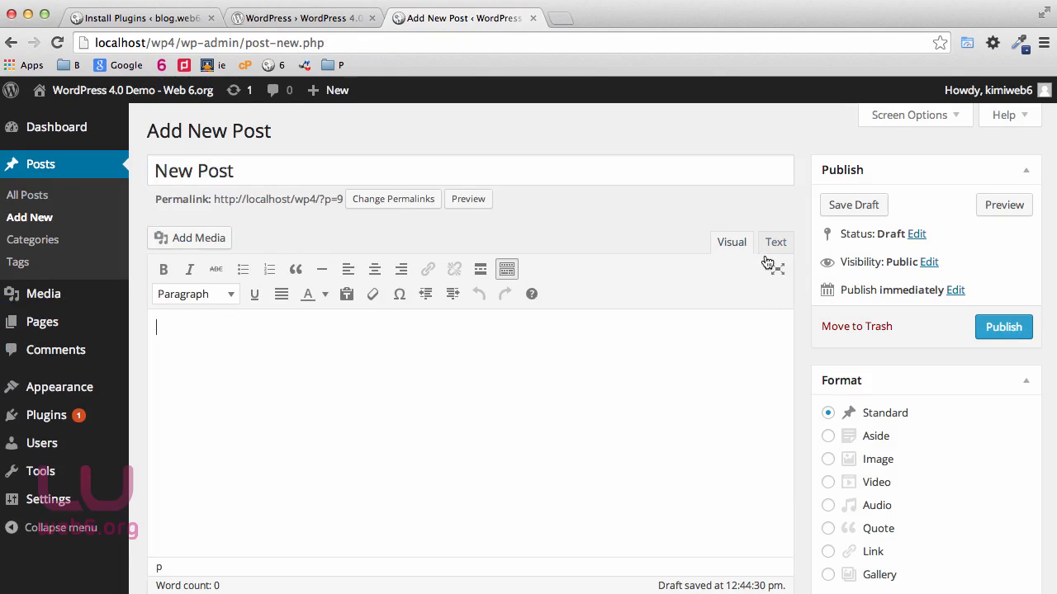
pyautogui.moveTo(725, 255)
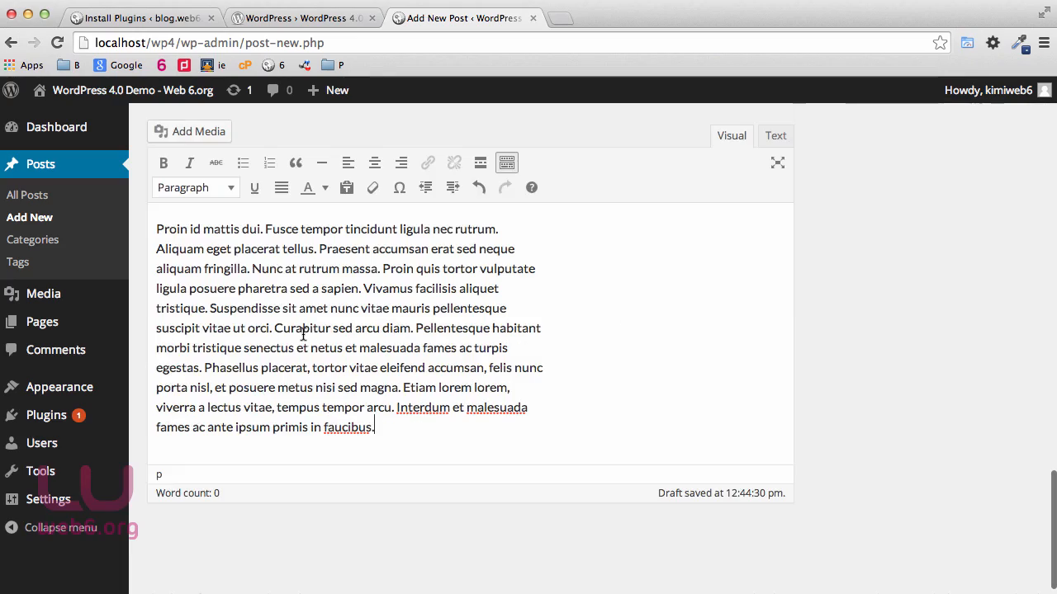
pyautogui.scroll(-3)
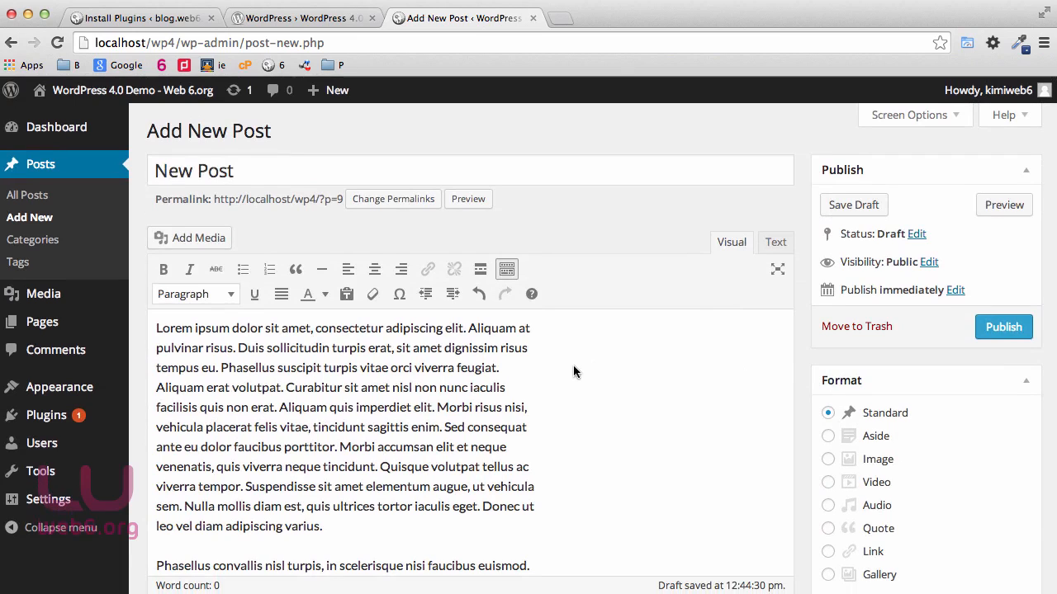
pyautogui.scroll(-3)
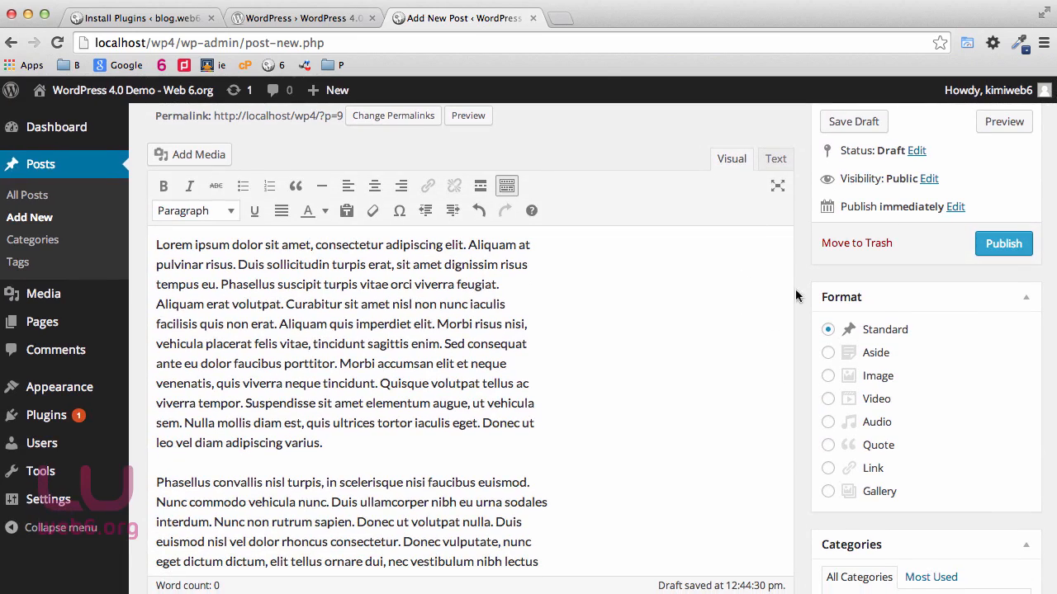
pyautogui.scroll(-3)
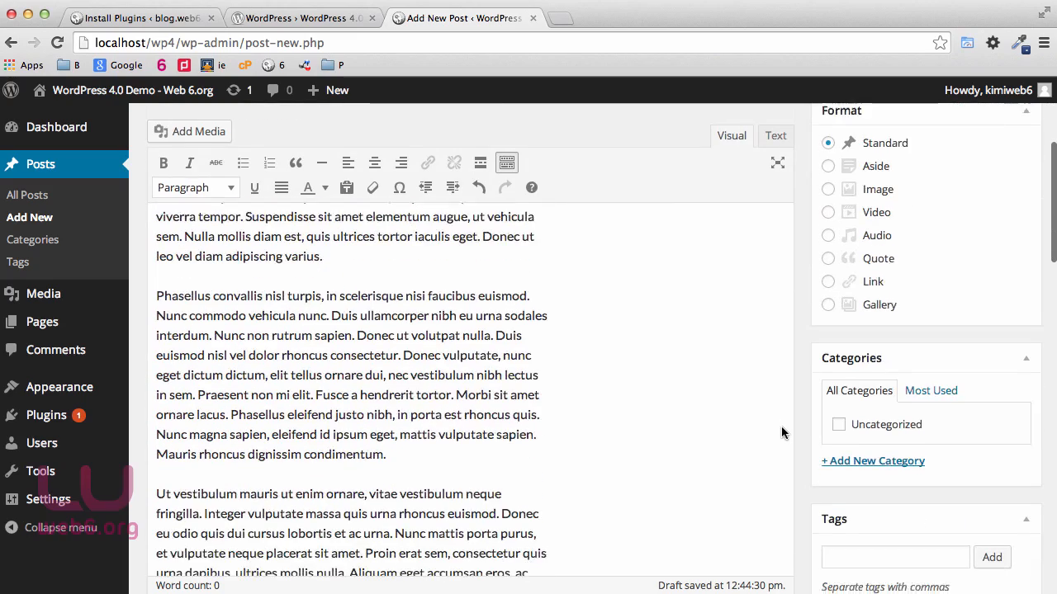
pyautogui.scroll(-3)
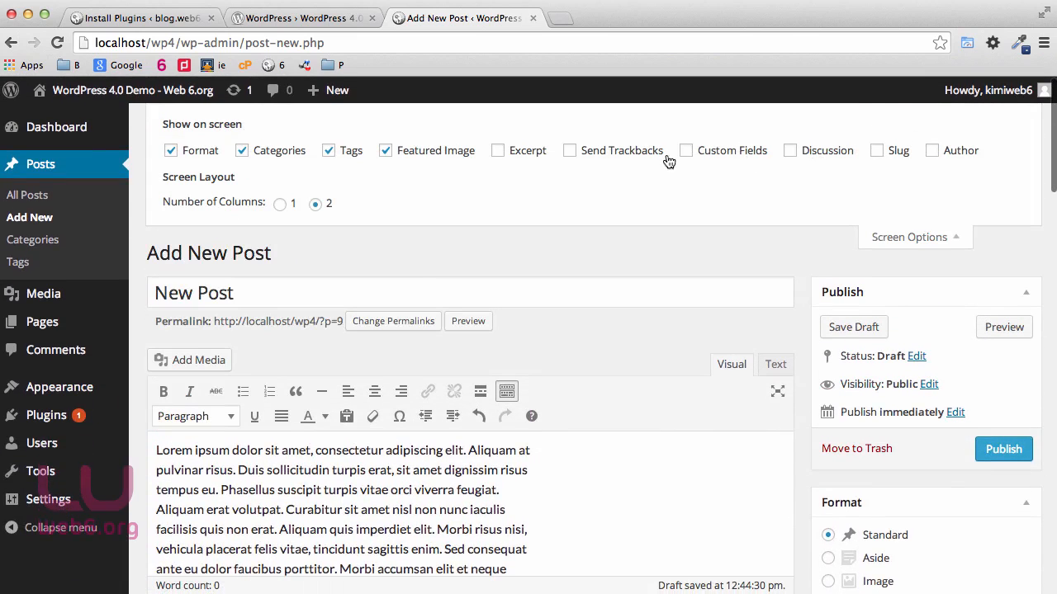
# Step: Enable the Custom Fields box via Screen Options, then switch to the older site's new post page
pyautogui.click(686, 150)
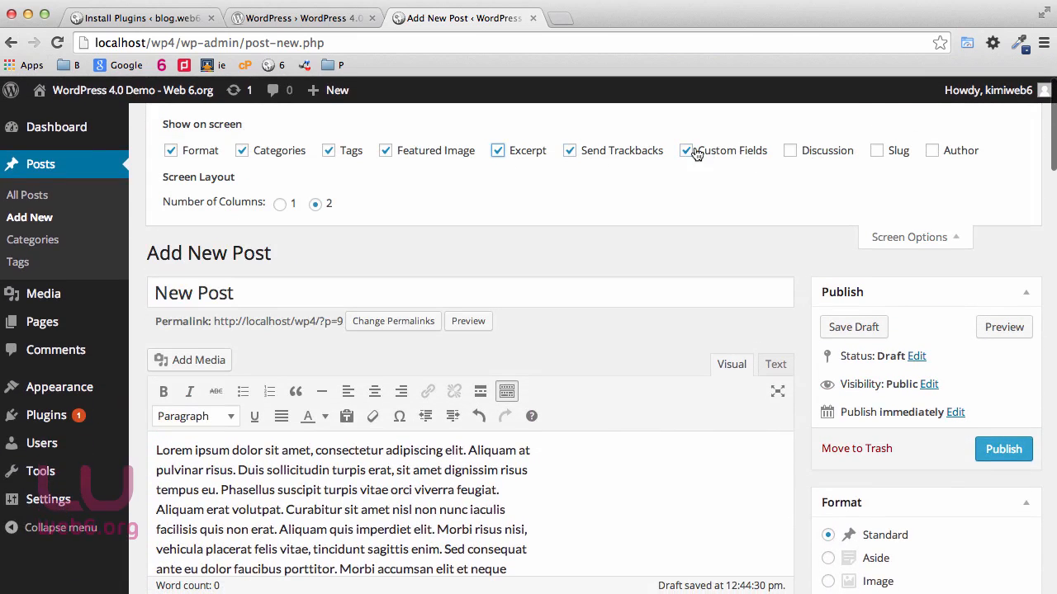
pyautogui.click(908, 238)
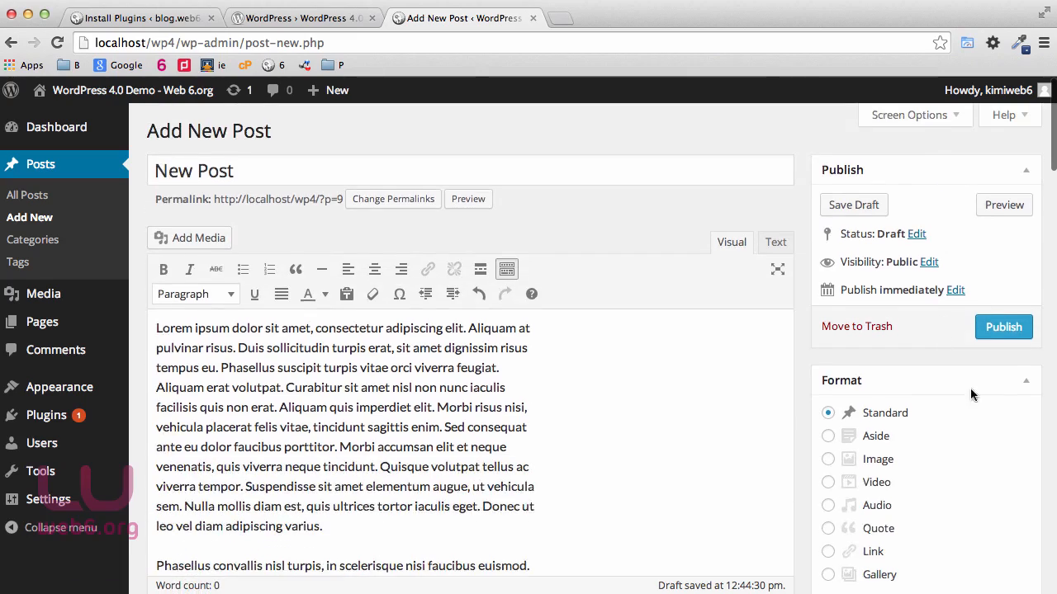
pyautogui.scroll(-3)
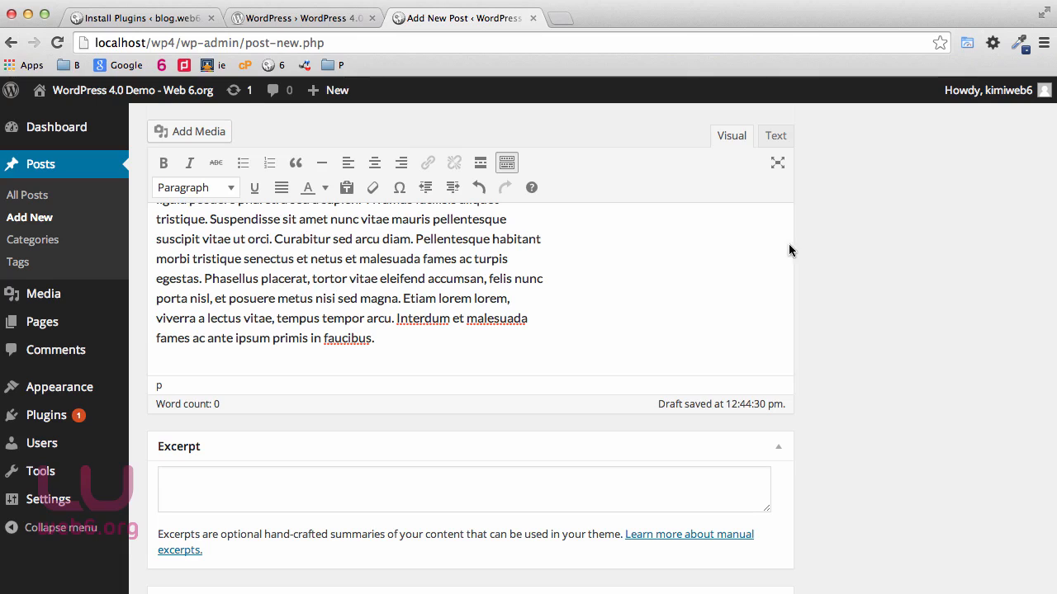
pyautogui.moveTo(786, 406)
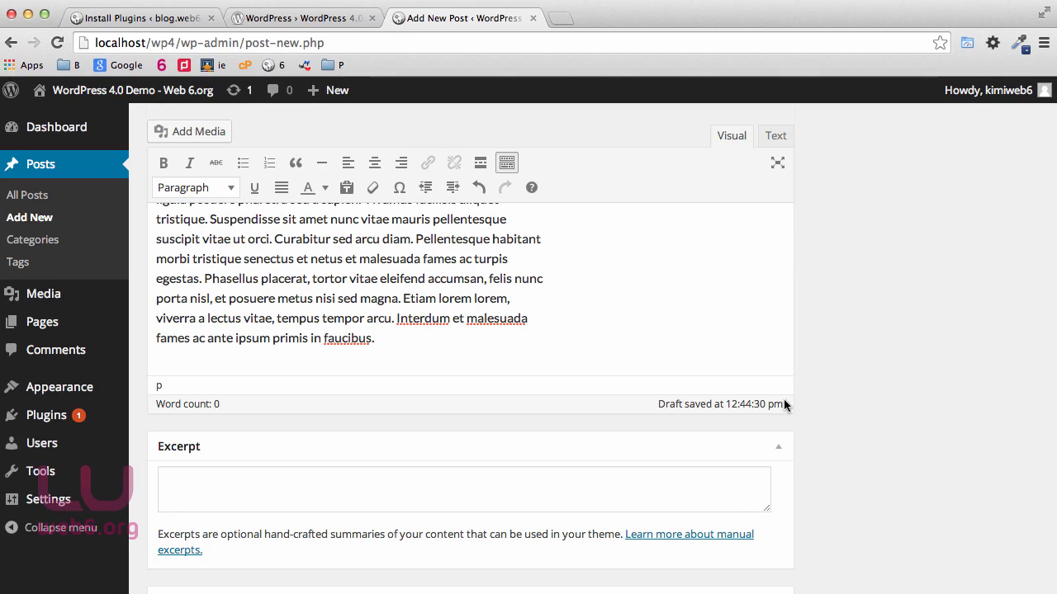
pyautogui.scroll(-3)
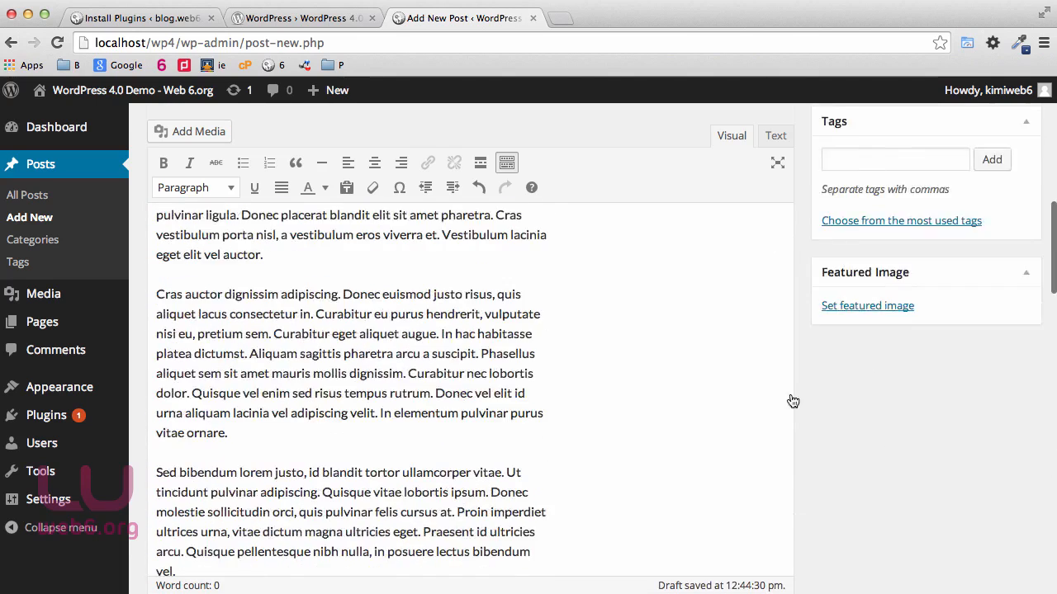
pyautogui.click(140, 16)
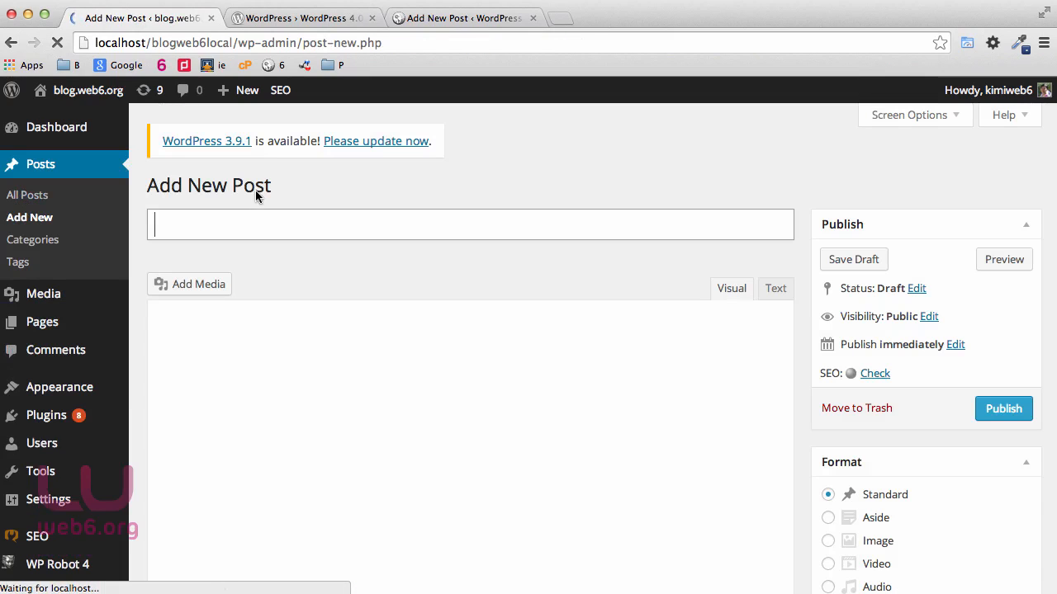
# Step: Title the old site's post 'Same', then scroll through the 4.0 draft watching the fixed toolbar
pyautogui.write('Same')
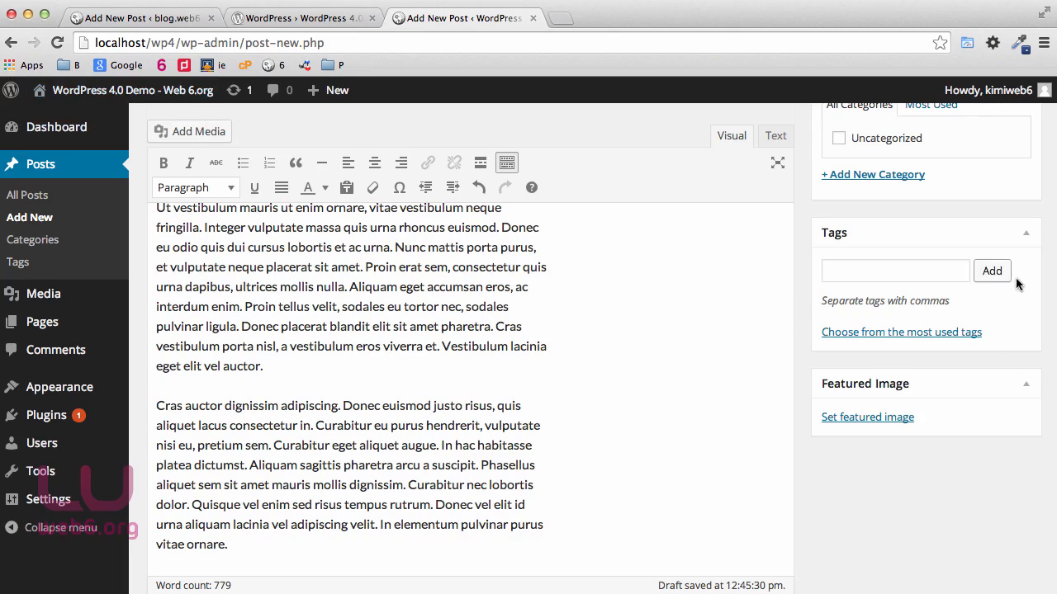
pyautogui.scroll(-3)
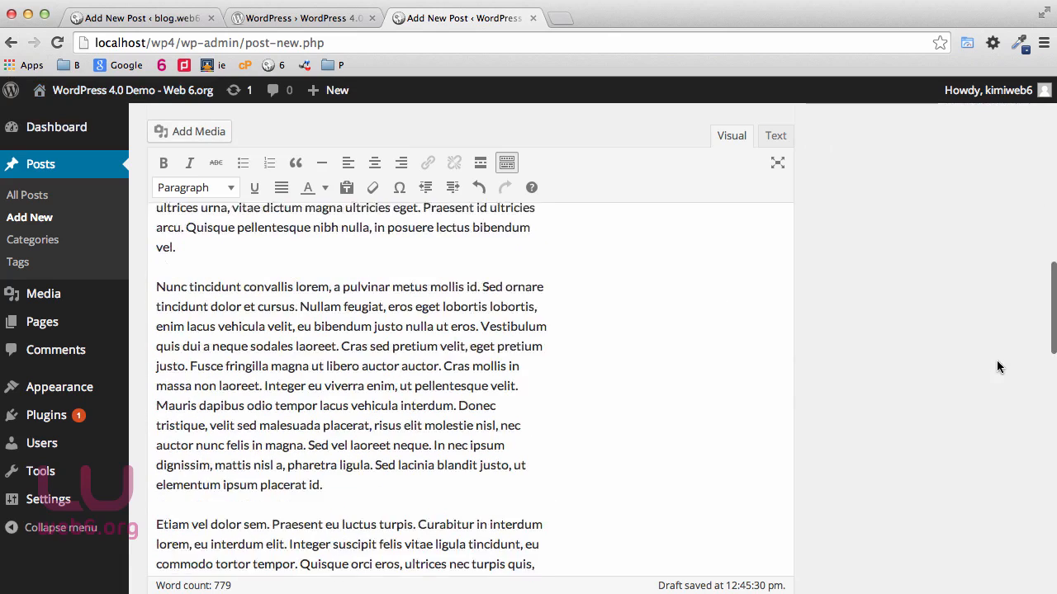
pyautogui.scroll(-3)
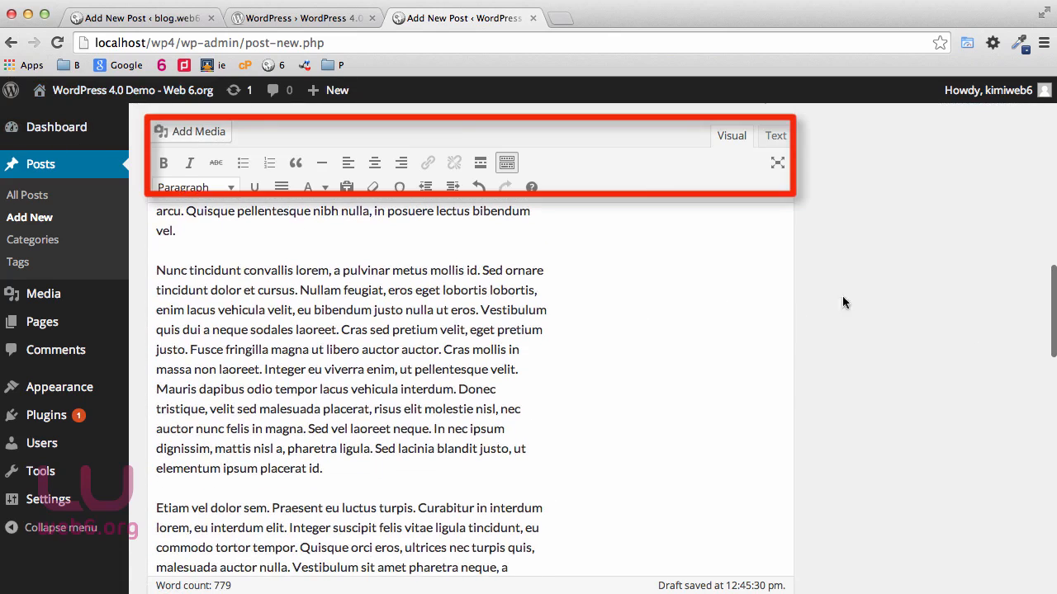
pyautogui.scroll(-3)
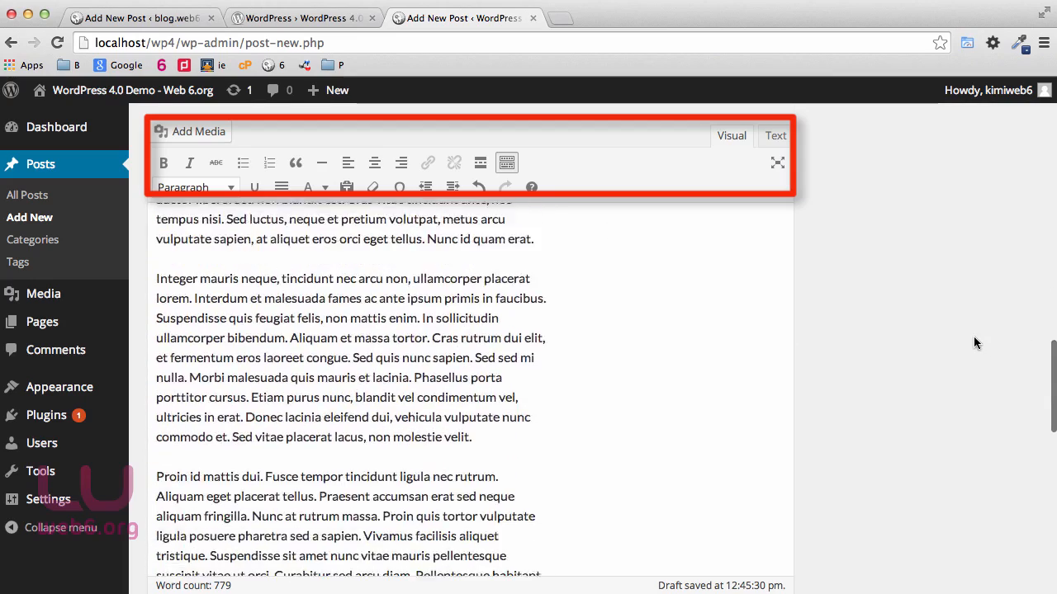
pyautogui.scroll(-3)
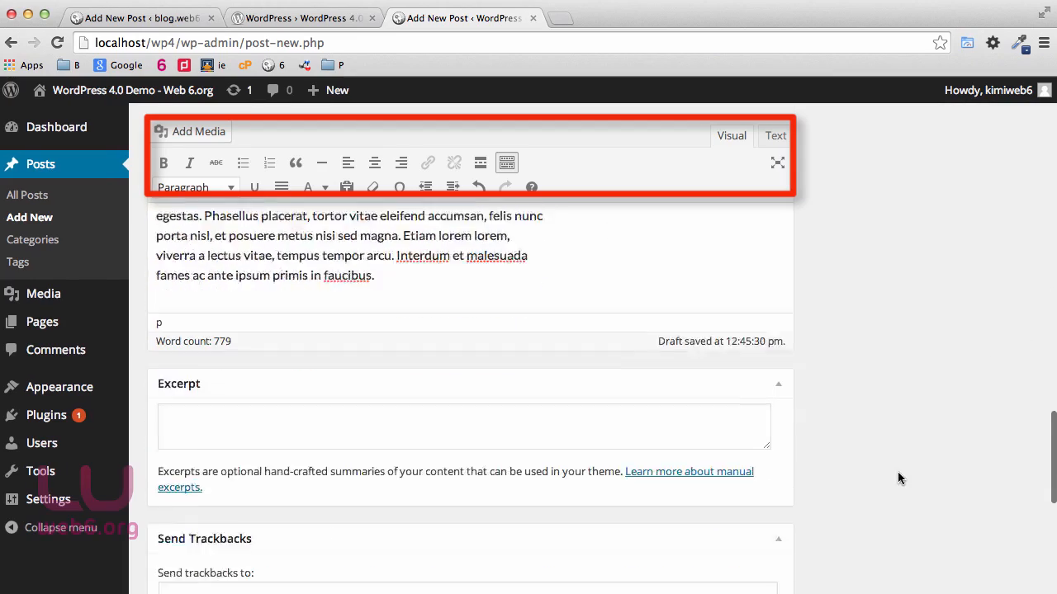
pyautogui.scroll(-3)
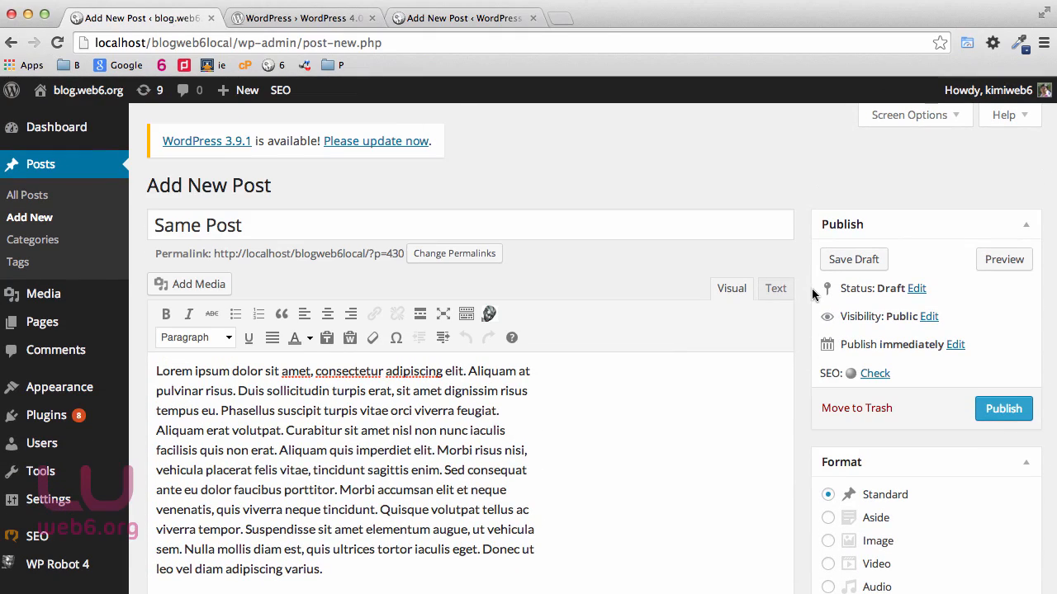
# Step: End the second paragraph with 'Mauris rhoncus dignissim condimentum.' and review the draft
pyautogui.scroll(-3)
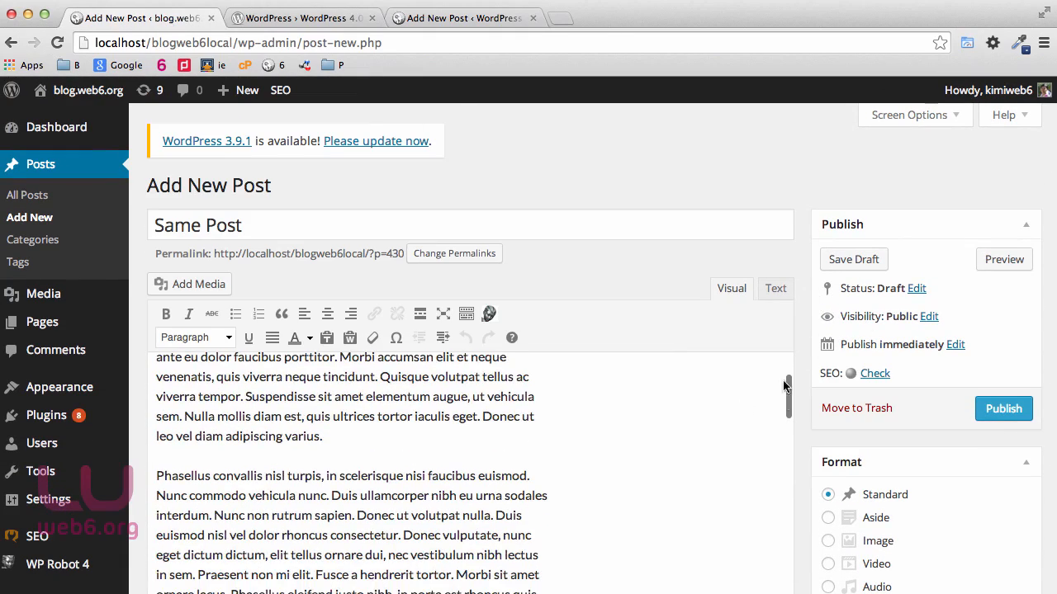
pyautogui.scroll(-3)
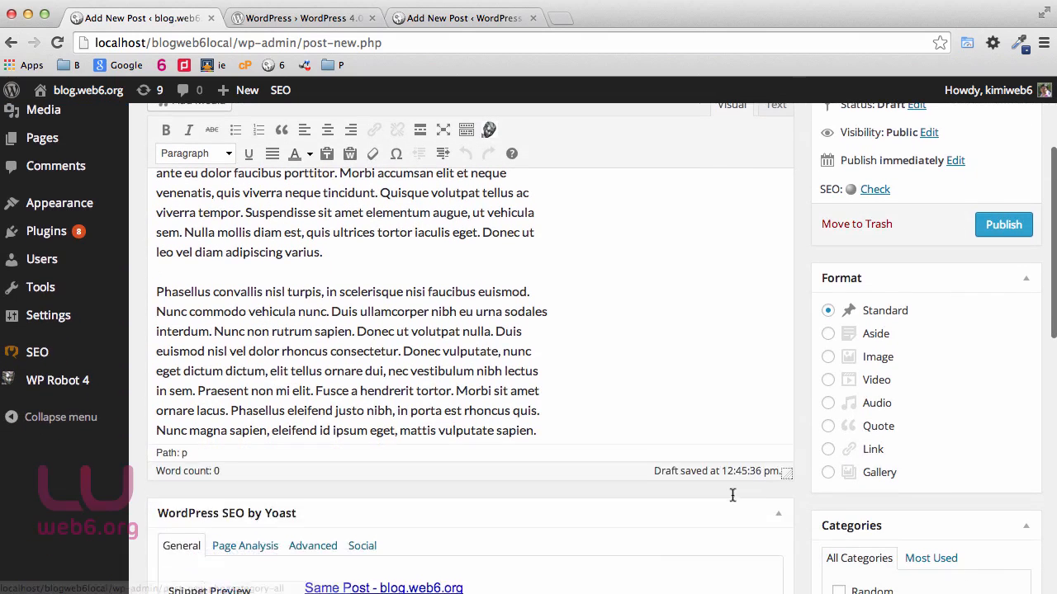
pyautogui.write('Mauris rhoncus dignissim condimentum.')
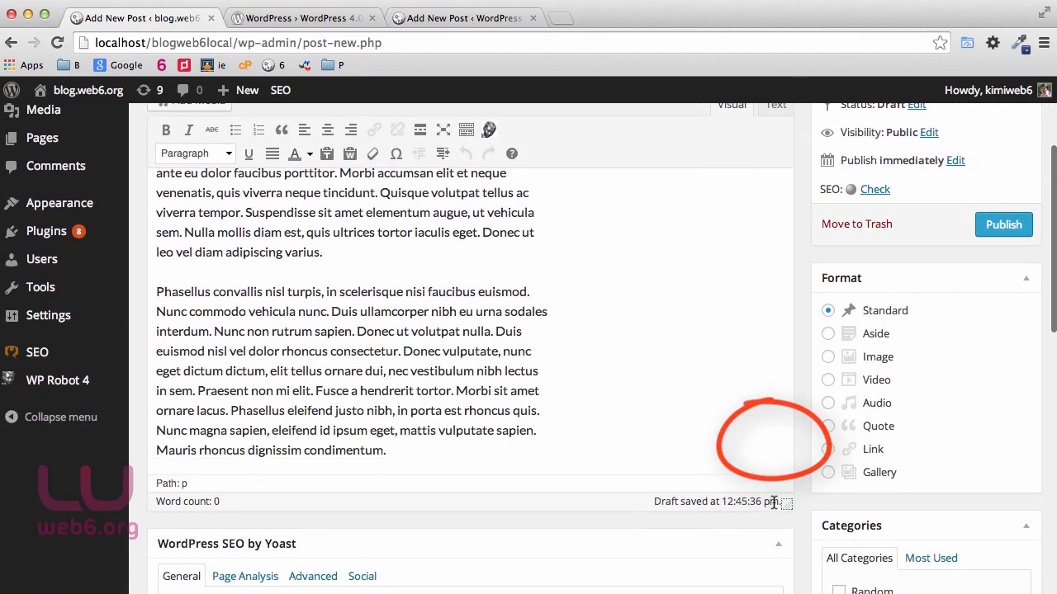
pyautogui.scroll(3)
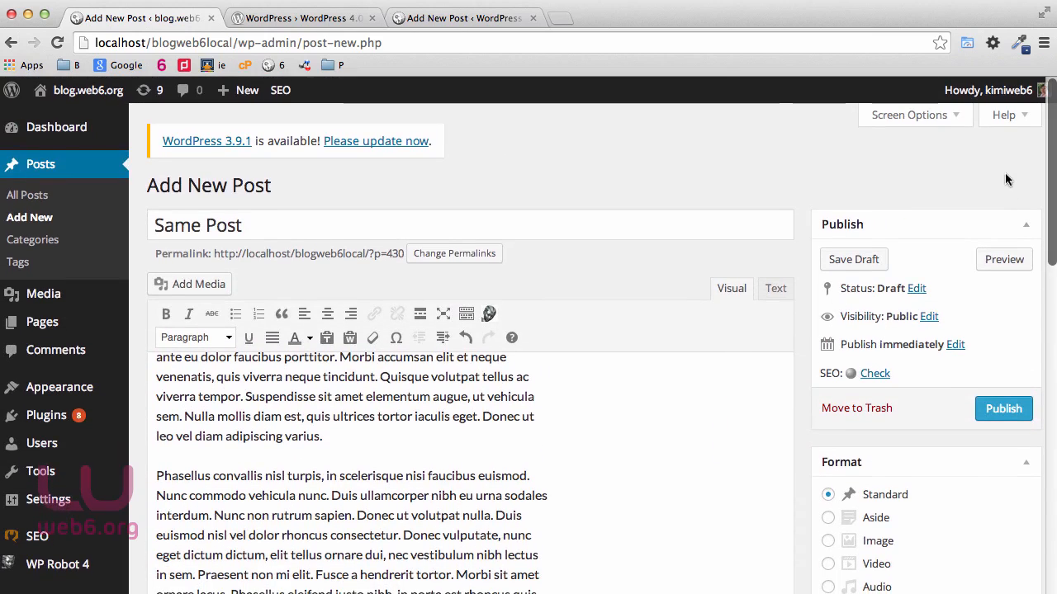
pyautogui.scroll(-3)
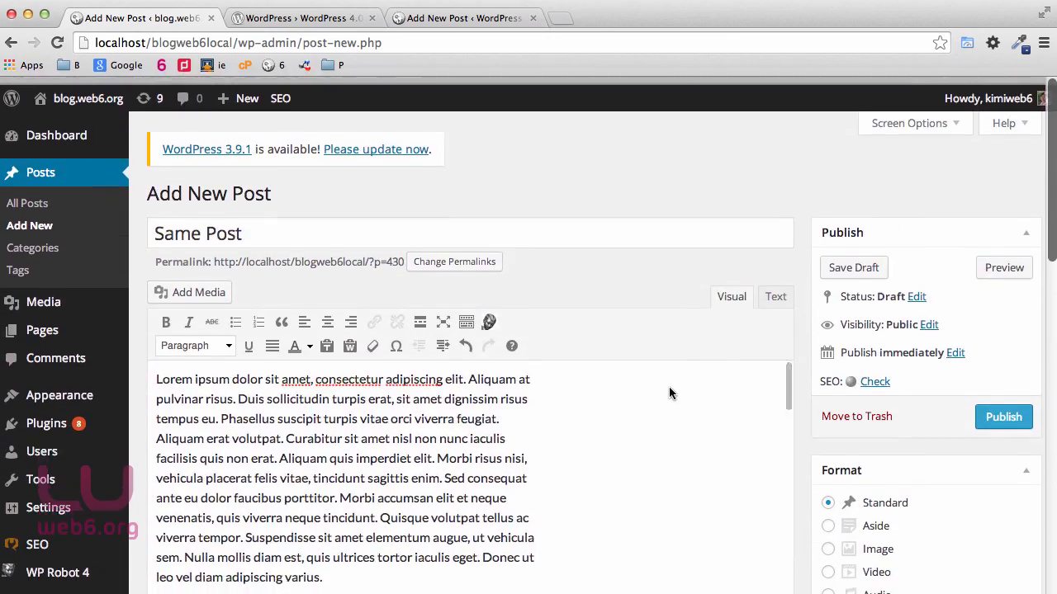
pyautogui.scroll(-3)
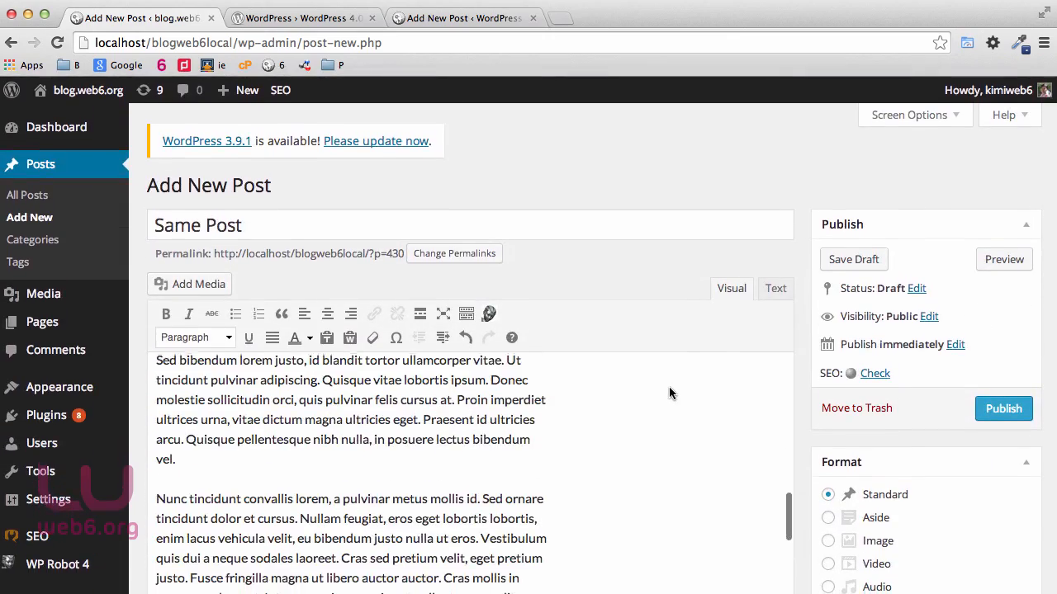
# Step: View the 4.0 Beta 1 announcement, then return to the 4.0 demo's post editor
pyautogui.click(304, 16)
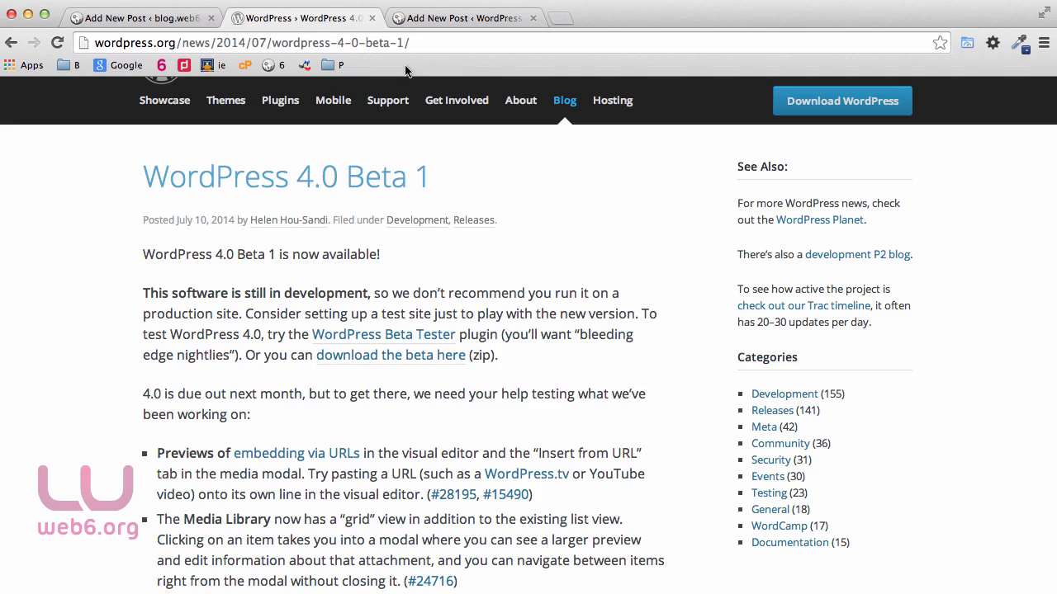
pyautogui.click(464, 17)
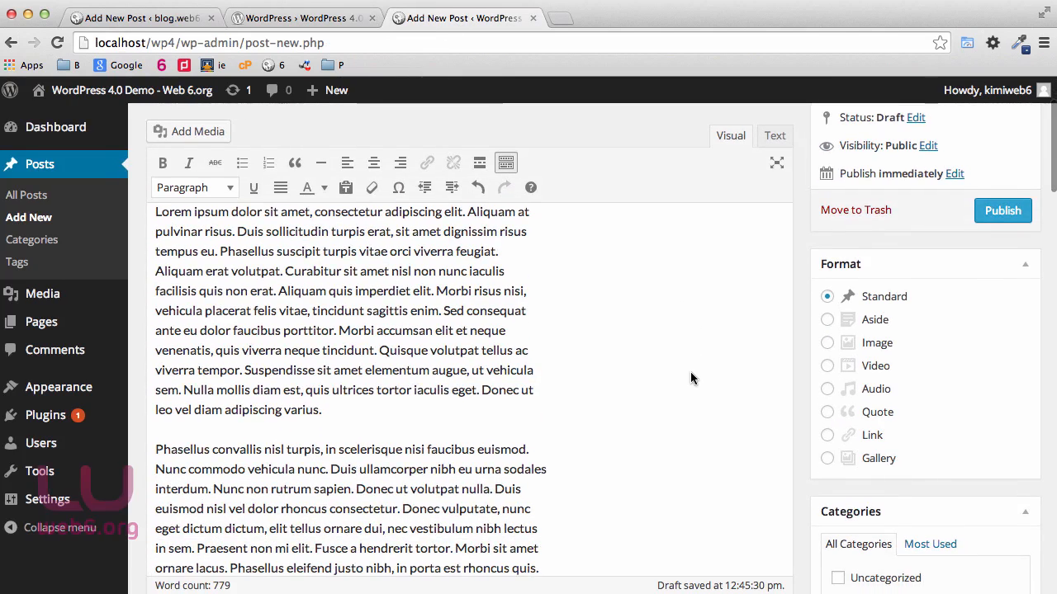
pyautogui.moveTo(957, 353)
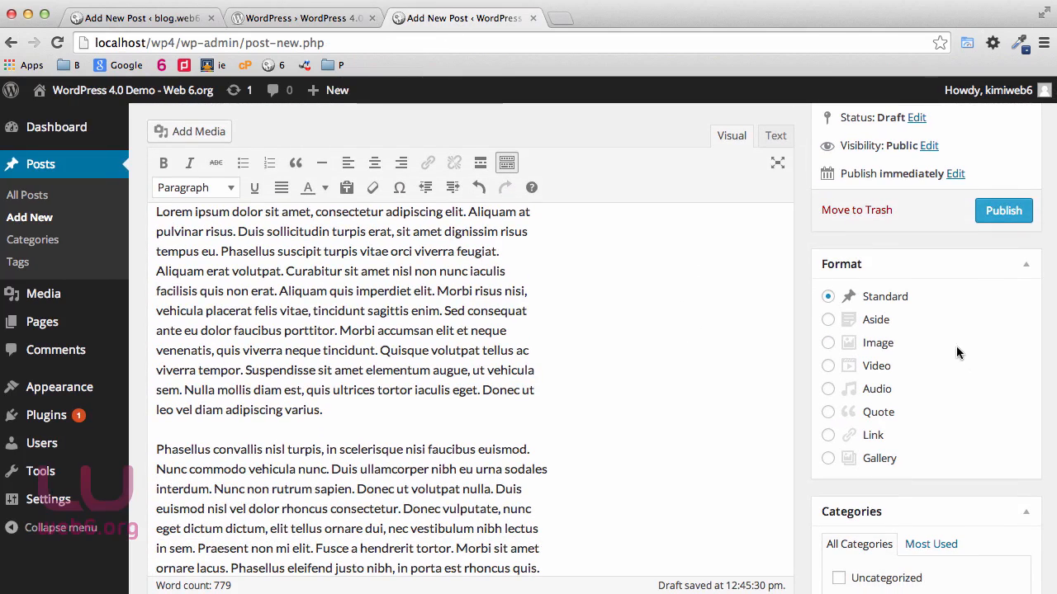
pyautogui.scroll(-3)
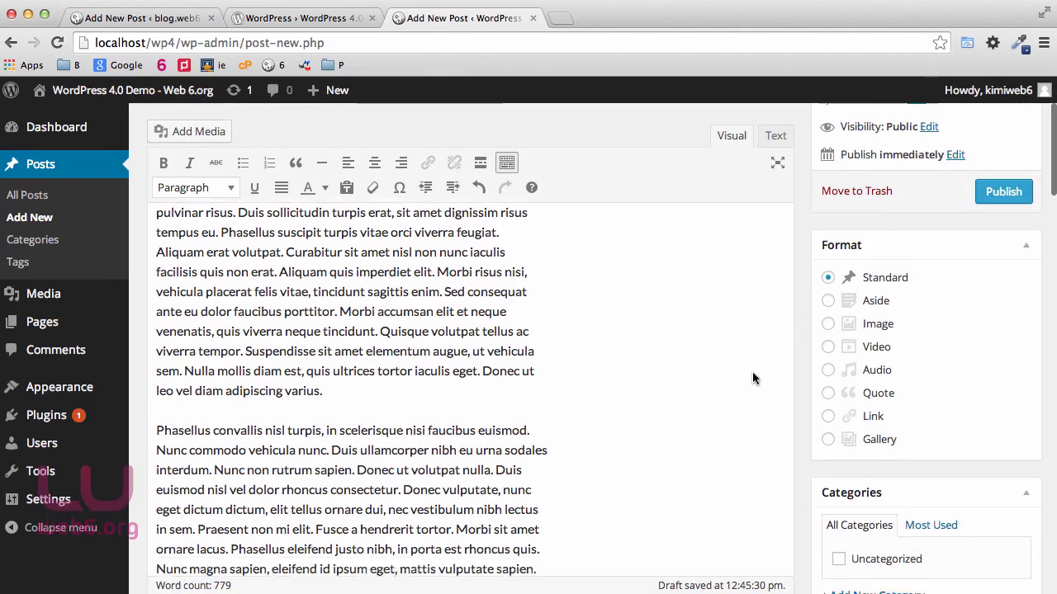
pyautogui.scroll(-3)
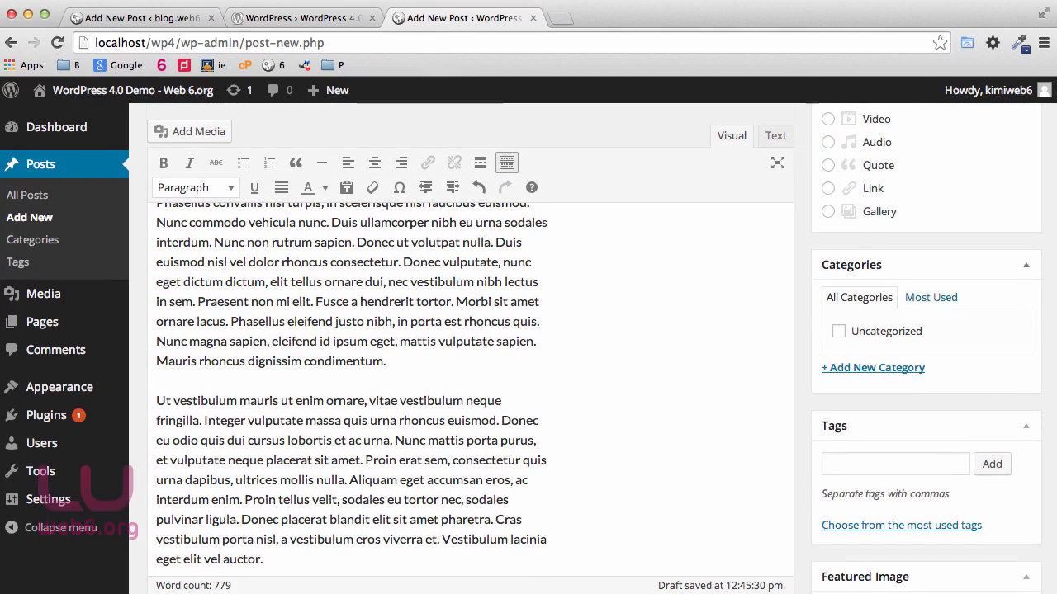
pyautogui.scroll(-3)
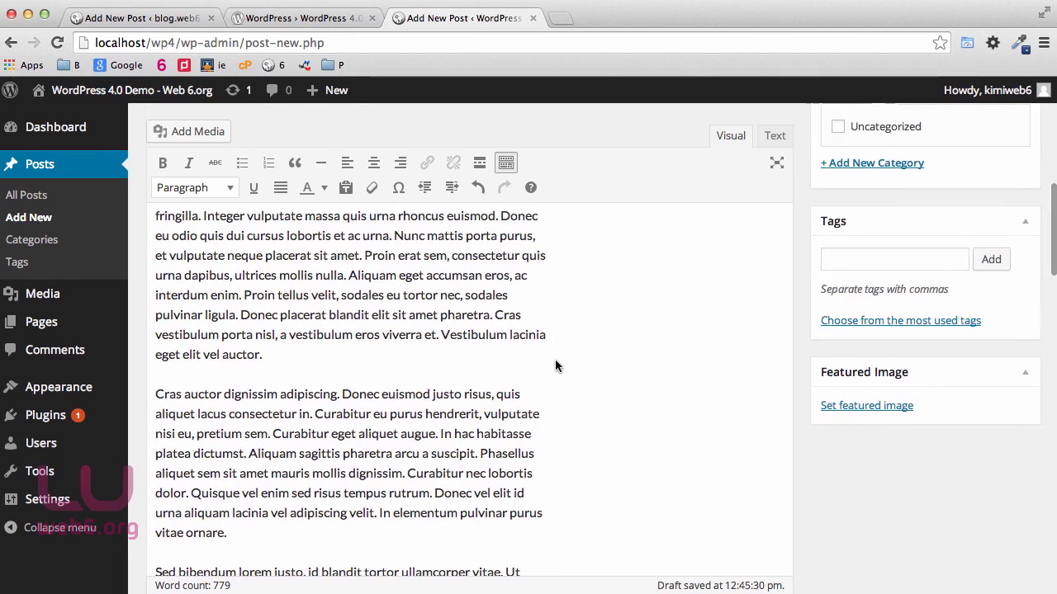
pyautogui.scroll(-3)
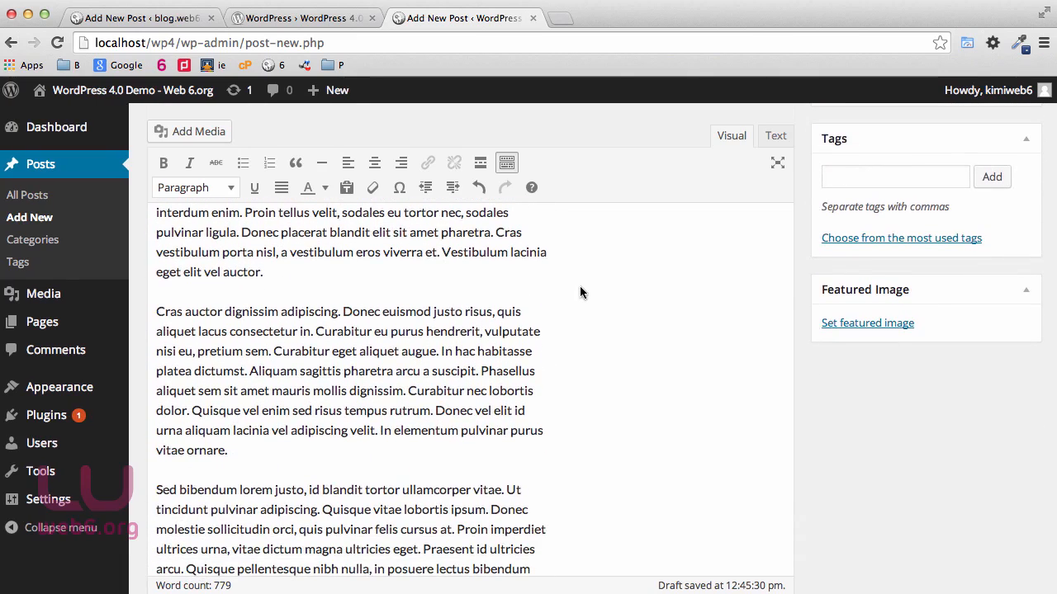
pyautogui.moveTo(581, 264)
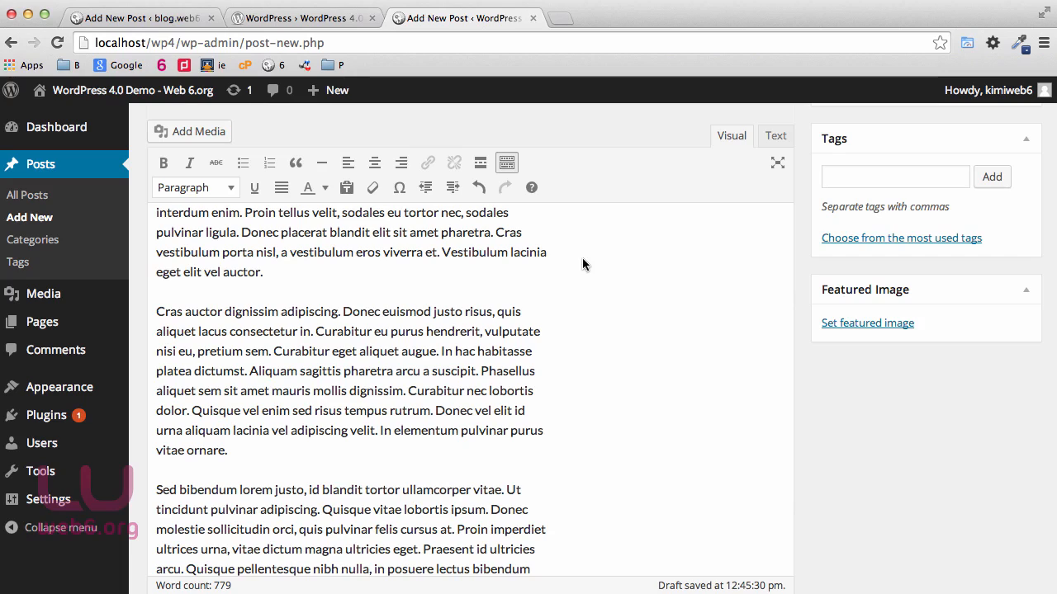
pyautogui.moveTo(60, 387)
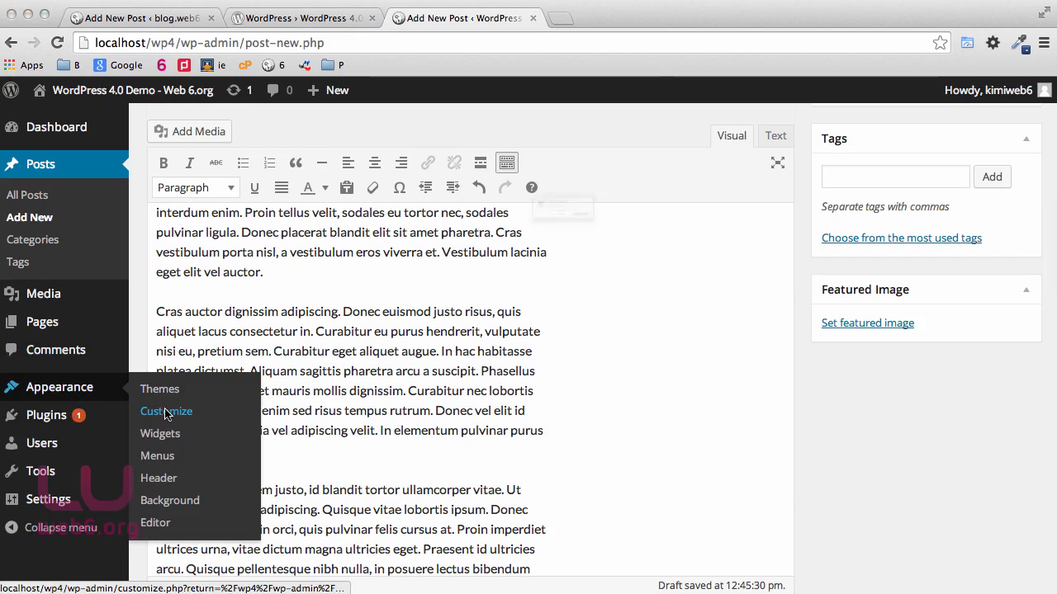
# Step: Stay on the unsaved post, publish it as New Post, then launch Appearance > Customize
pyautogui.click(165, 411)
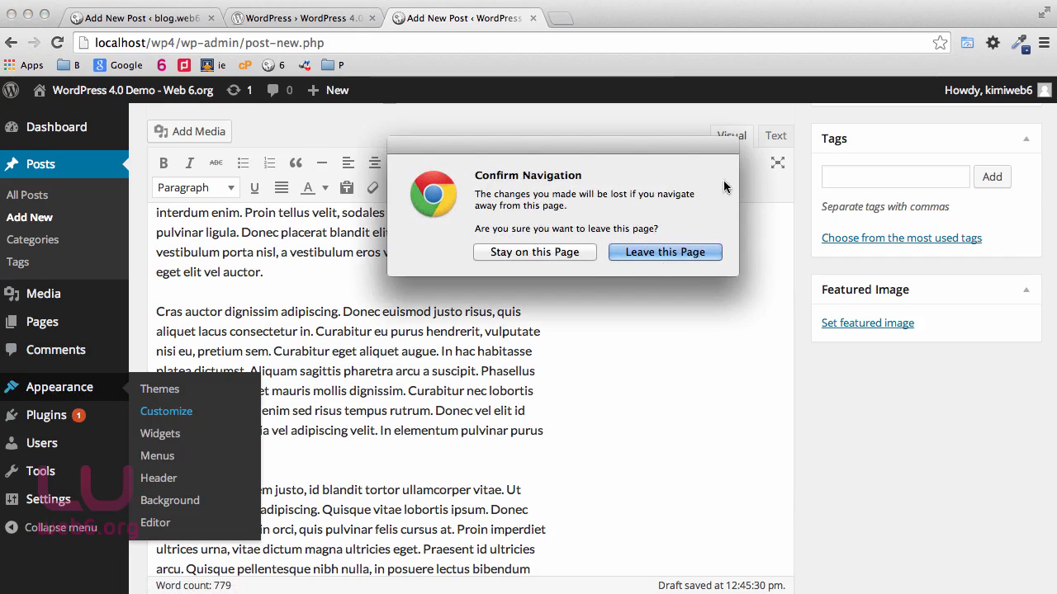
pyautogui.click(535, 251)
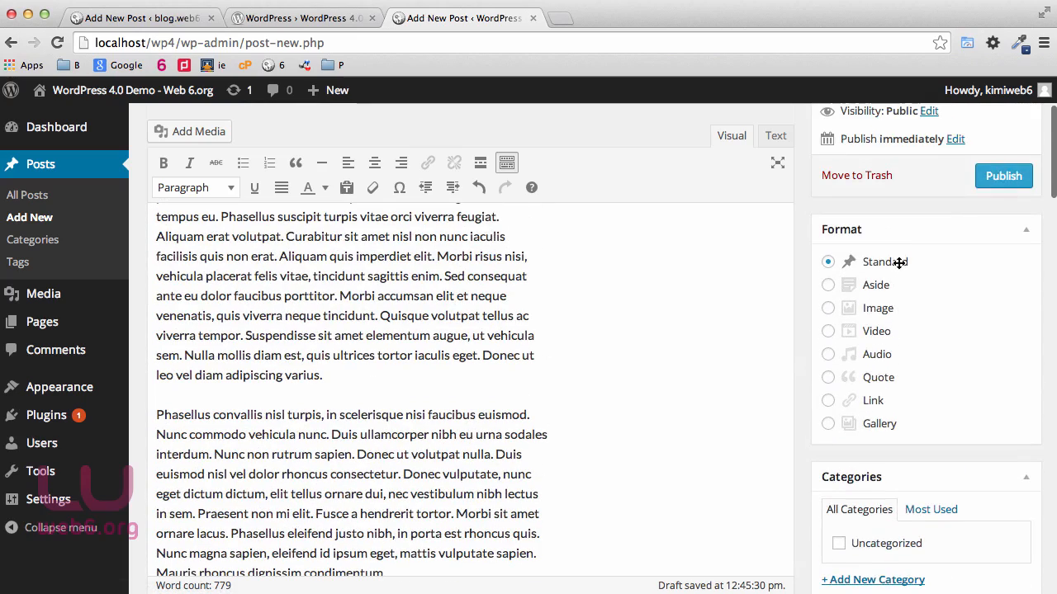
pyautogui.click(1004, 175)
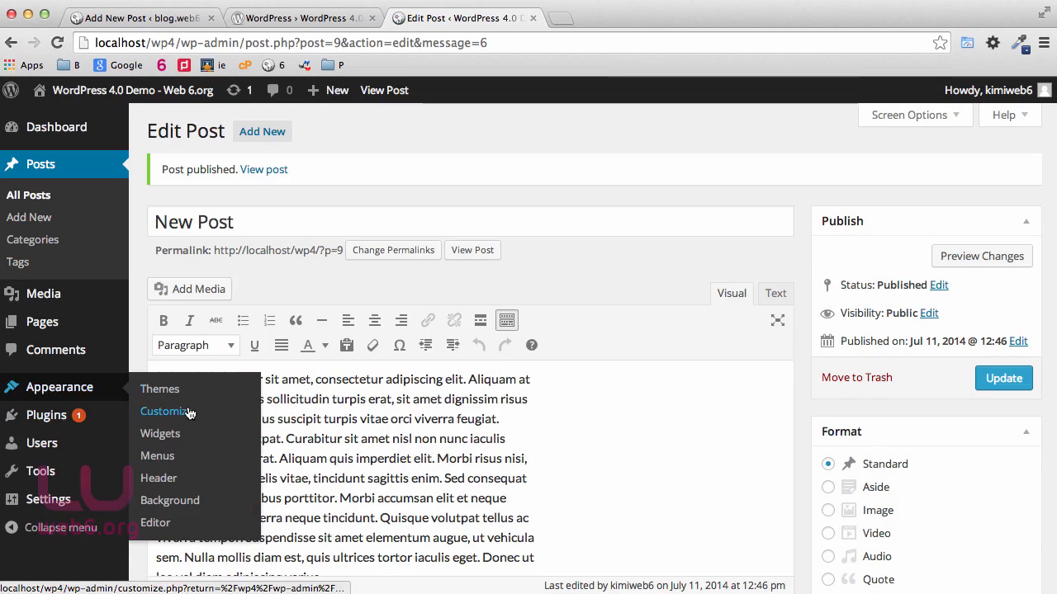
pyautogui.click(168, 411)
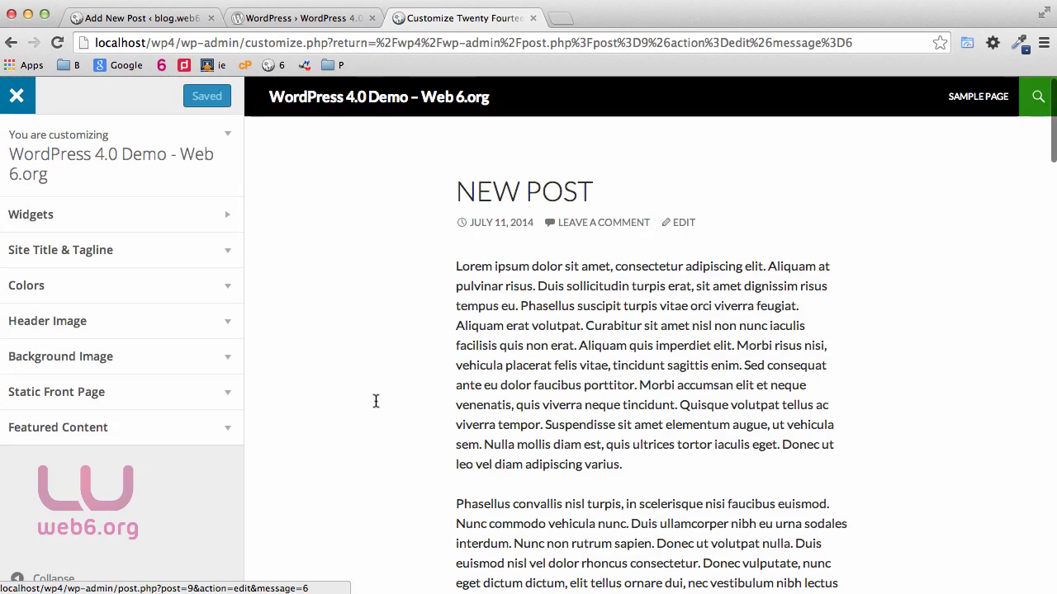
pyautogui.moveTo(83, 249)
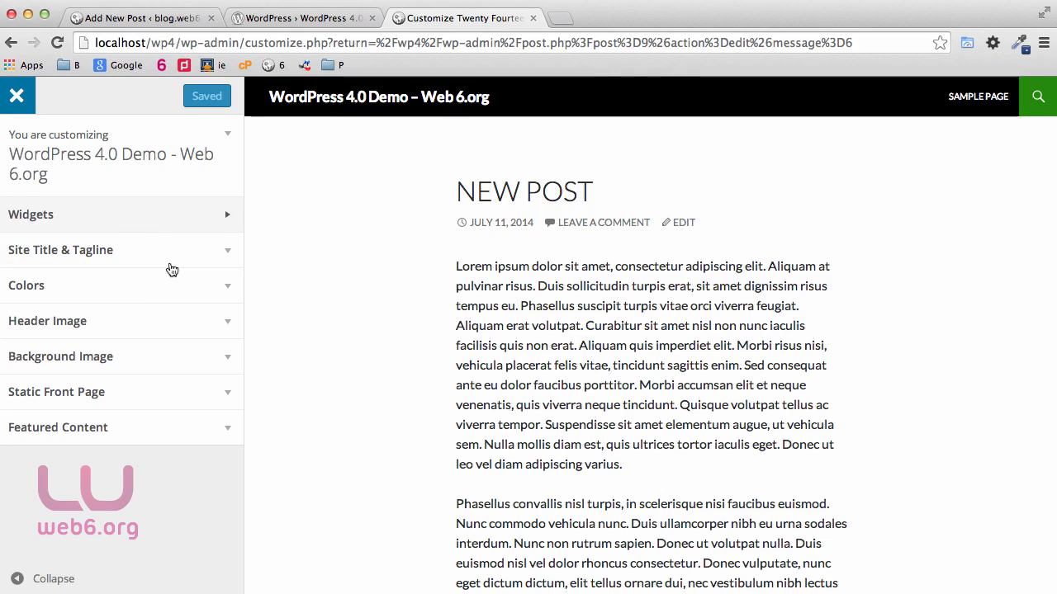
pyautogui.moveTo(119, 241)
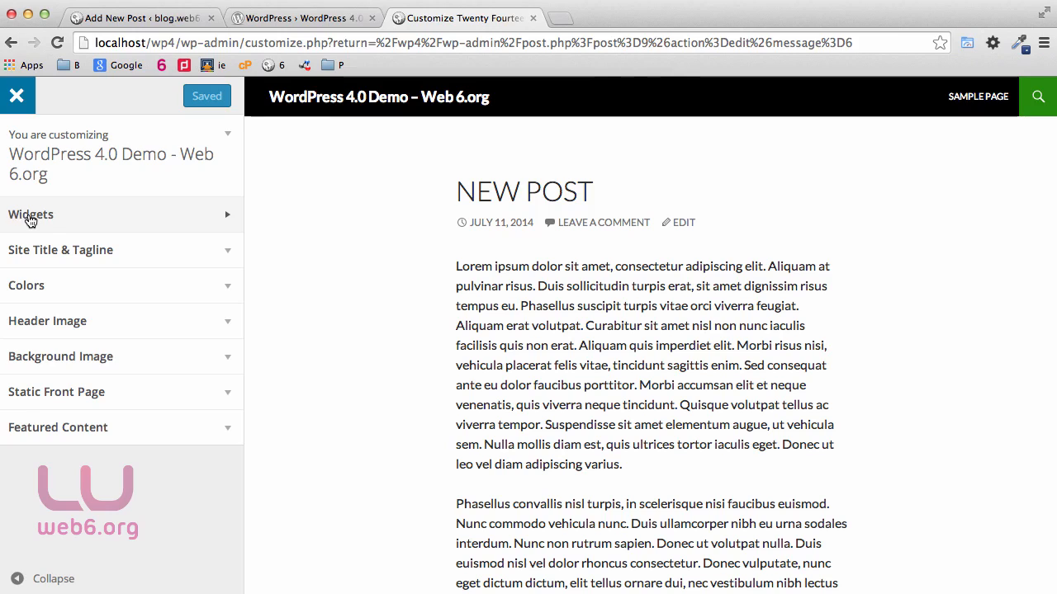
# Step: In the customizer's Widgets panel, inspect Primary Sidebar's widgets, then expand Content Sidebar
pyautogui.click(30, 214)
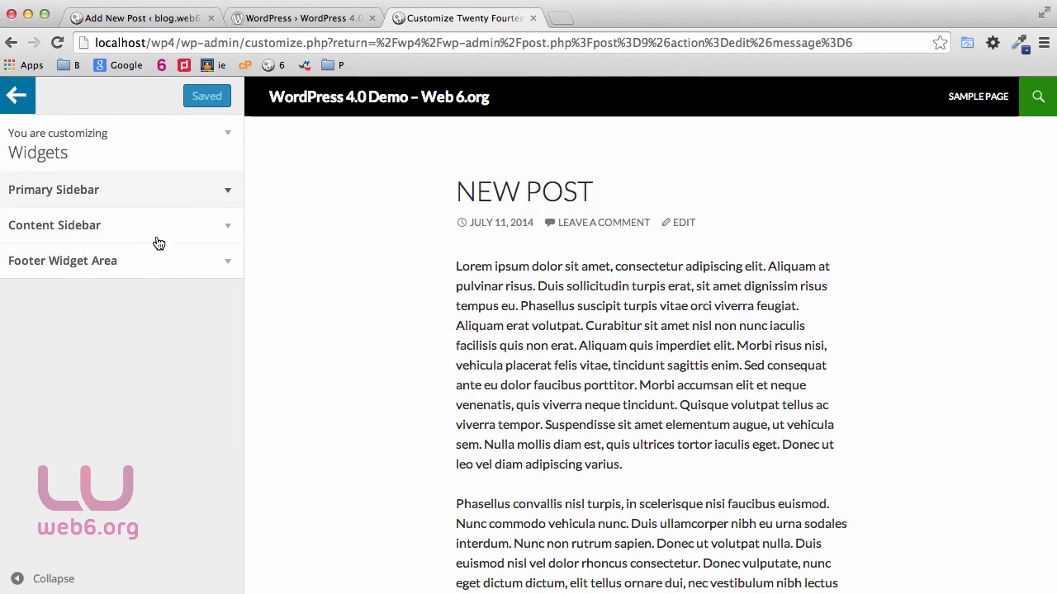
pyautogui.click(52, 188)
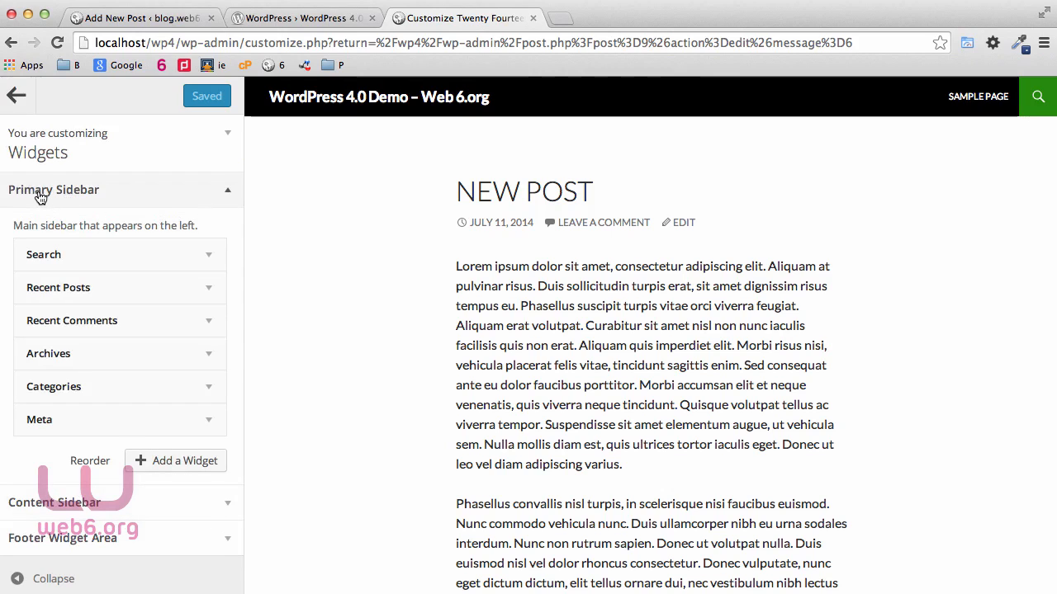
pyautogui.moveTo(56, 195)
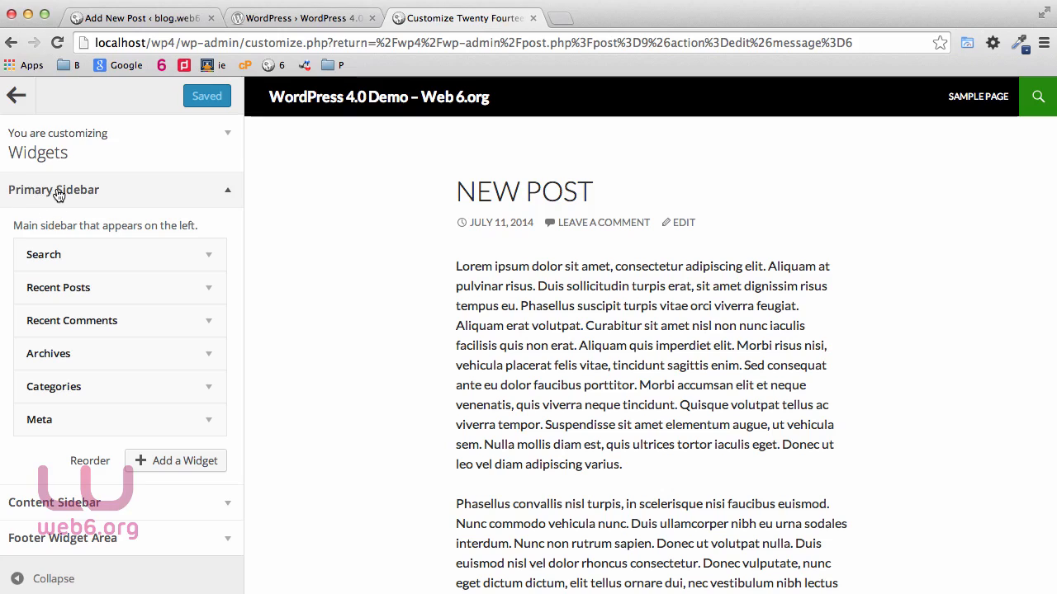
pyautogui.moveTo(383, 222)
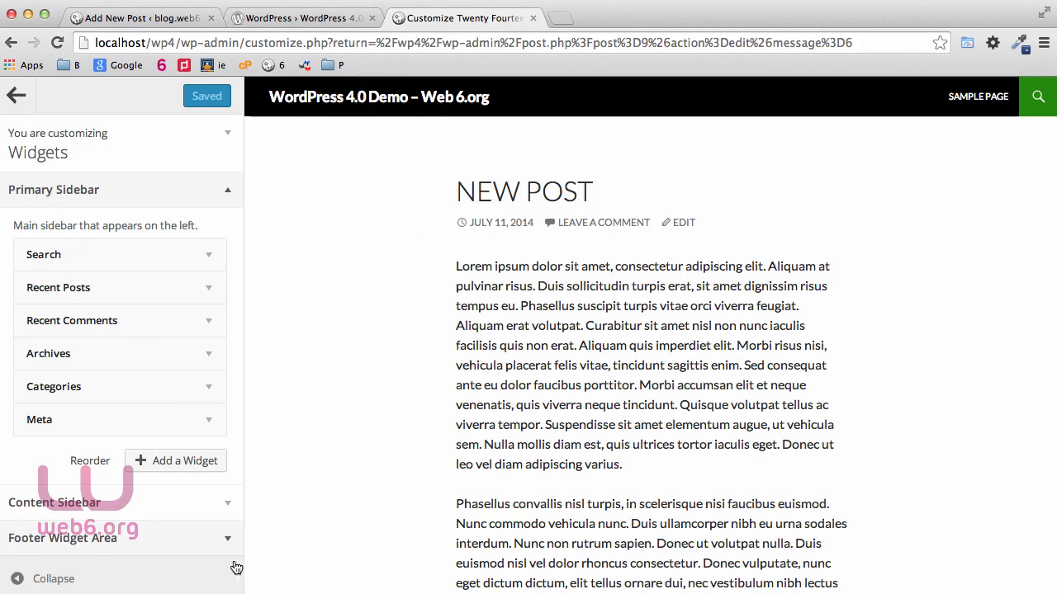
pyautogui.click(53, 189)
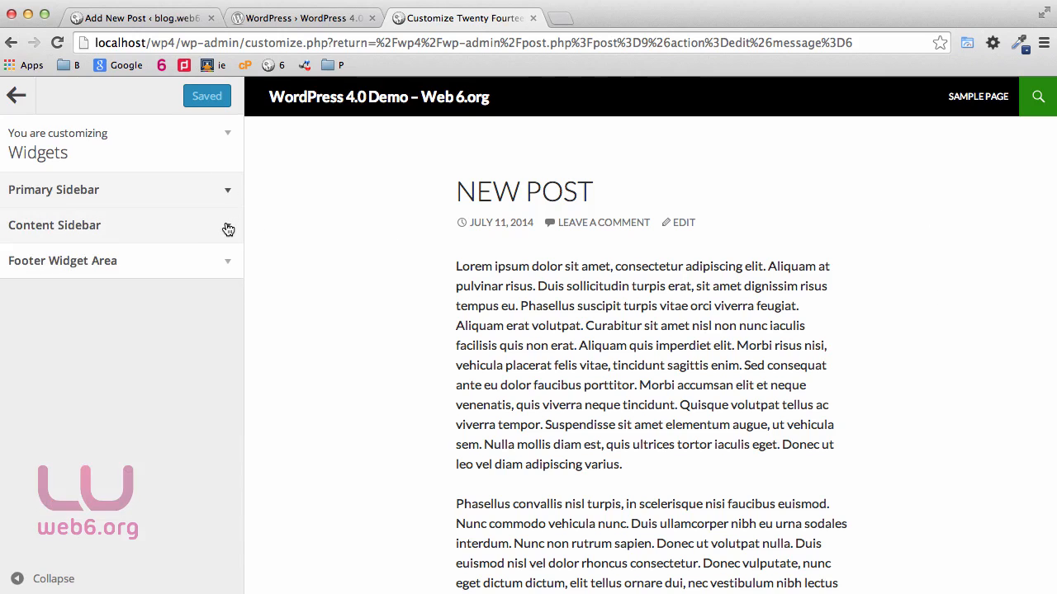
pyautogui.click(54, 225)
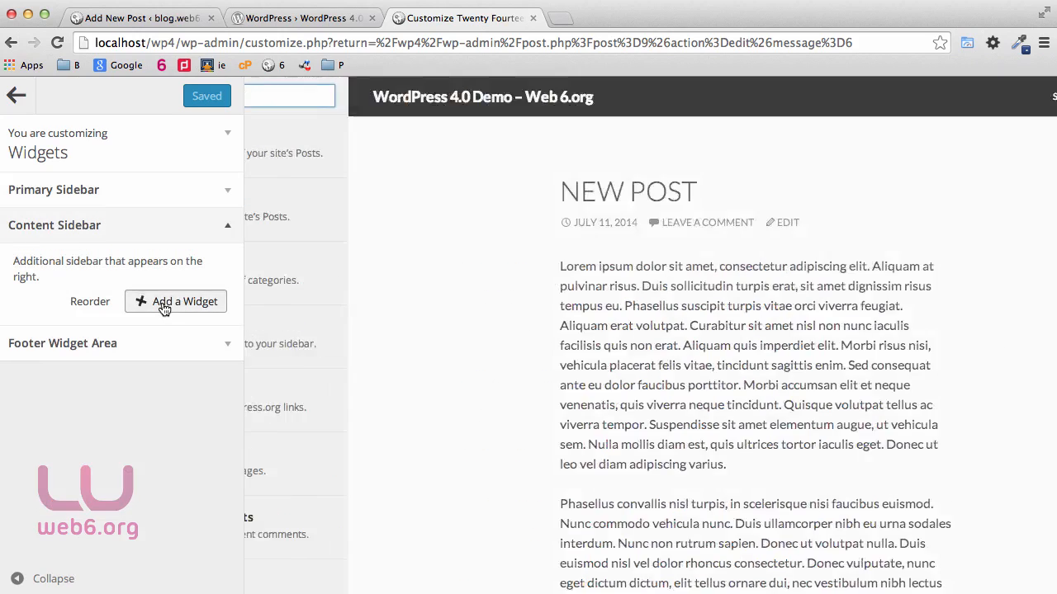
# Step: Add a Calendar widget to Content Sidebar, Save & Publish, and return to the post
pyautogui.click(175, 301)
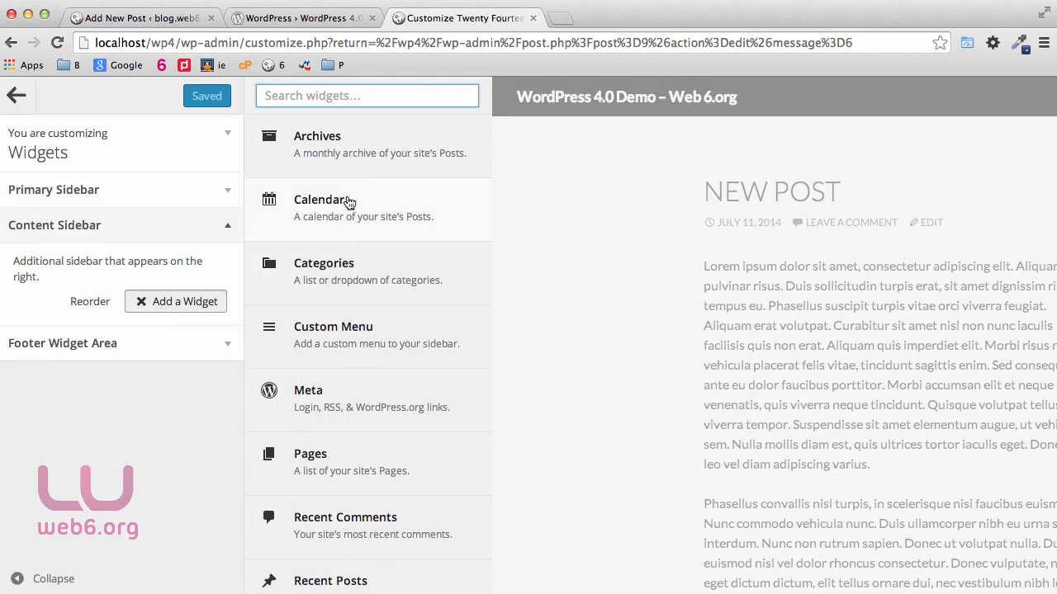
pyautogui.click(323, 198)
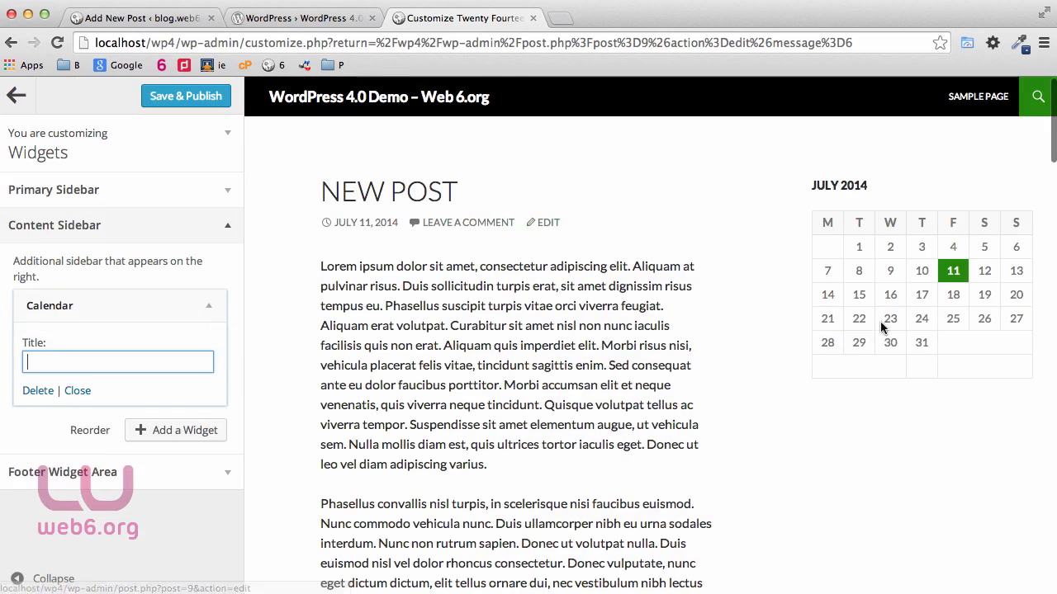
pyautogui.click(185, 96)
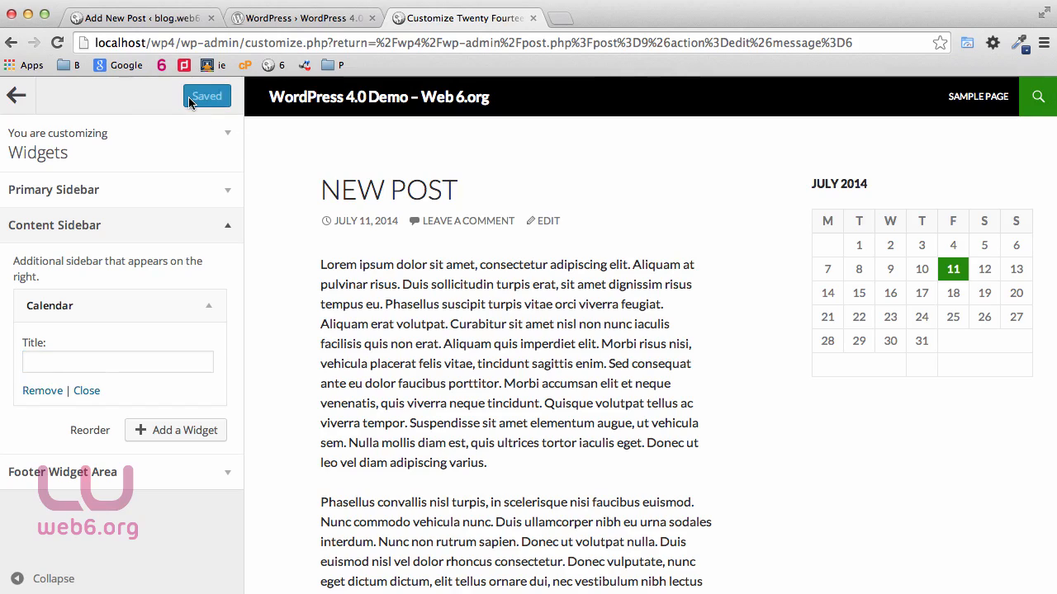
pyautogui.click(17, 96)
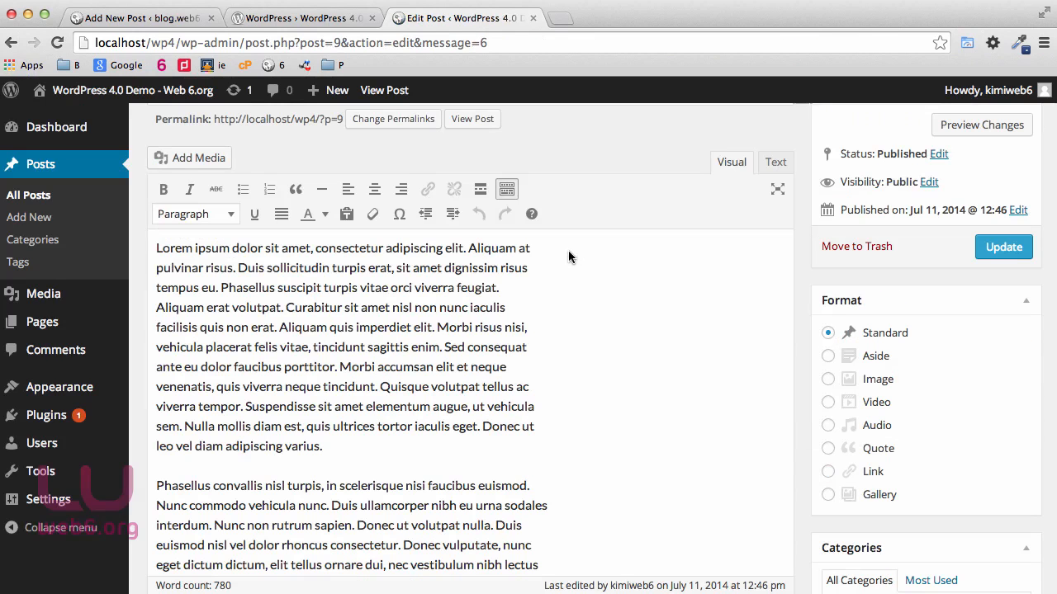
pyautogui.moveTo(547, 247)
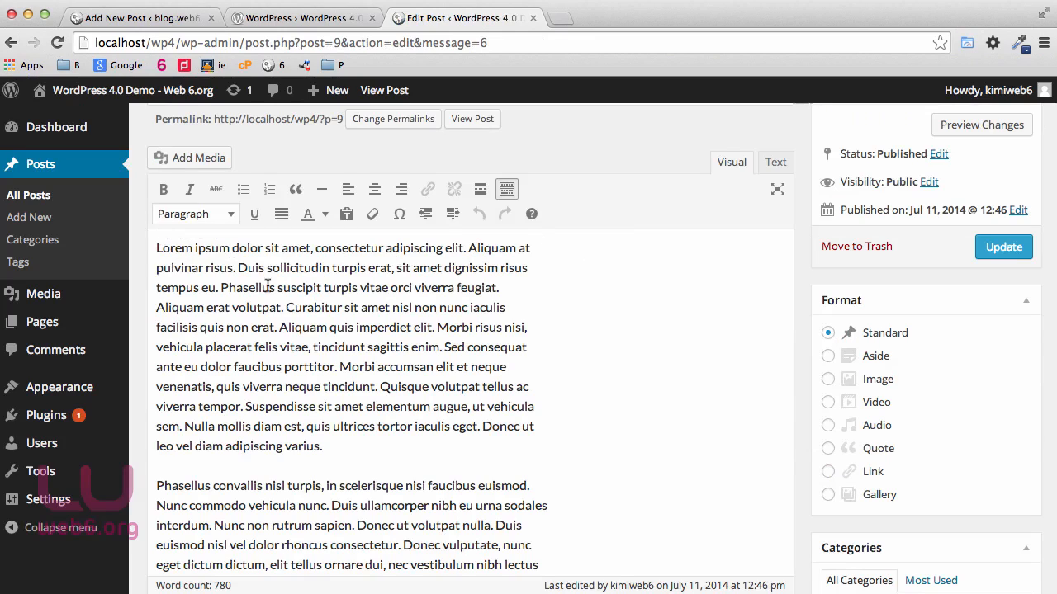
pyautogui.moveTo(331, 320)
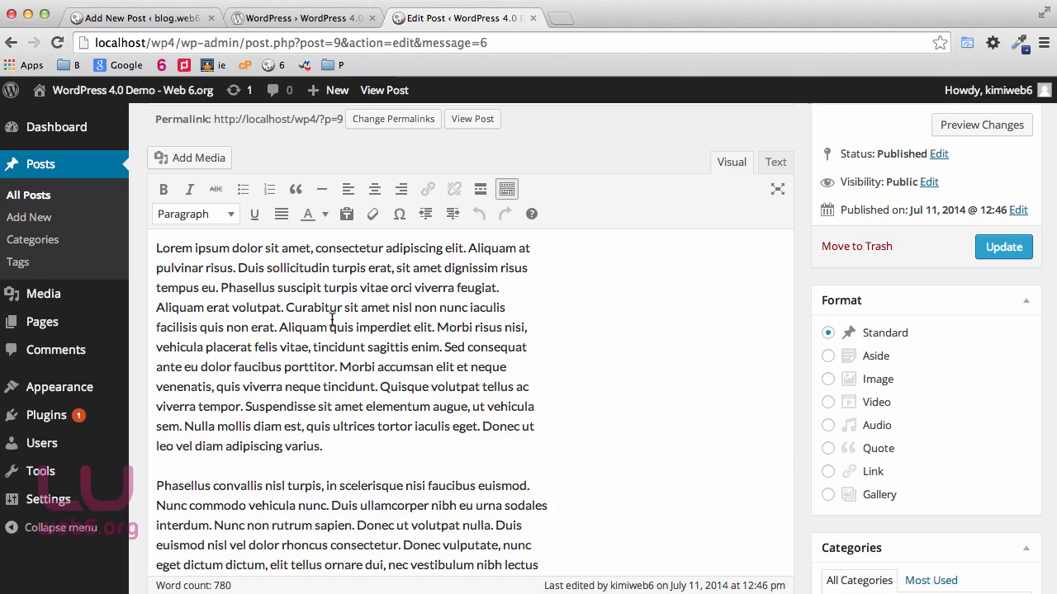
pyautogui.moveTo(408, 342)
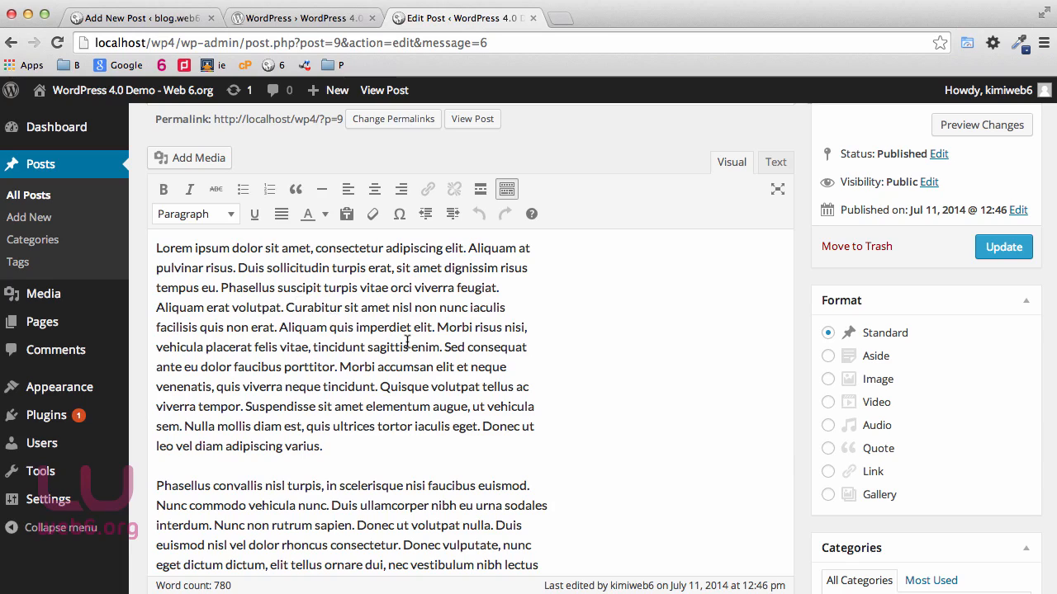
pyautogui.moveTo(406, 340)
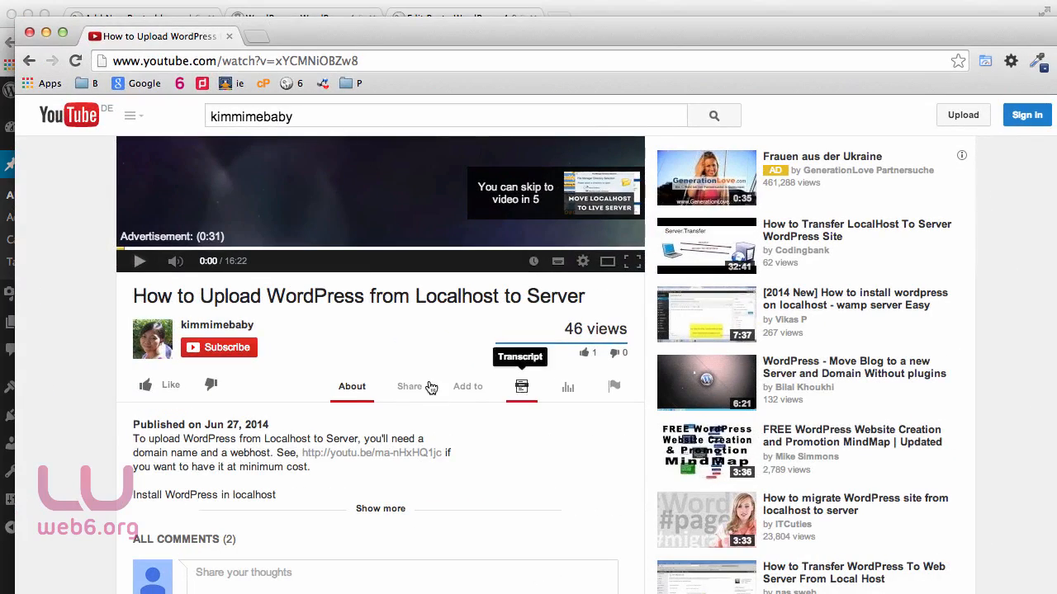
# Step: Copy the video's youtu.be short link from YouTube's Share options
pyautogui.click(410, 386)
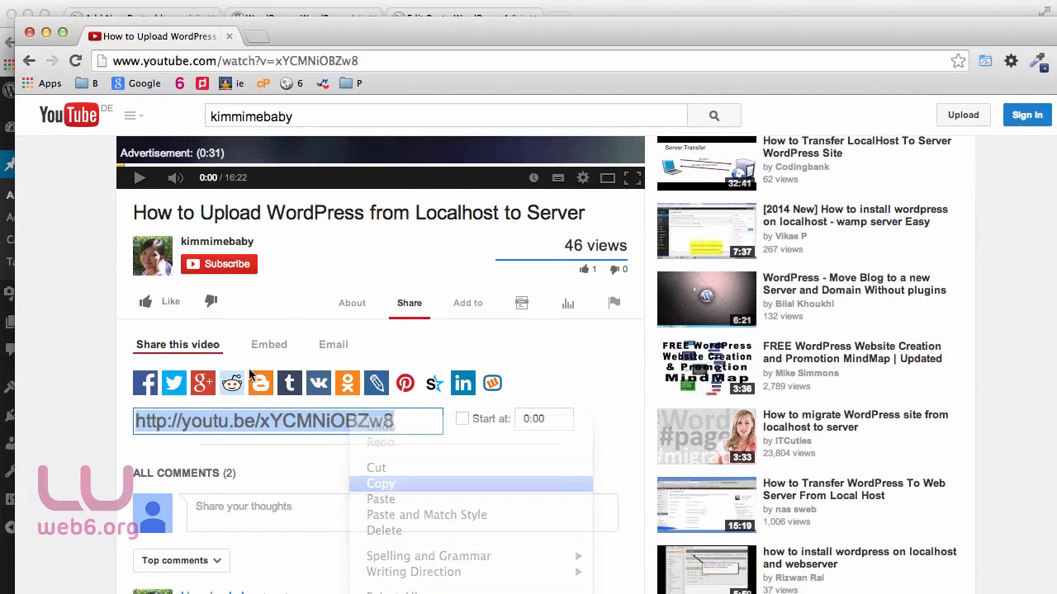
pyautogui.click(463, 17)
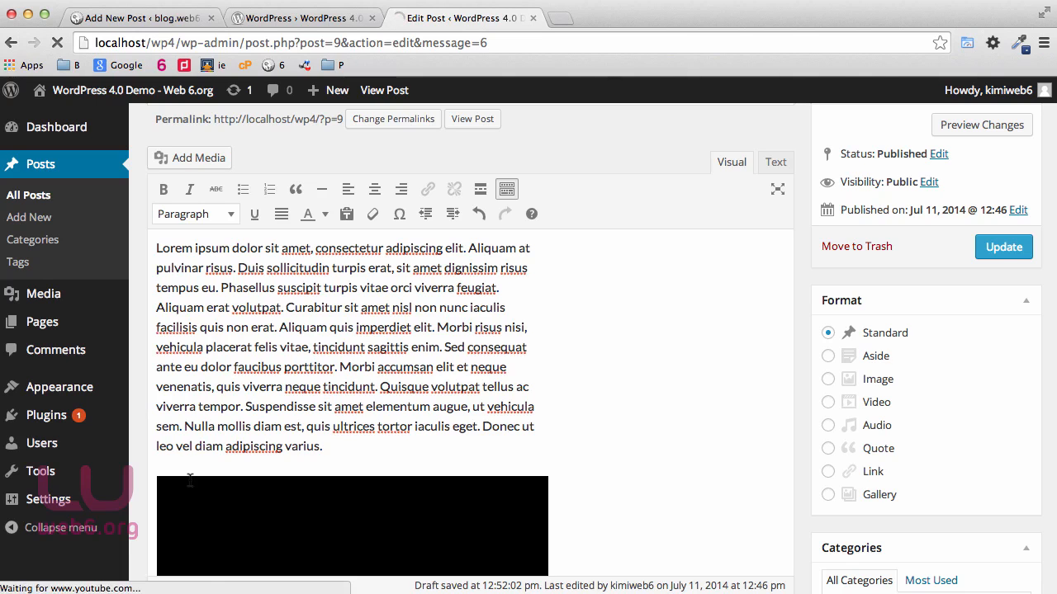
# Step: View the embedded YouTube player in the 4.0 post, then switch to the older site's Same Post draft
pyautogui.scroll(-3)
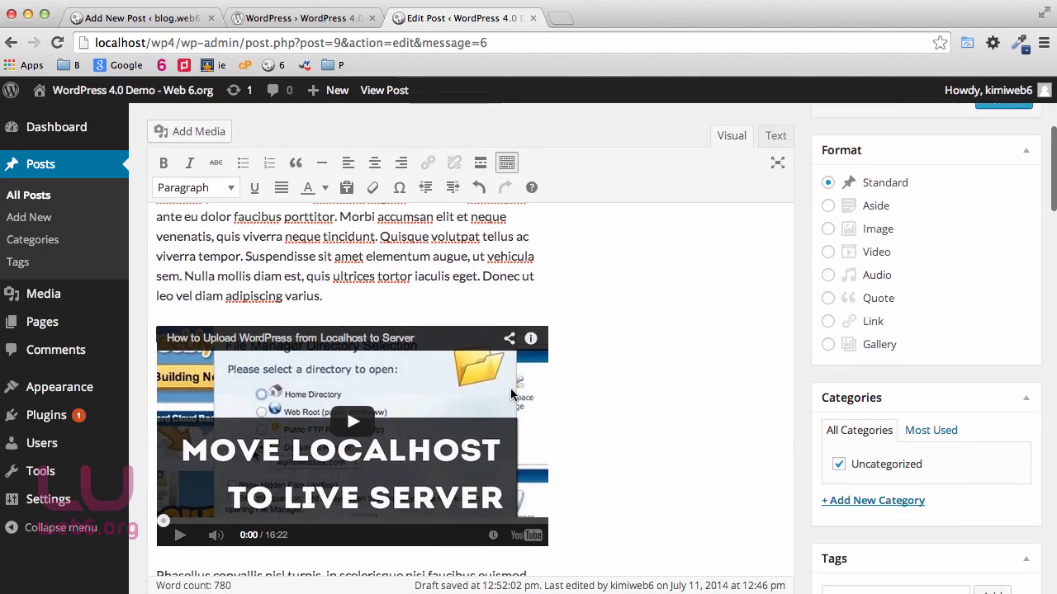
pyautogui.moveTo(746, 269)
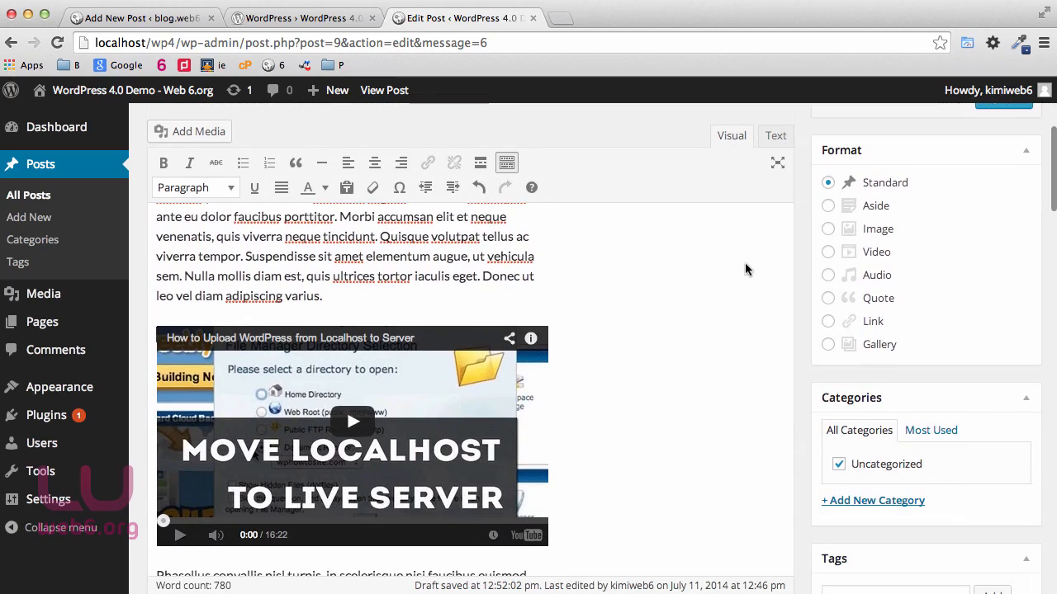
pyautogui.moveTo(406, 413)
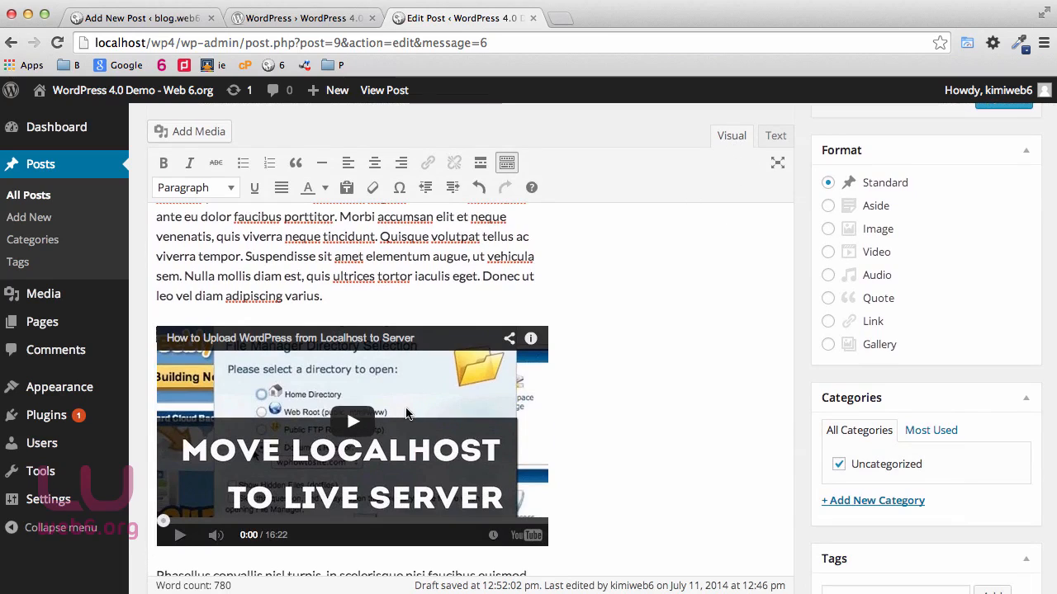
pyautogui.moveTo(436, 390)
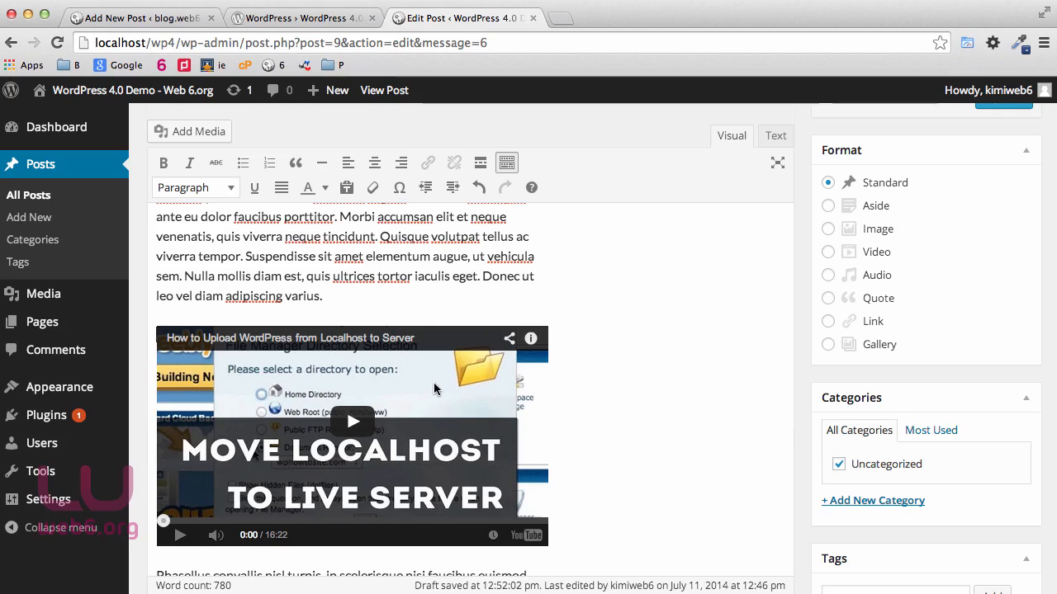
pyautogui.moveTo(713, 350)
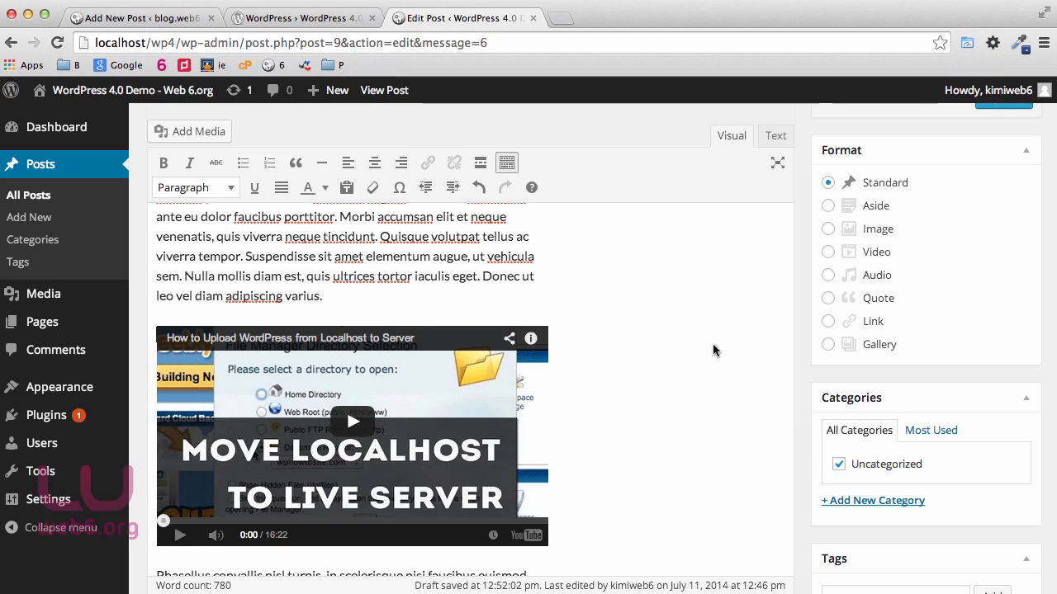
pyautogui.click(140, 17)
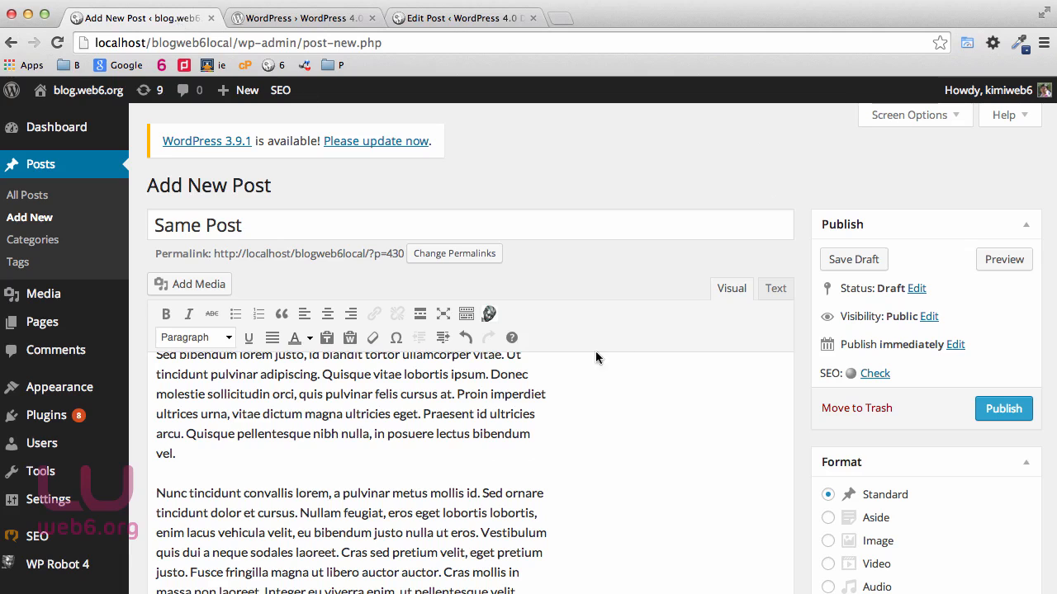
pyautogui.moveTo(1004, 508)
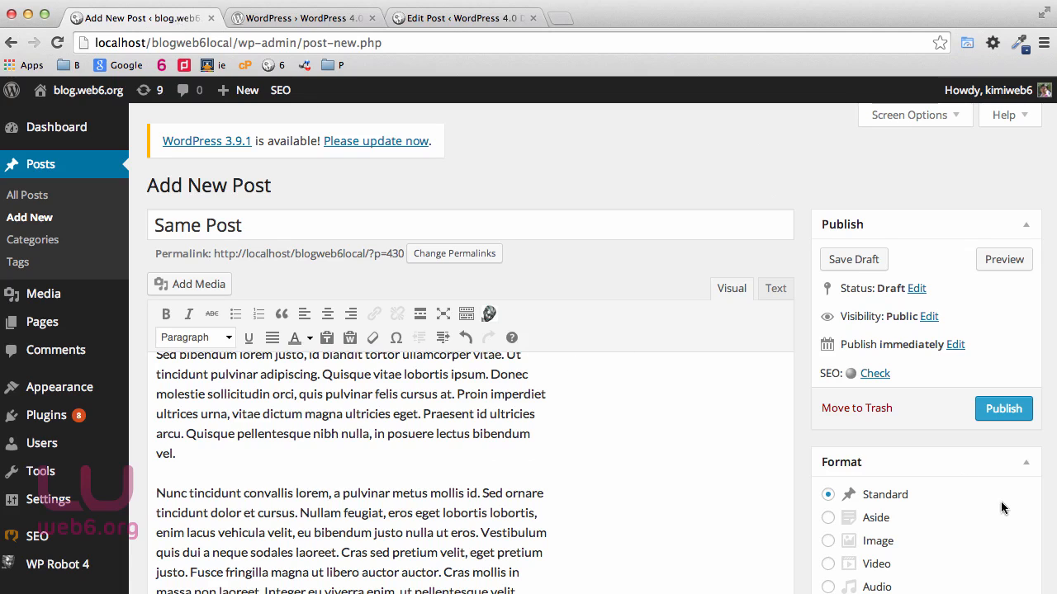
# Step: With the youtu.be link in the Same Post draft as plain text, preview the post
pyautogui.scroll(-3)
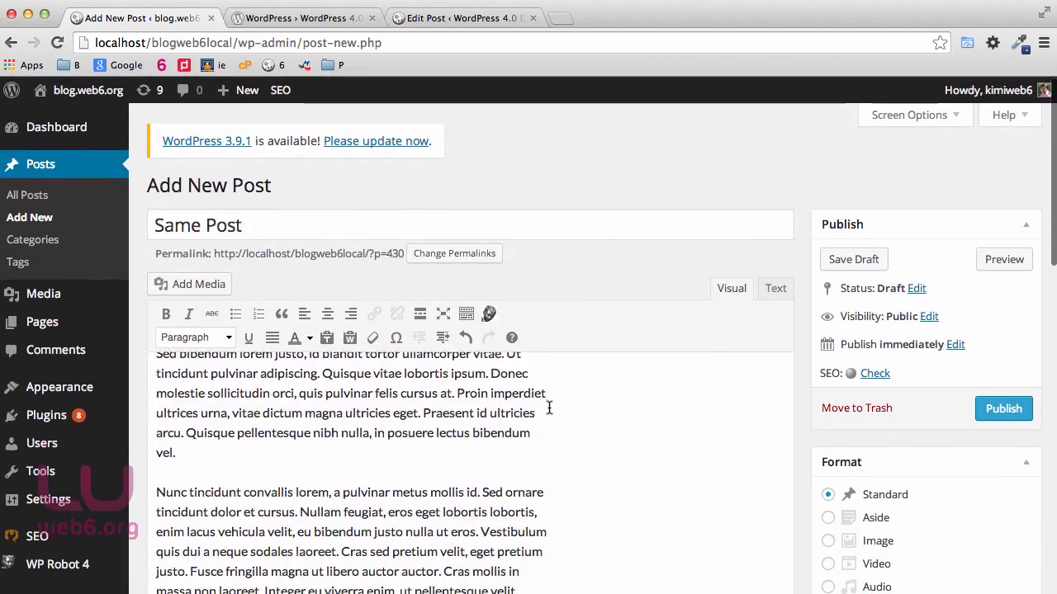
pyautogui.scroll(-3)
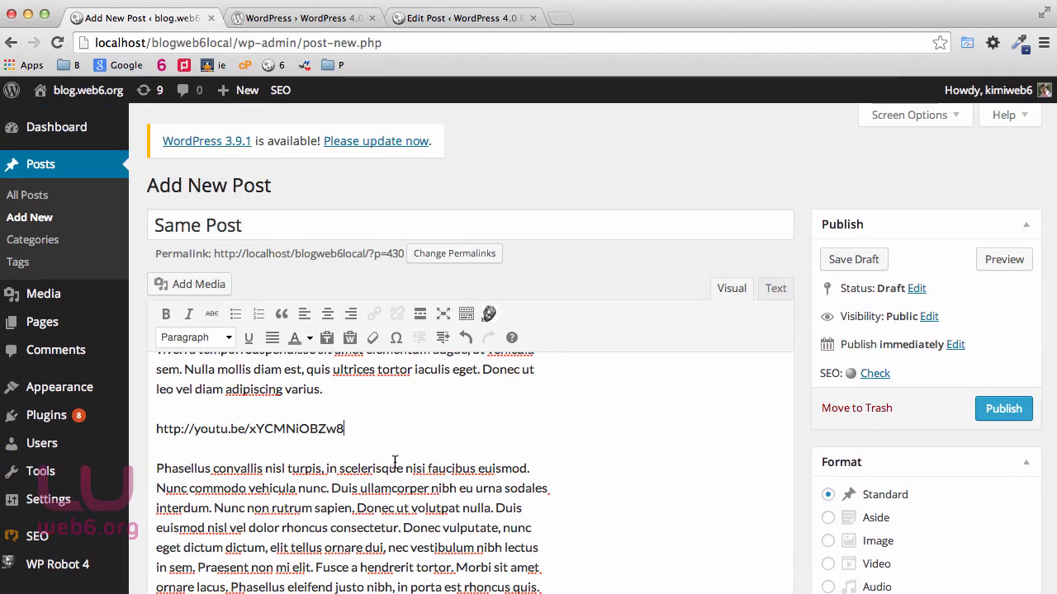
pyautogui.click(1003, 259)
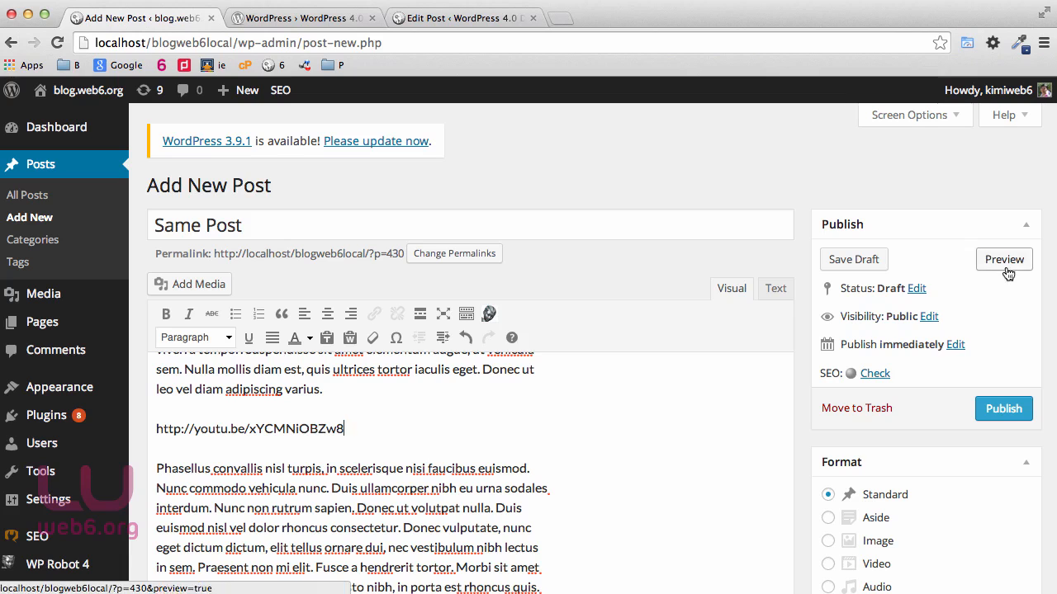
pyautogui.click(1004, 259)
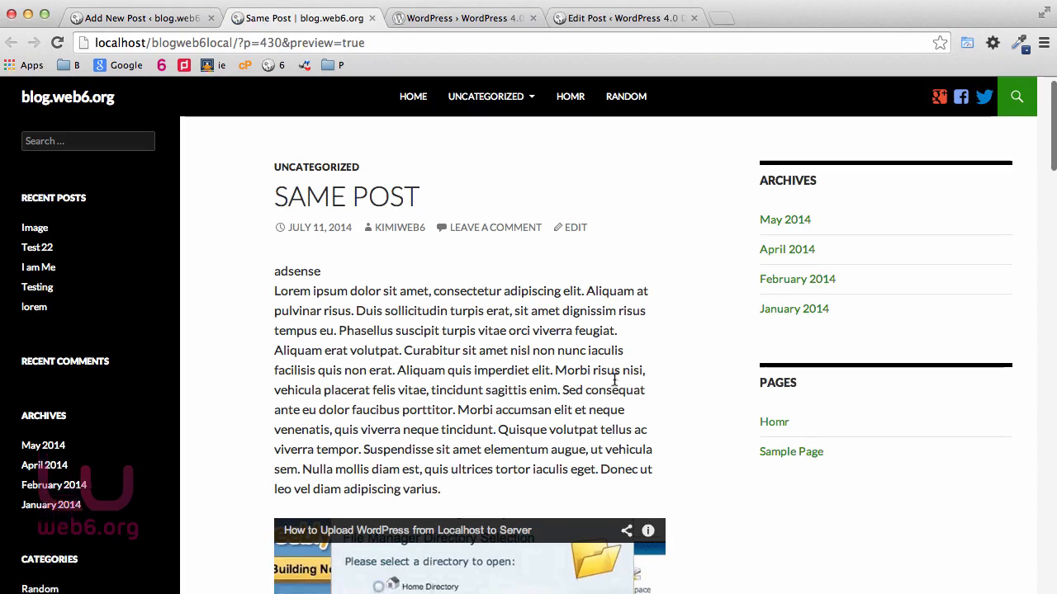
# Step: Check the embedded video in the preview, then return to the WordPress 4.0 Beta 1 announcement
pyautogui.scroll(-3)
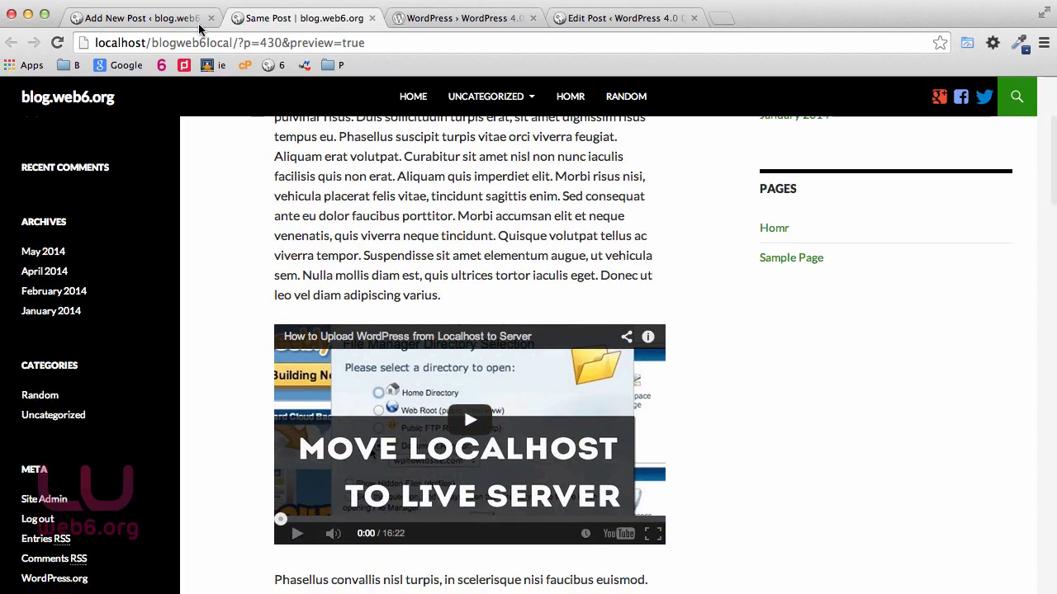
pyautogui.click(140, 17)
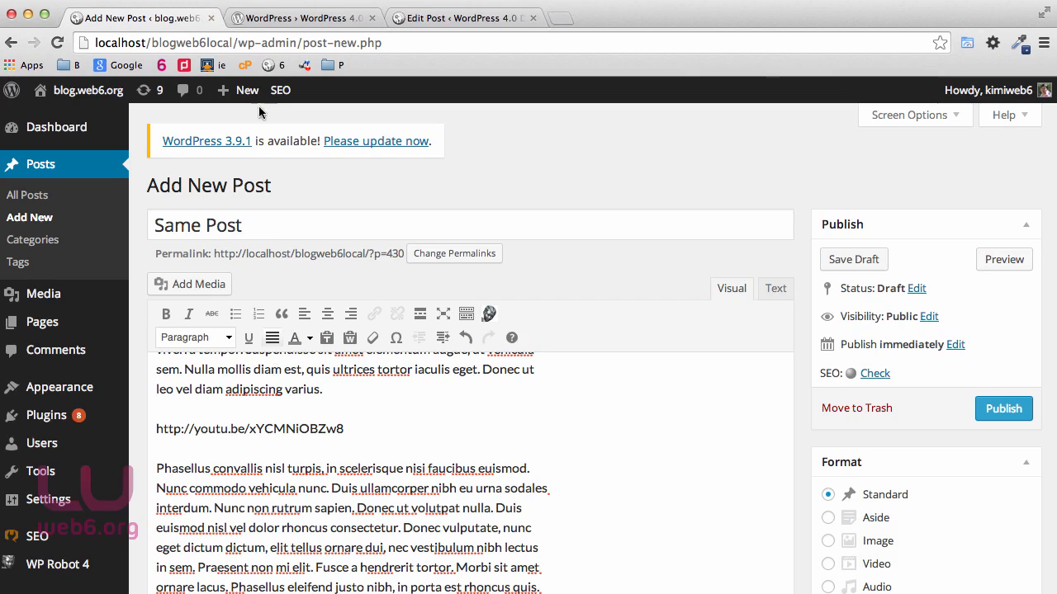
pyautogui.click(301, 17)
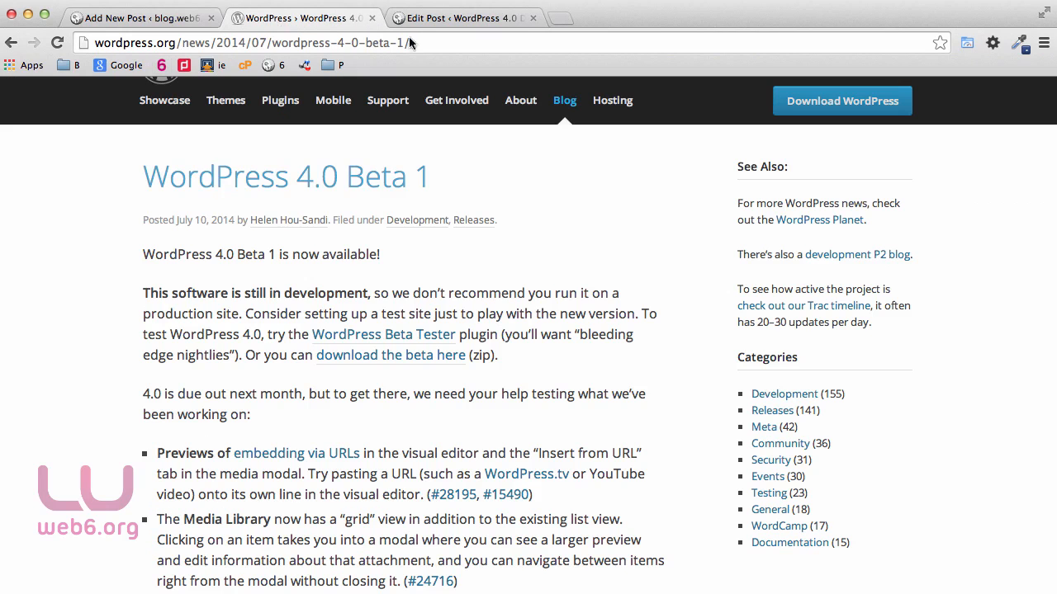